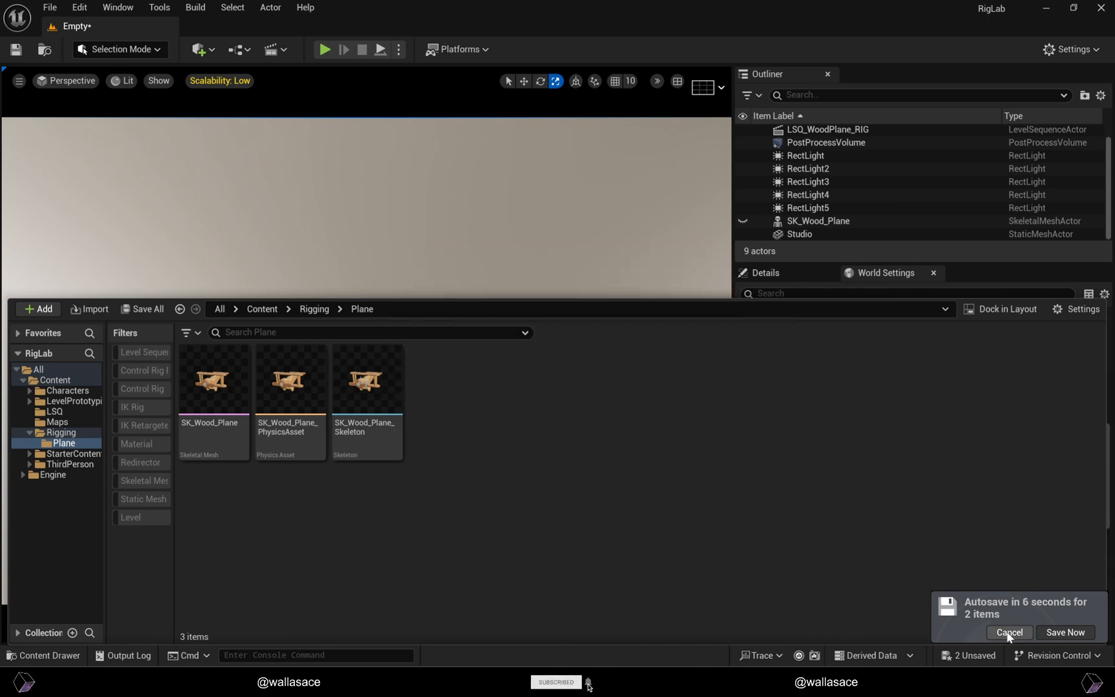
Step: Create a ControlRig-parented Control Rig asset named CR_Wood_Plane in Rigging/Plane
left_click(1009, 632)
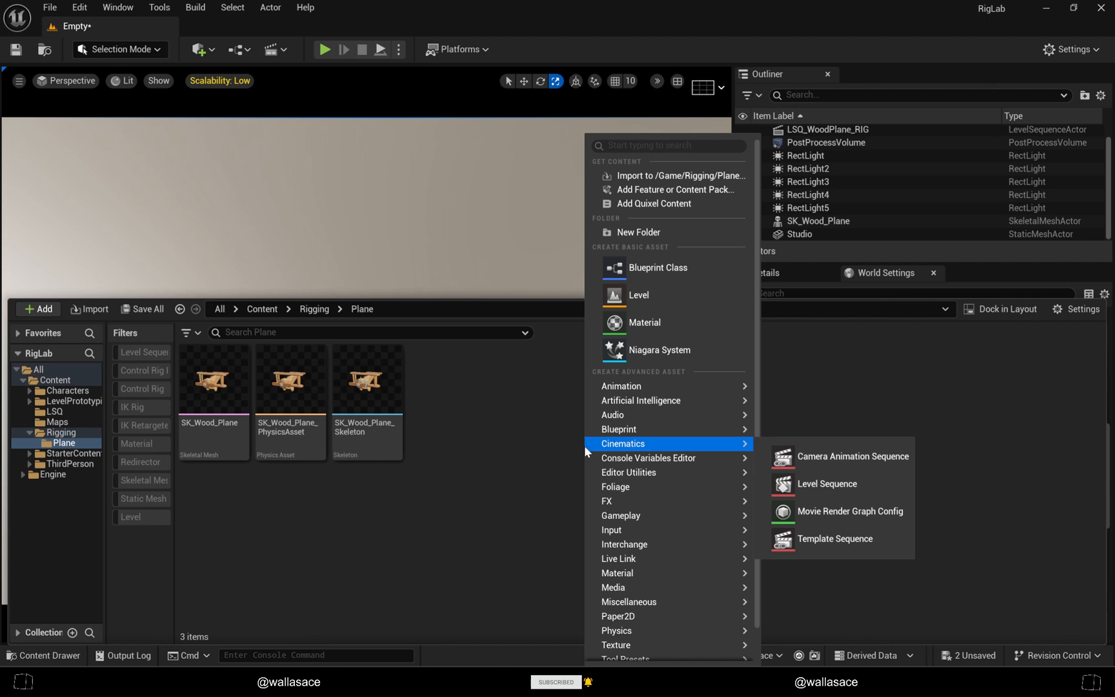
mouse_move(622, 385)
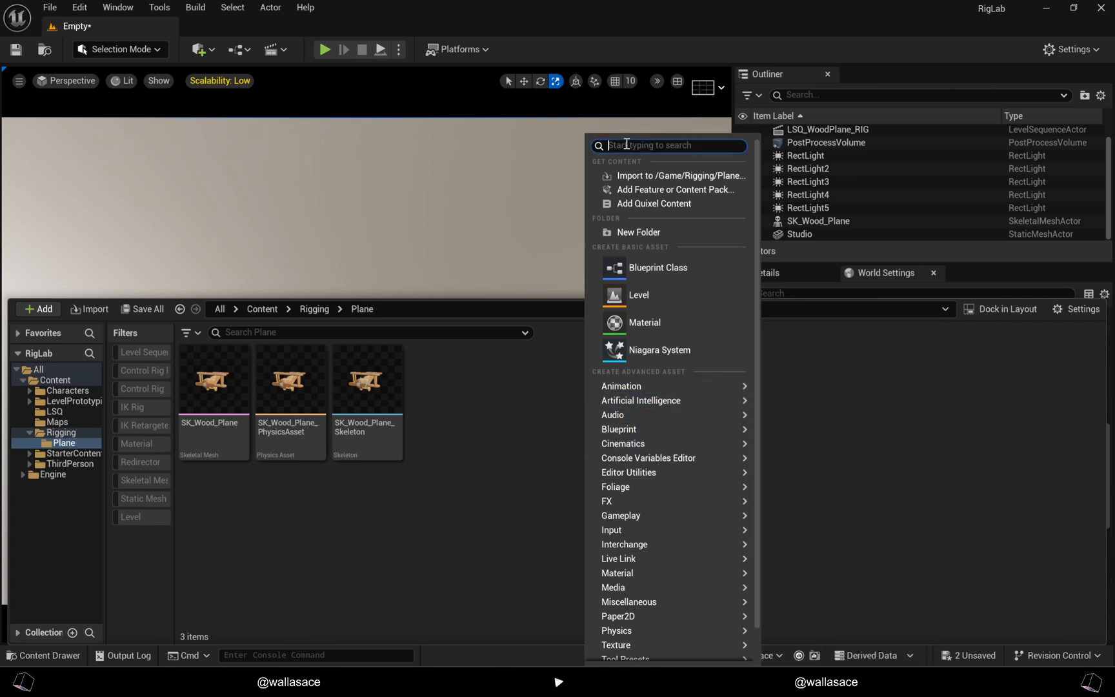
type("c")
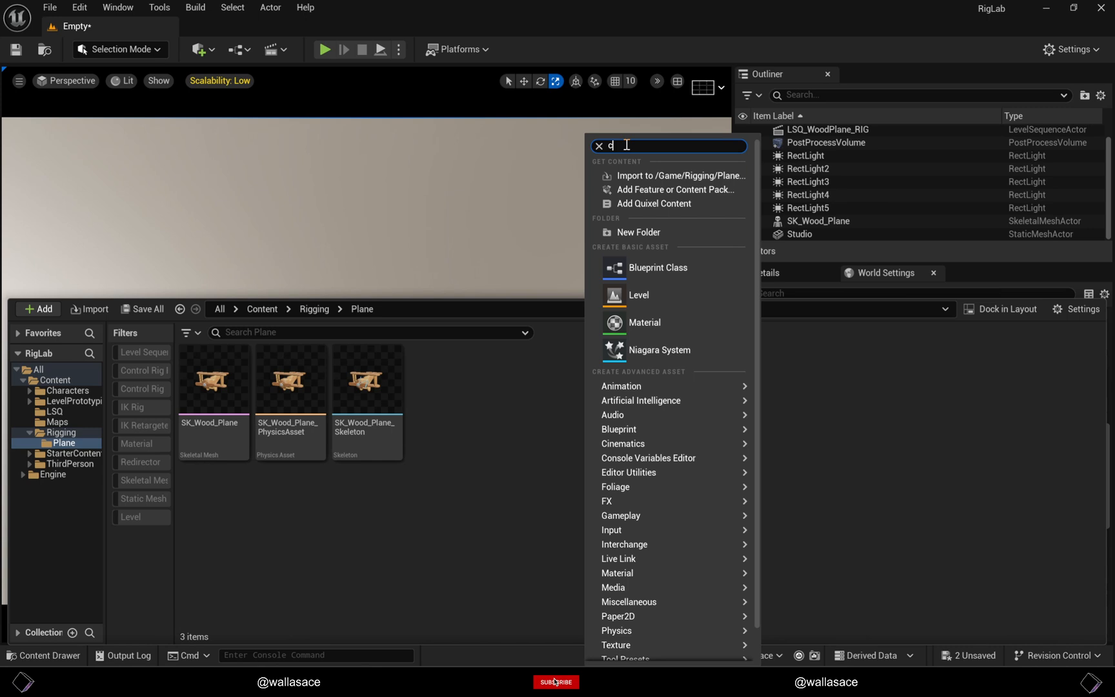
type("ontrol")
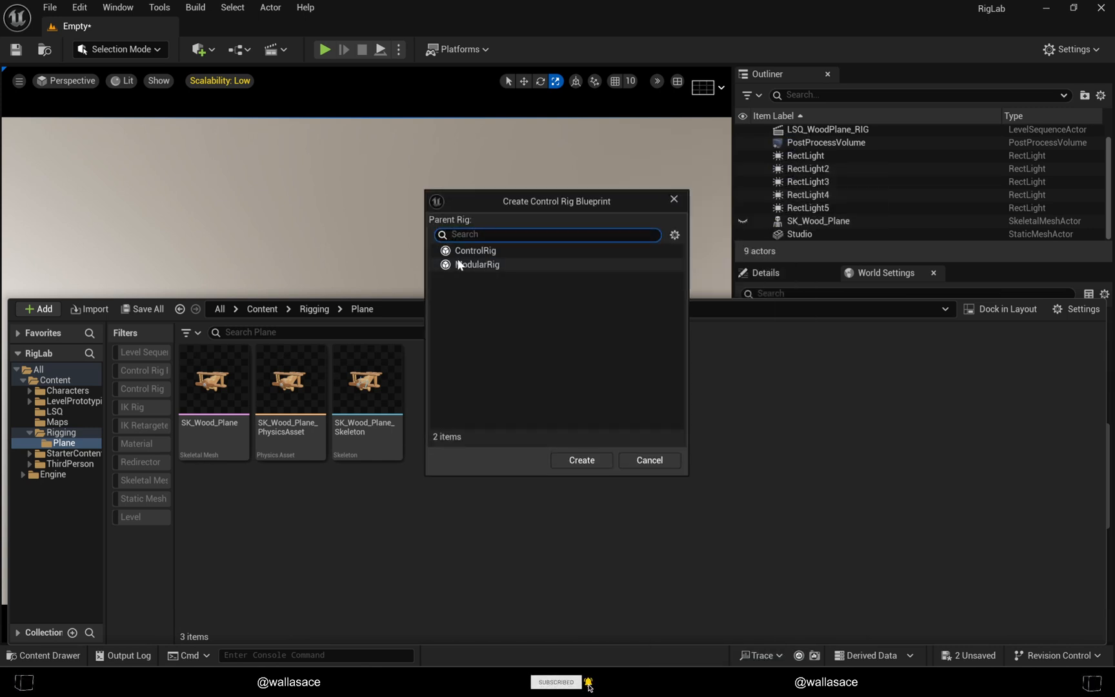
left_click(475, 250)
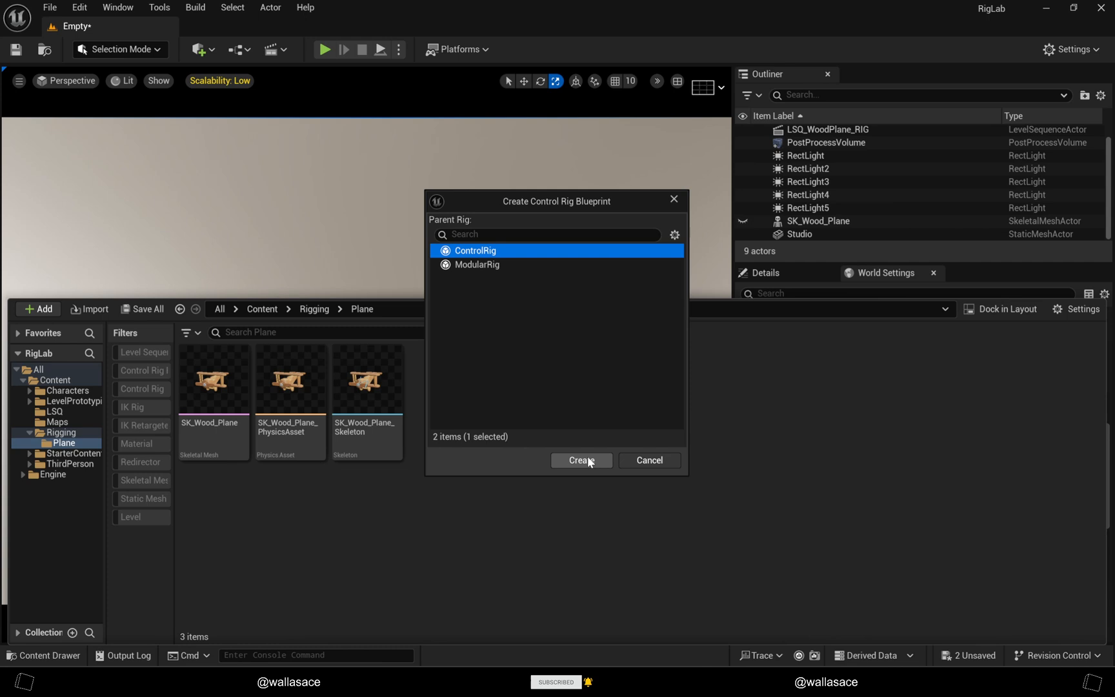
left_click(581, 460)
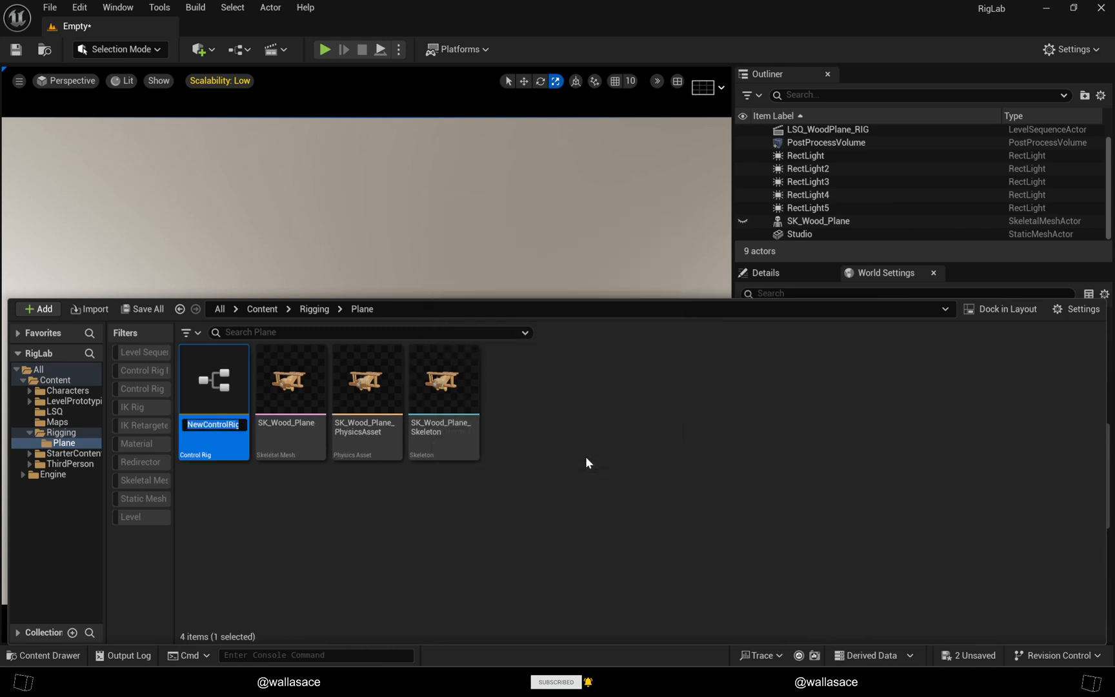
type("CR_")
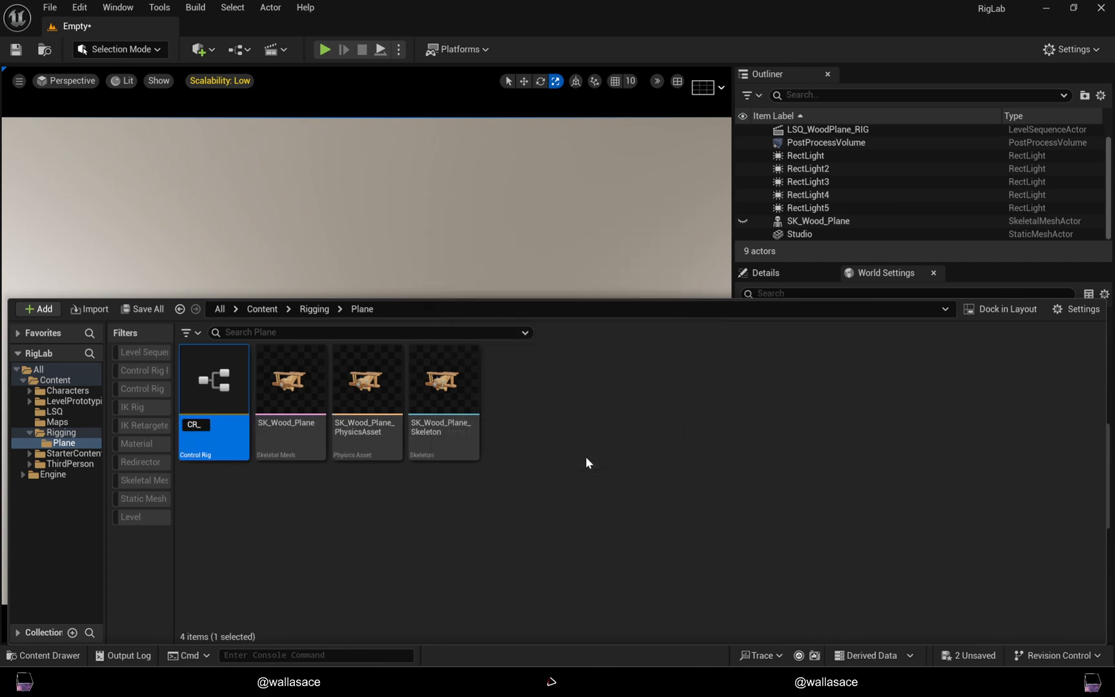
type("Woo")
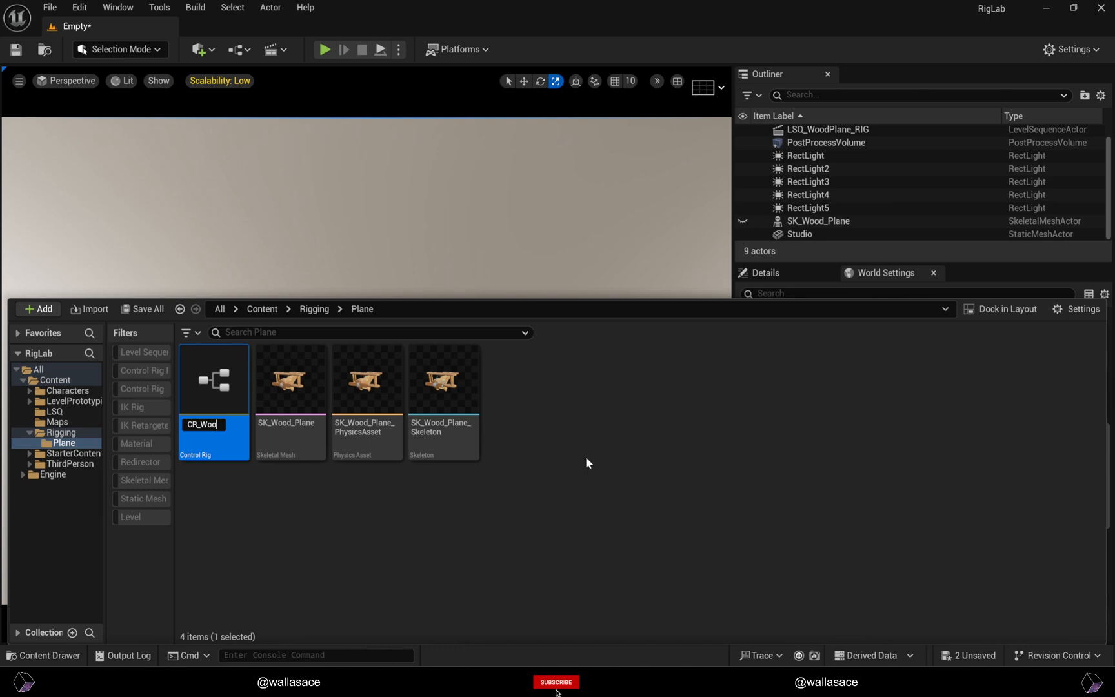
key("Enter")
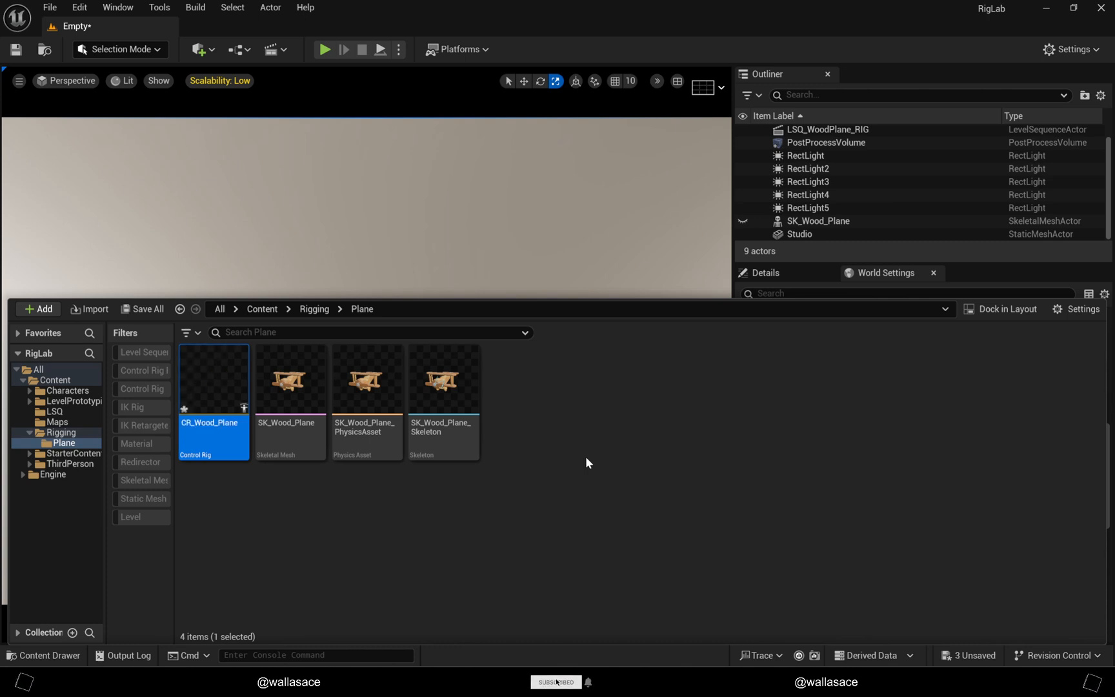
mouse_move(217, 393)
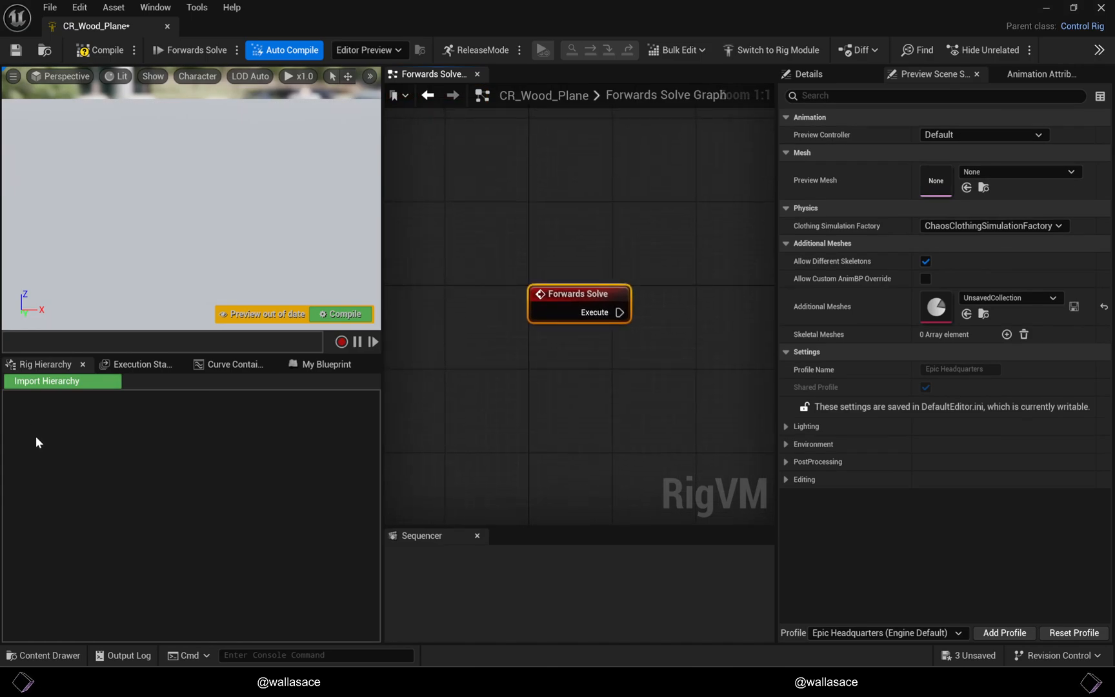
mouse_move(63, 385)
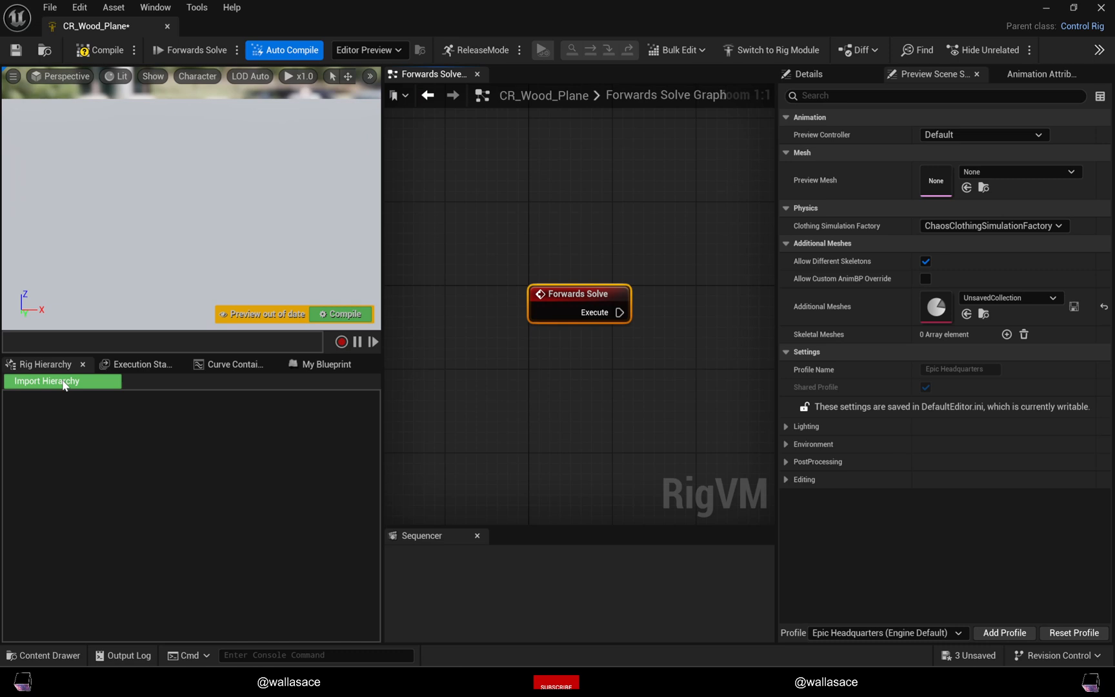
Step: Import SK_Wood_Plane's bone hierarchy into the CR_Wood_Plane rig
left_click(62, 381)
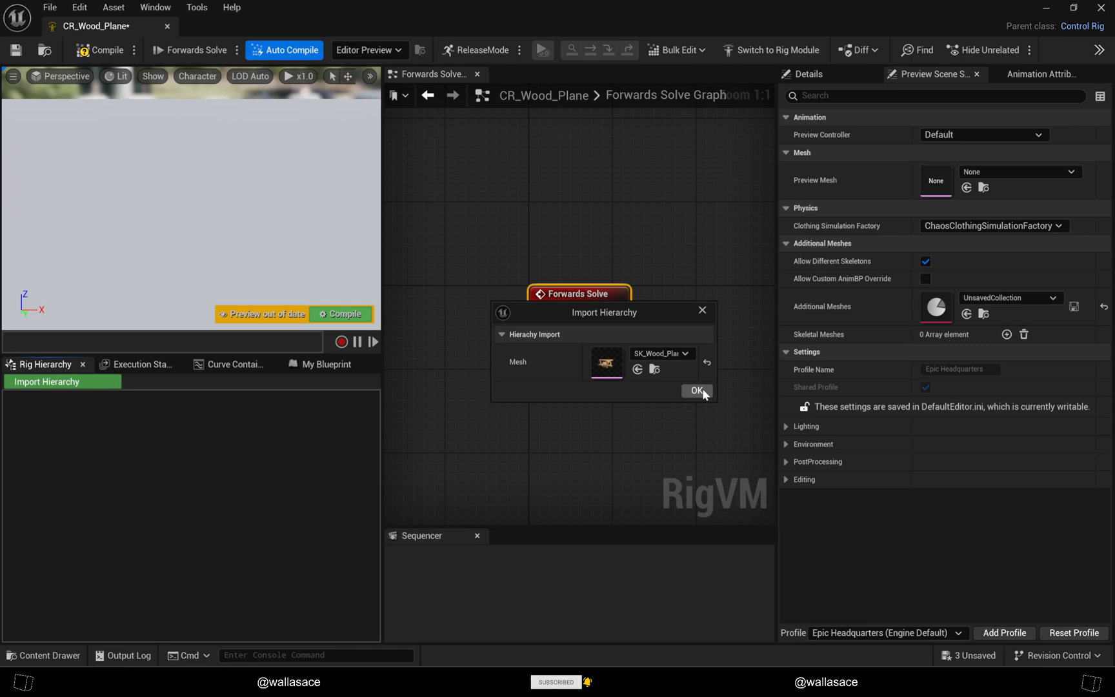
left_click(697, 390)
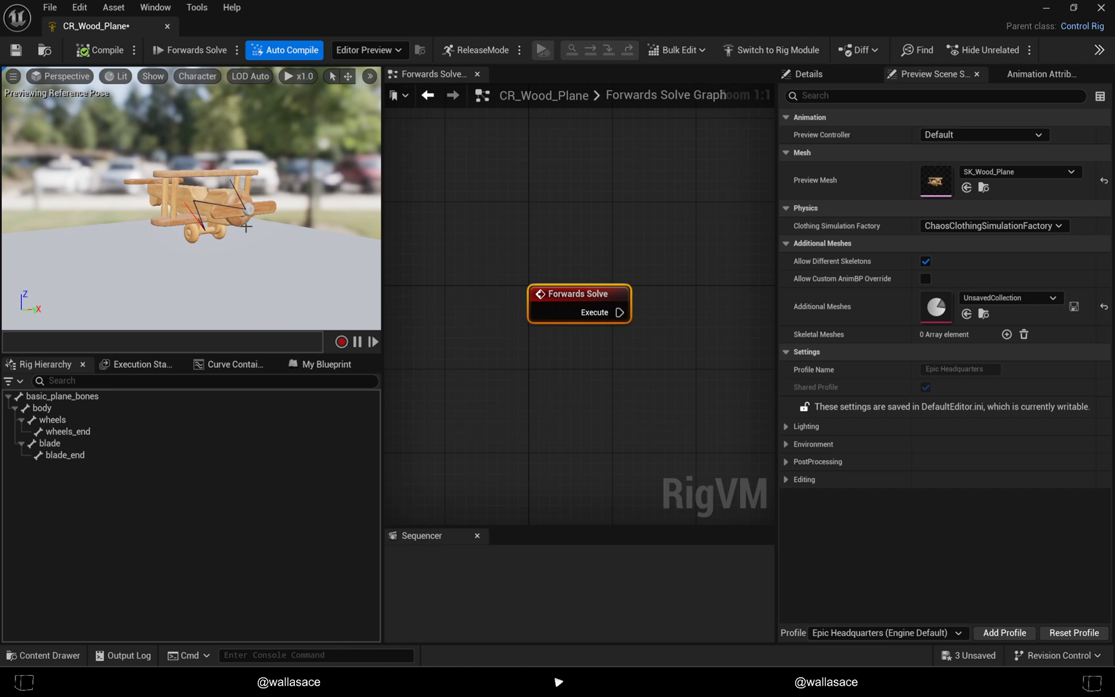
Step: Select the whole bone hierarchy and add controls for the selected bones
left_click(42, 408)
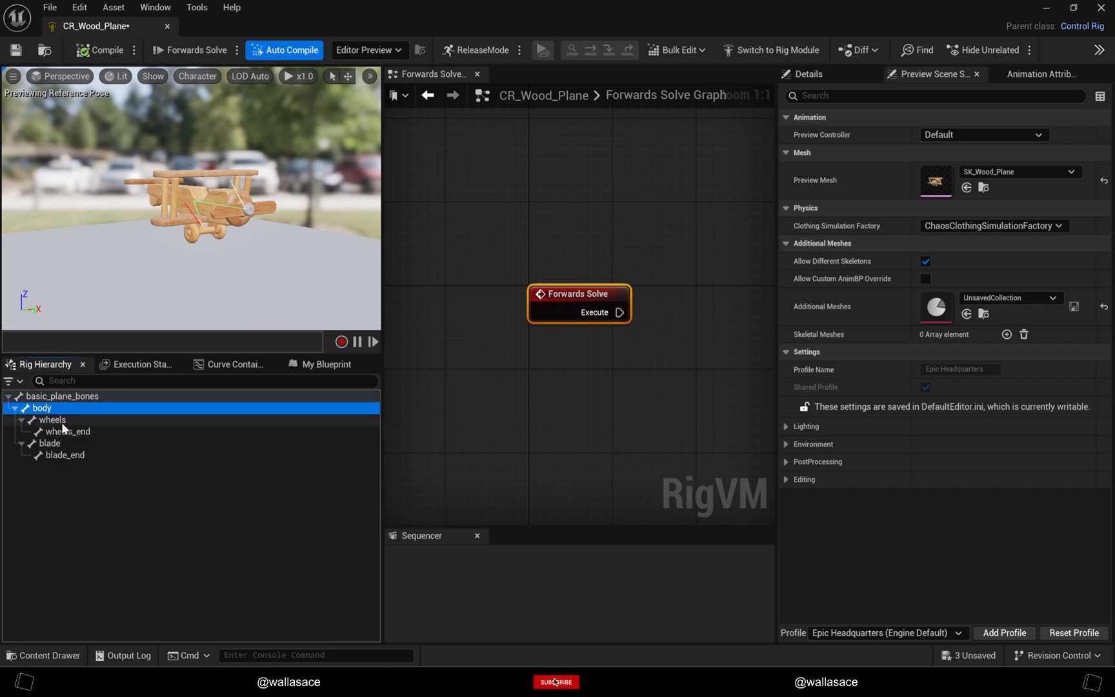
left_click(53, 419)
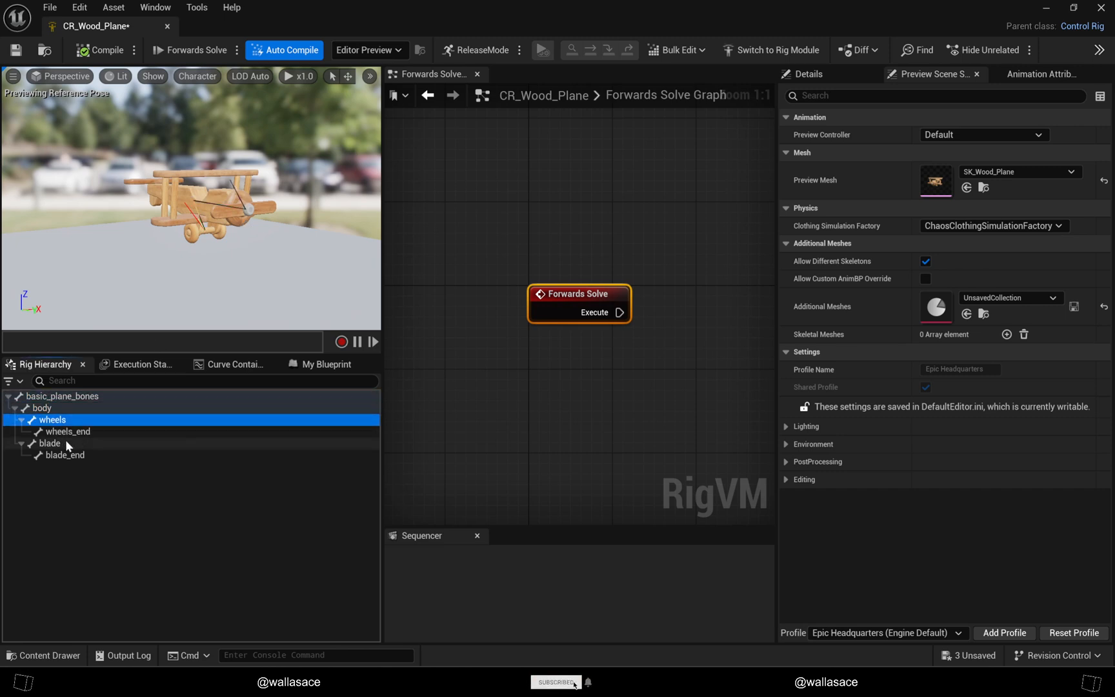
left_click(49, 443)
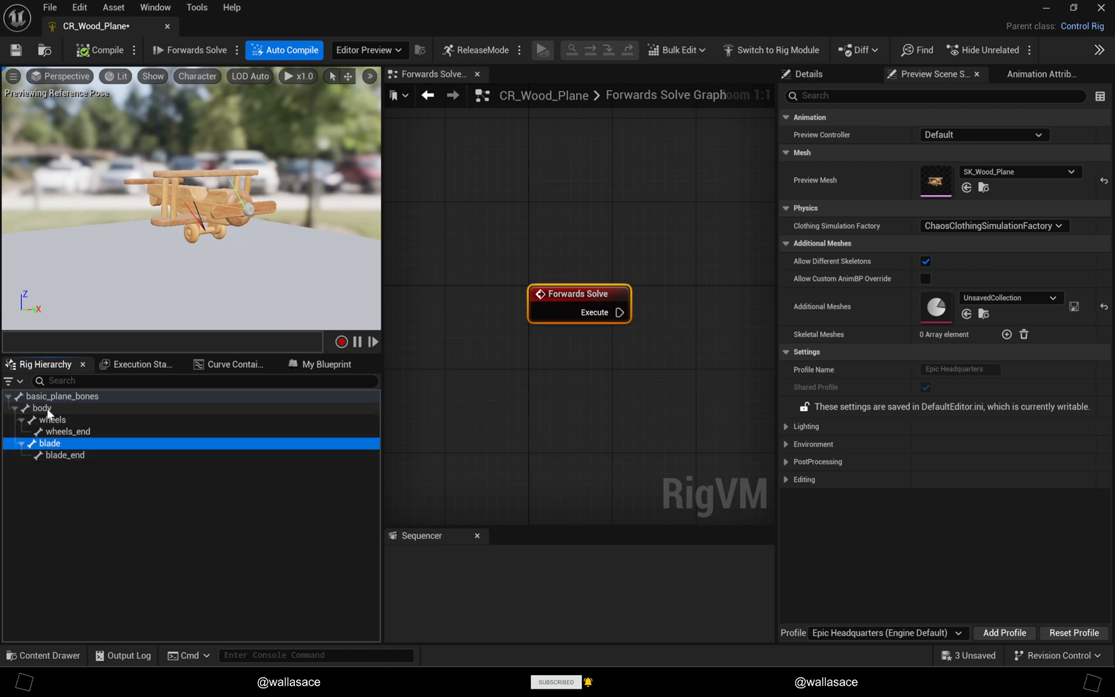
left_click(42, 408)
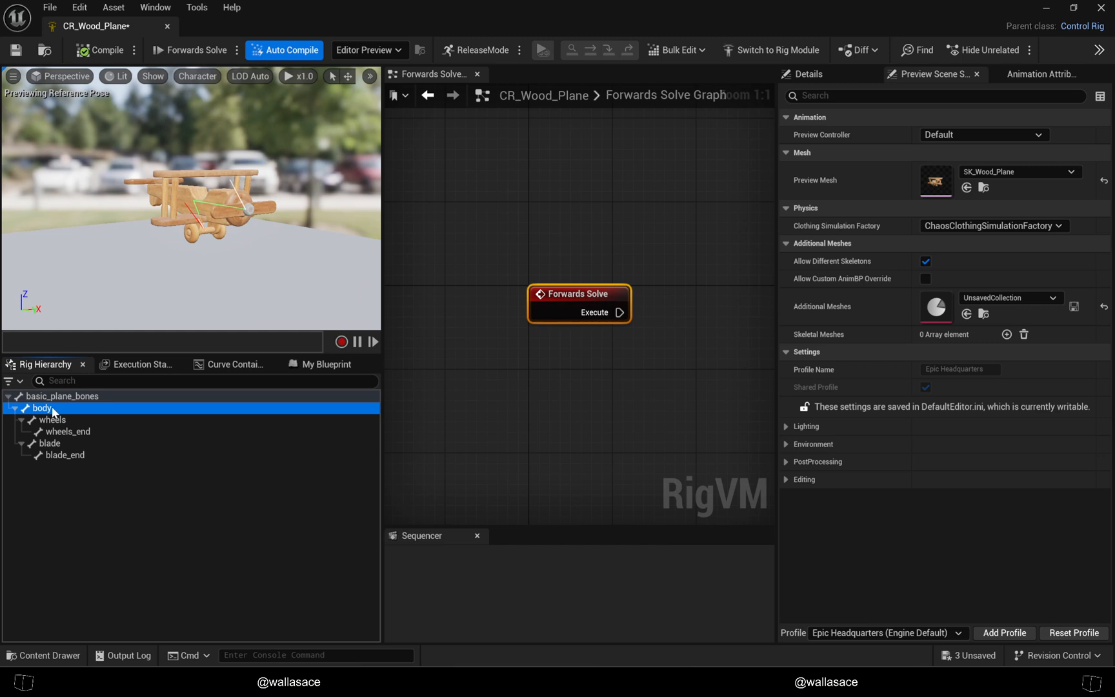
left_click(62, 396)
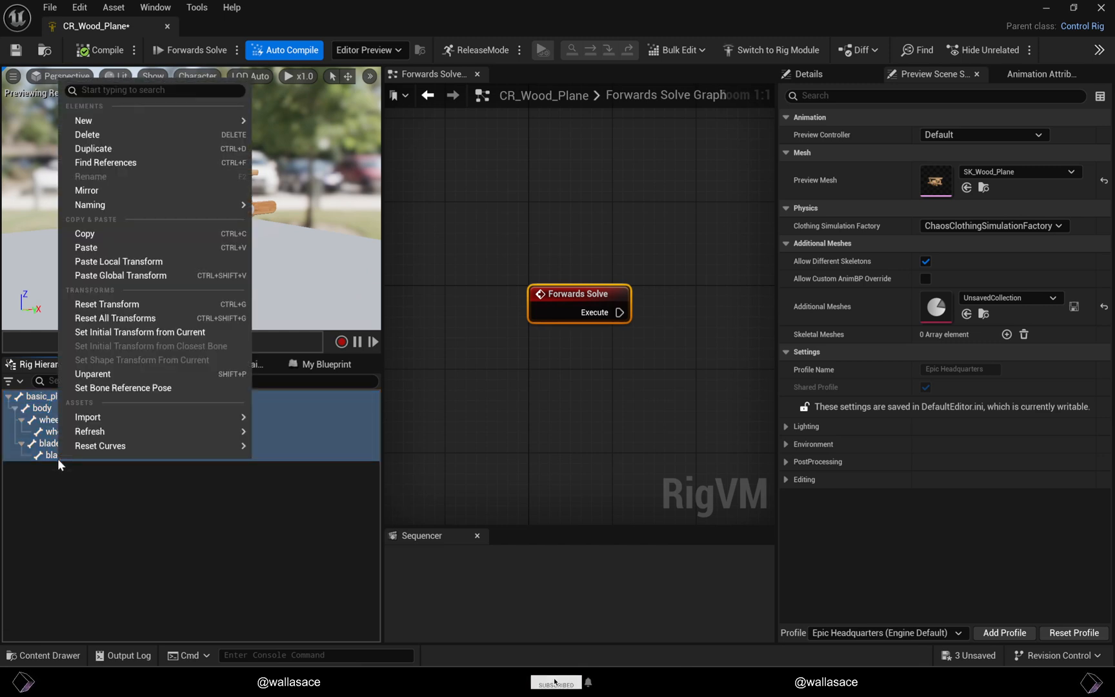
mouse_move(183, 192)
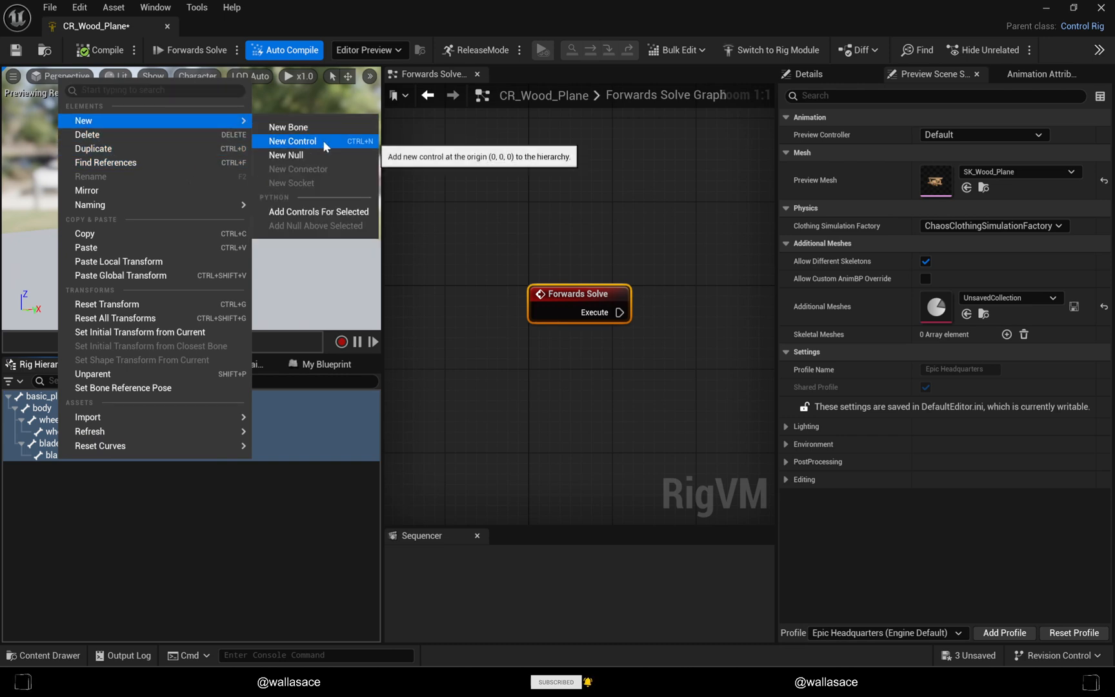
left_click(291, 141)
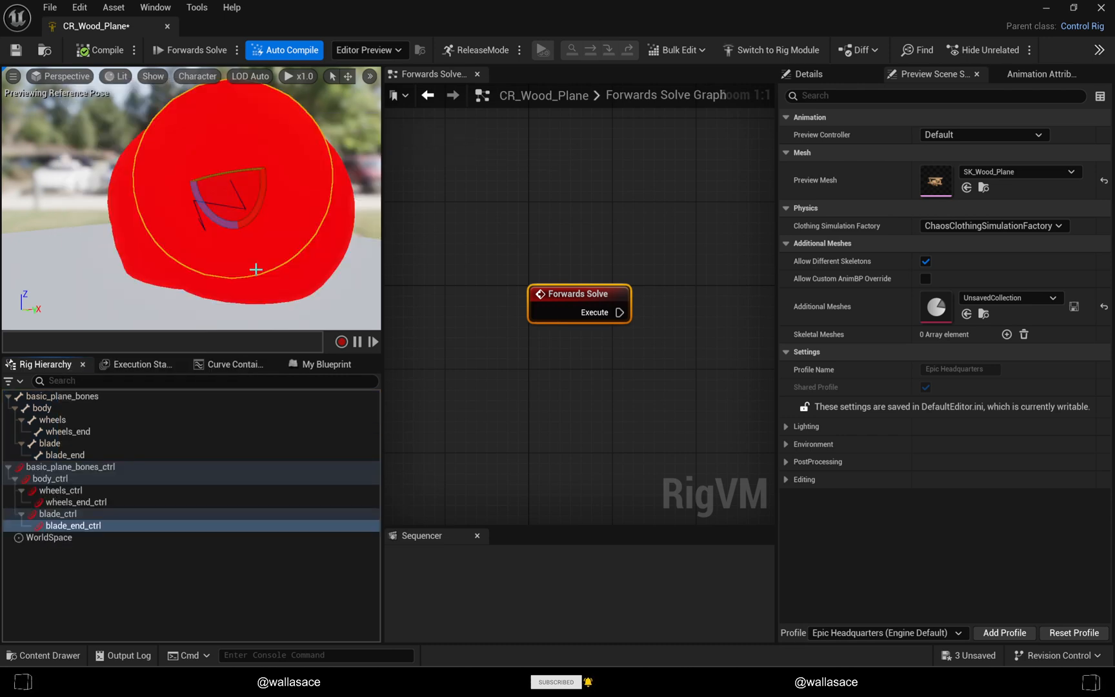
mouse_move(246, 381)
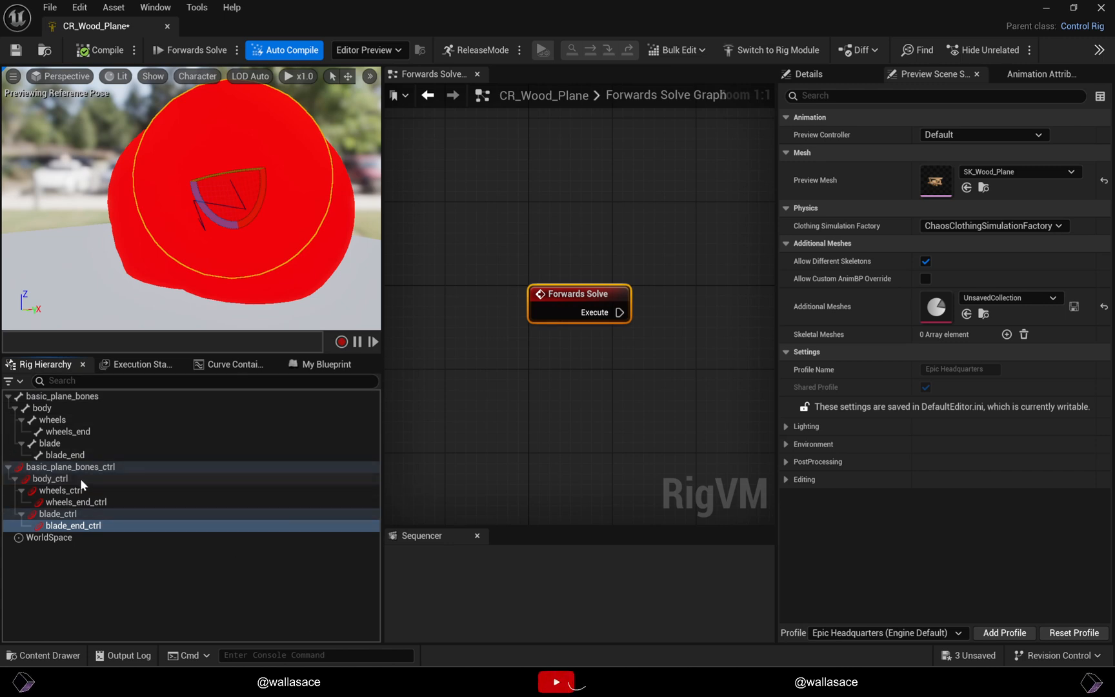
Step: Delete wheels_end_ctrl and blade_end_ctrl, leaving root, body, wheels and blade controls
left_click(77, 502)
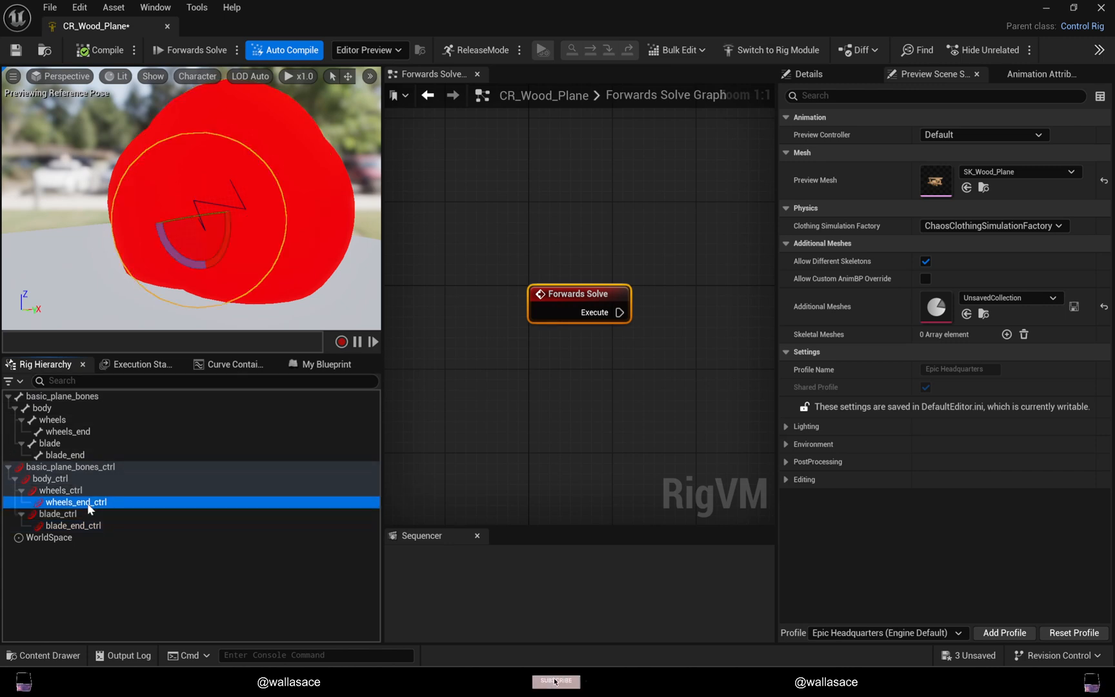
left_click(73, 514)
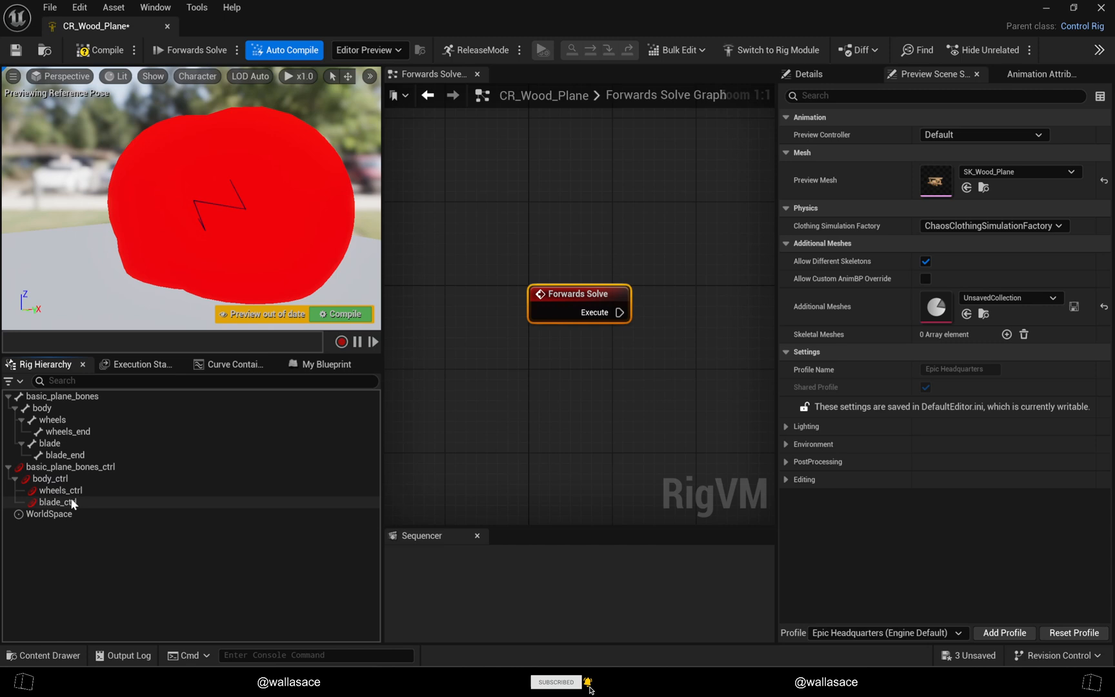
left_click(69, 466)
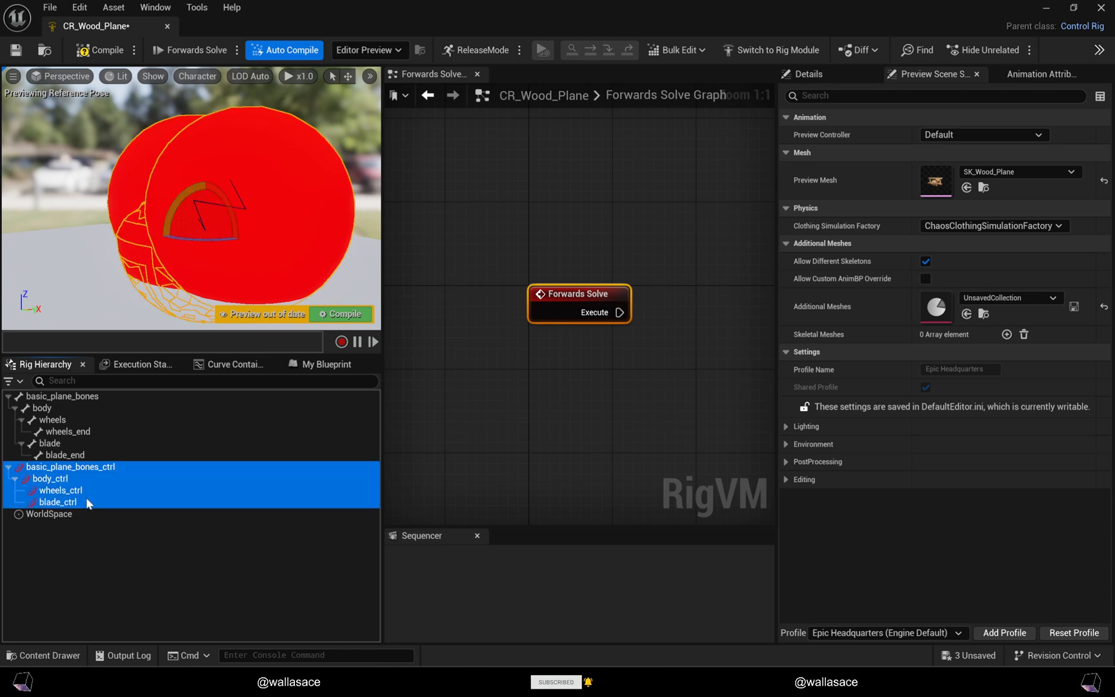
left_click(71, 466)
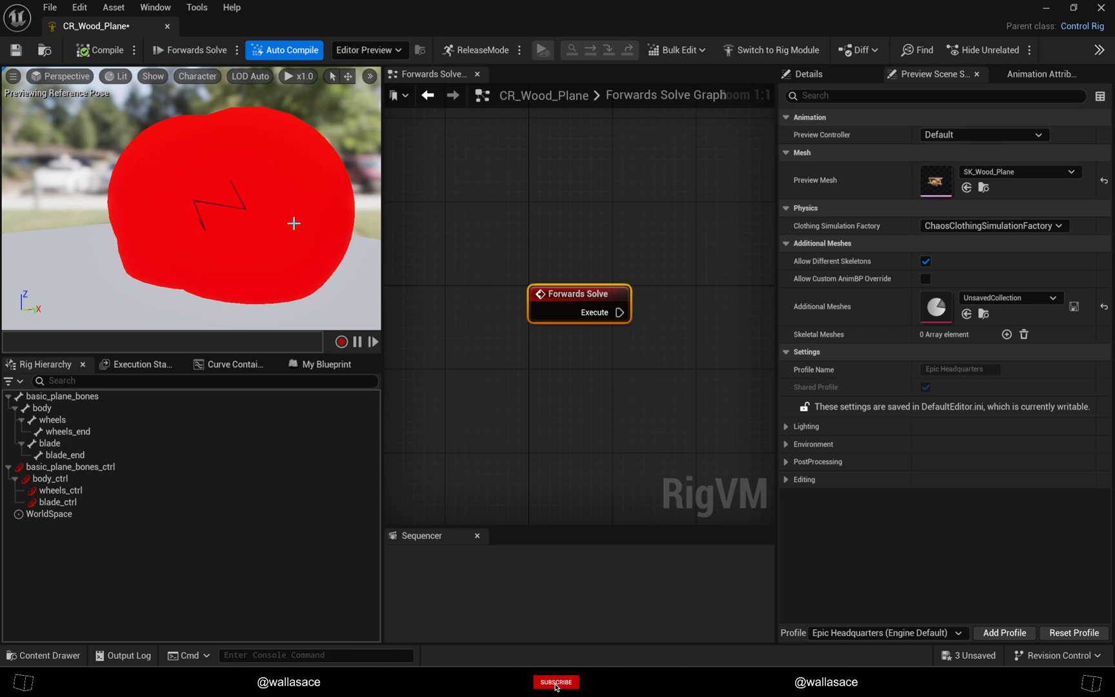
left_click(58, 502)
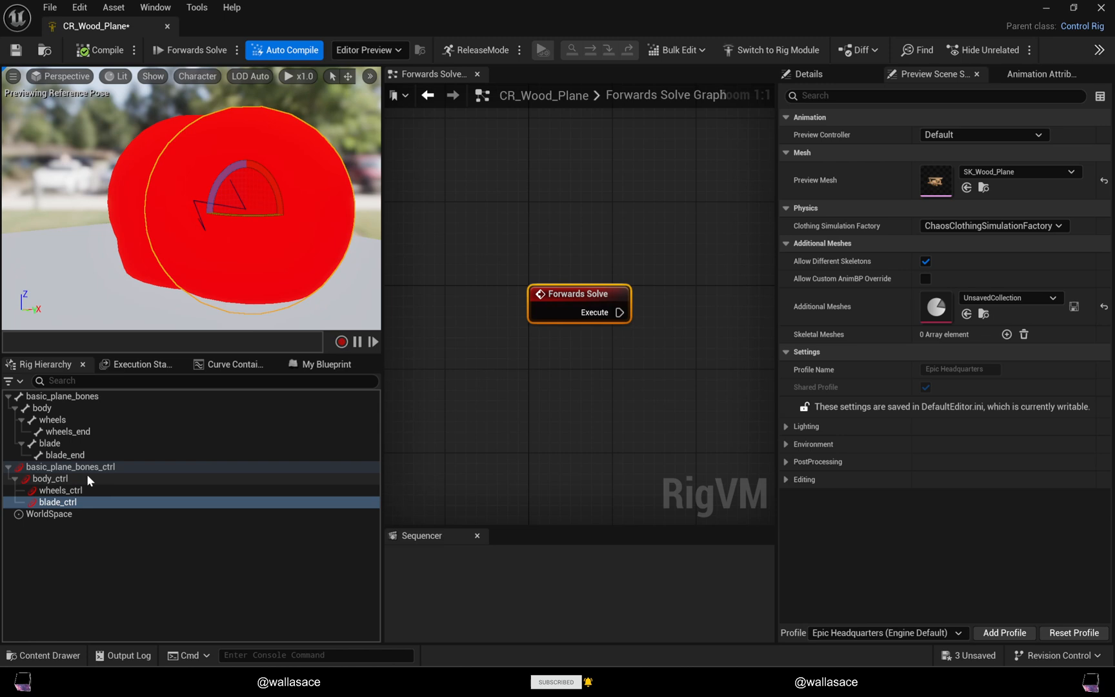
Step: Set every control's Shape Transform scale uniformly to 0.5 in the Details panel
left_click(66, 466)
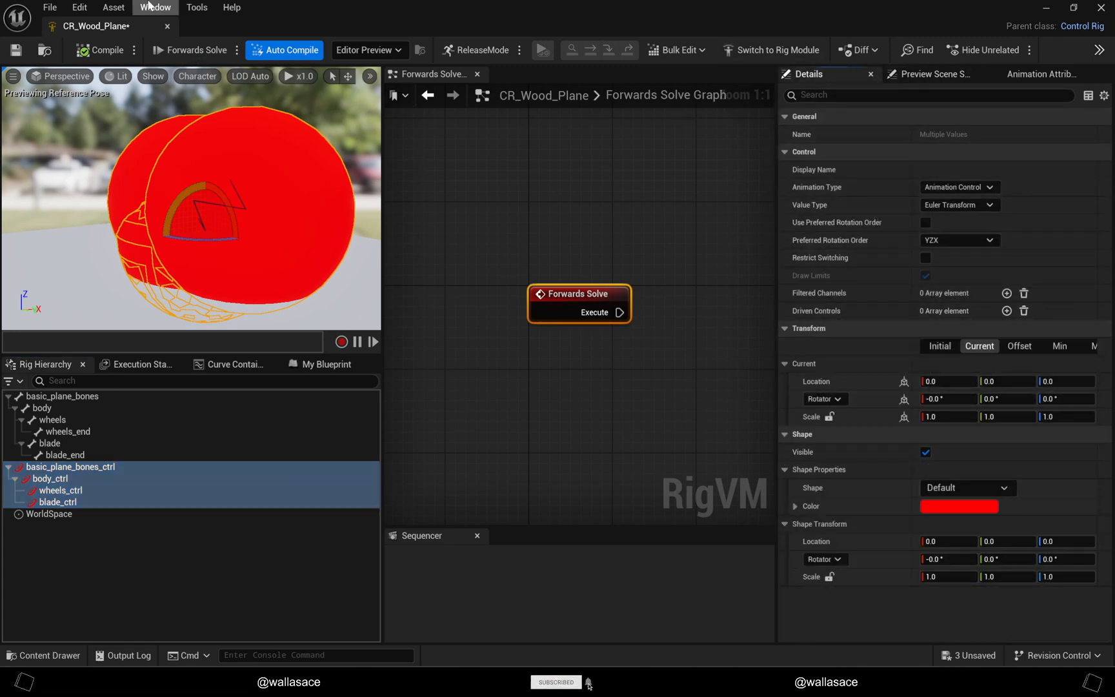
left_click(154, 7)
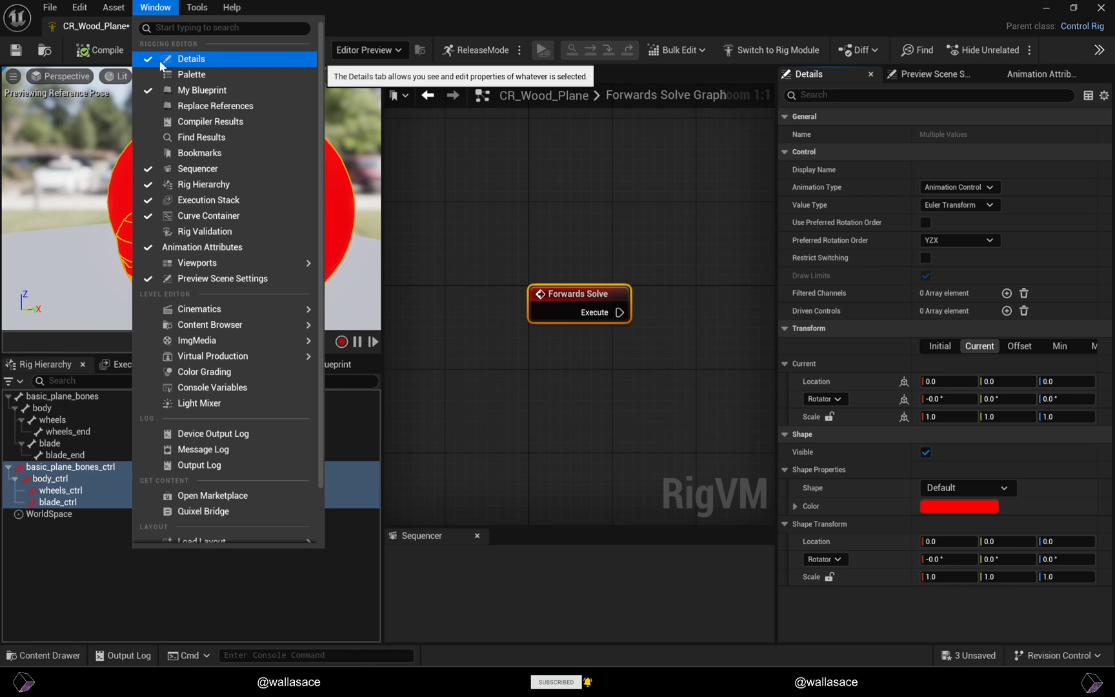
mouse_move(223, 62)
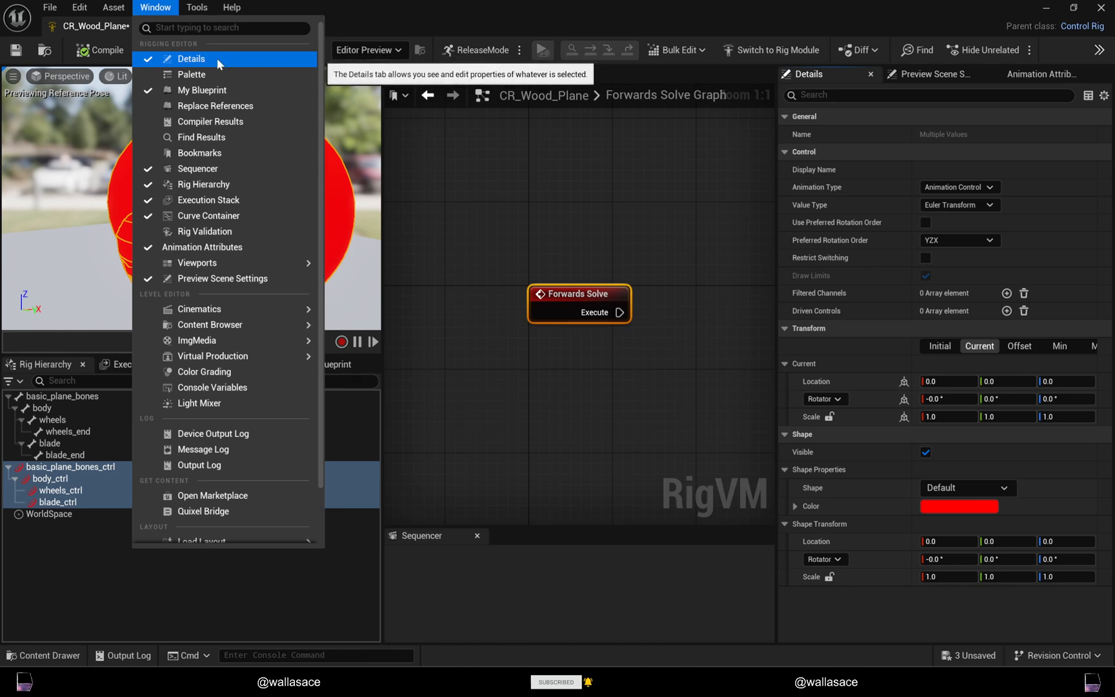
left_click(198, 59)
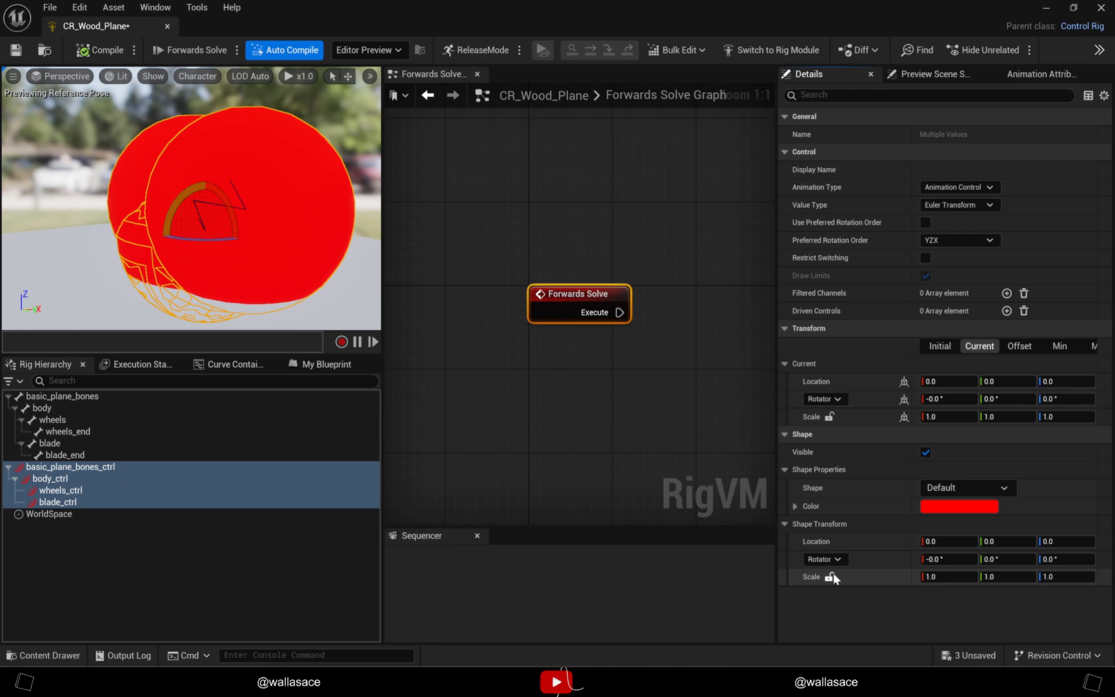
left_click(946, 577)
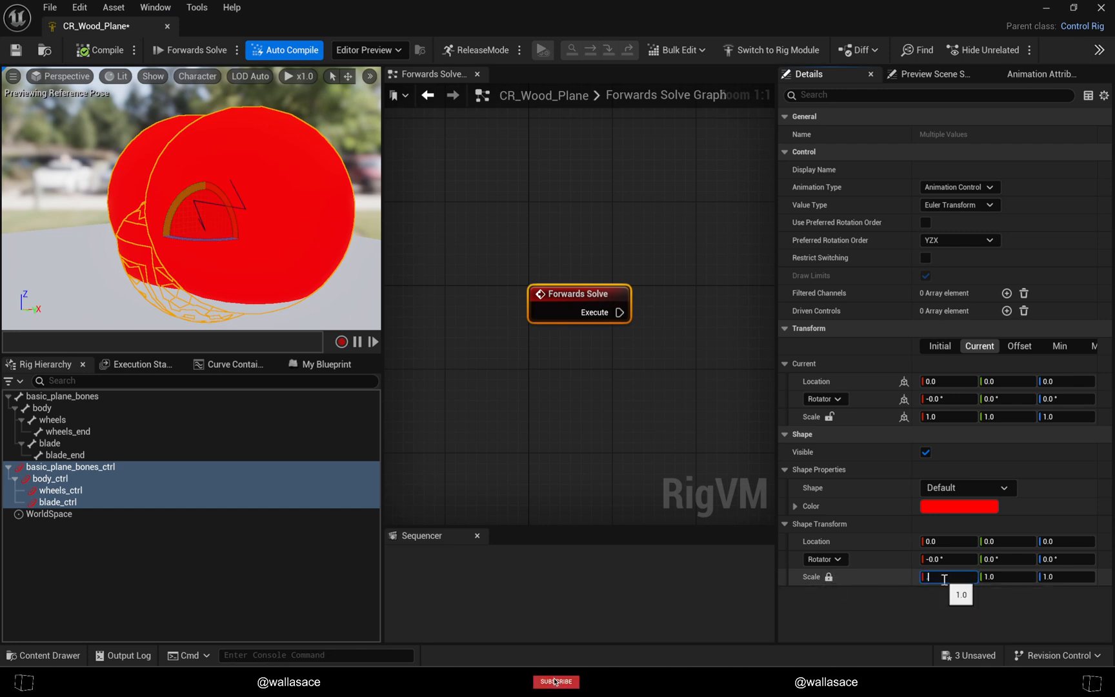
type("0.5")
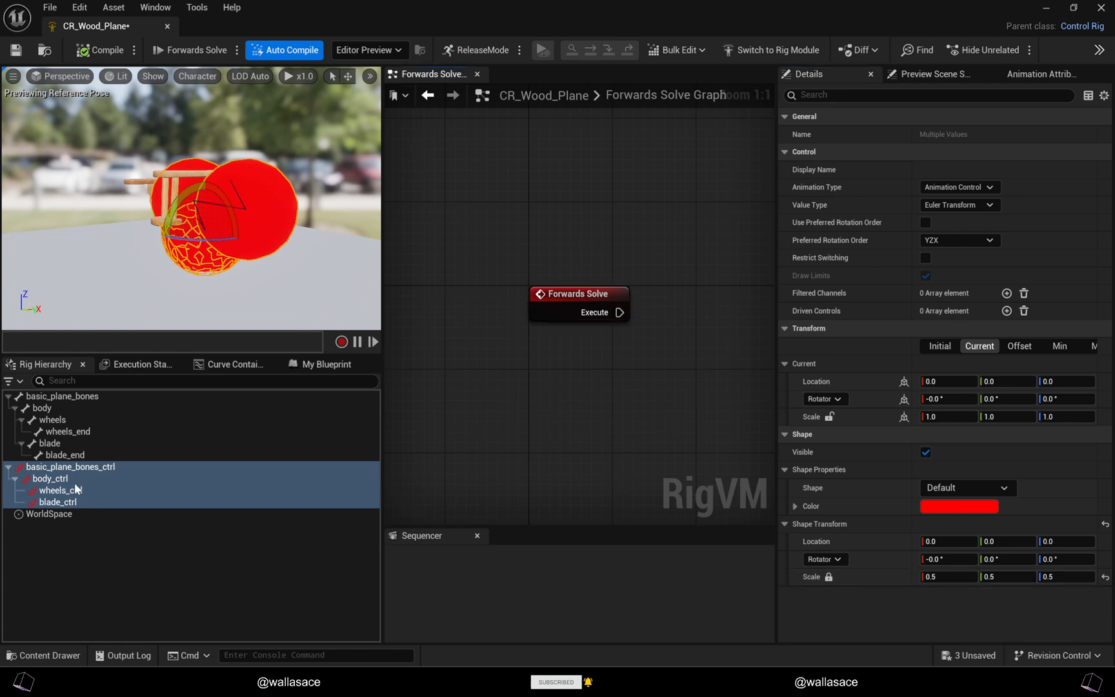
left_click(58, 502)
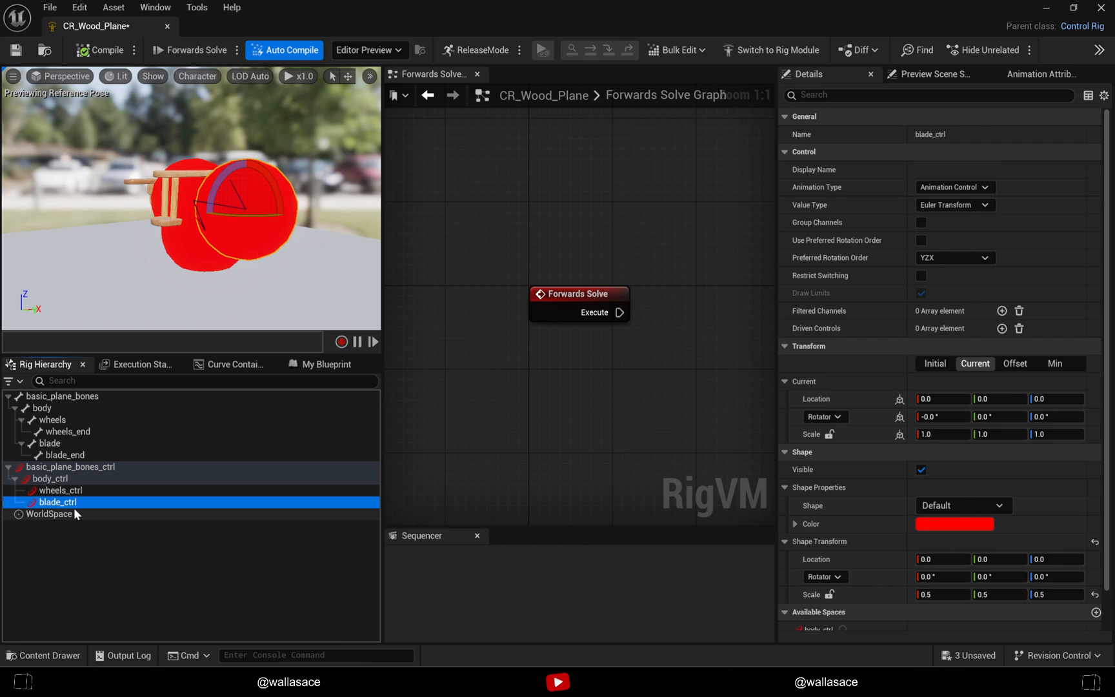
Step: Give blade_ctrl the Arrow2_Thin shape and wheels_ctrl the Sphere_Thin shape
left_click(963, 505)
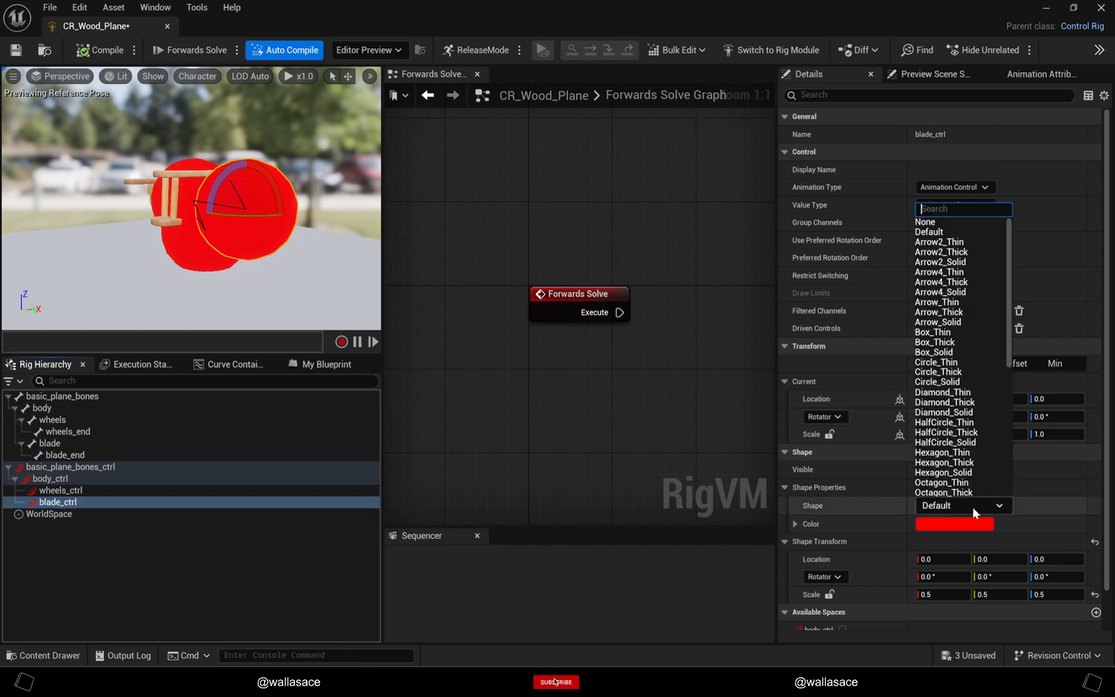
mouse_move(954, 252)
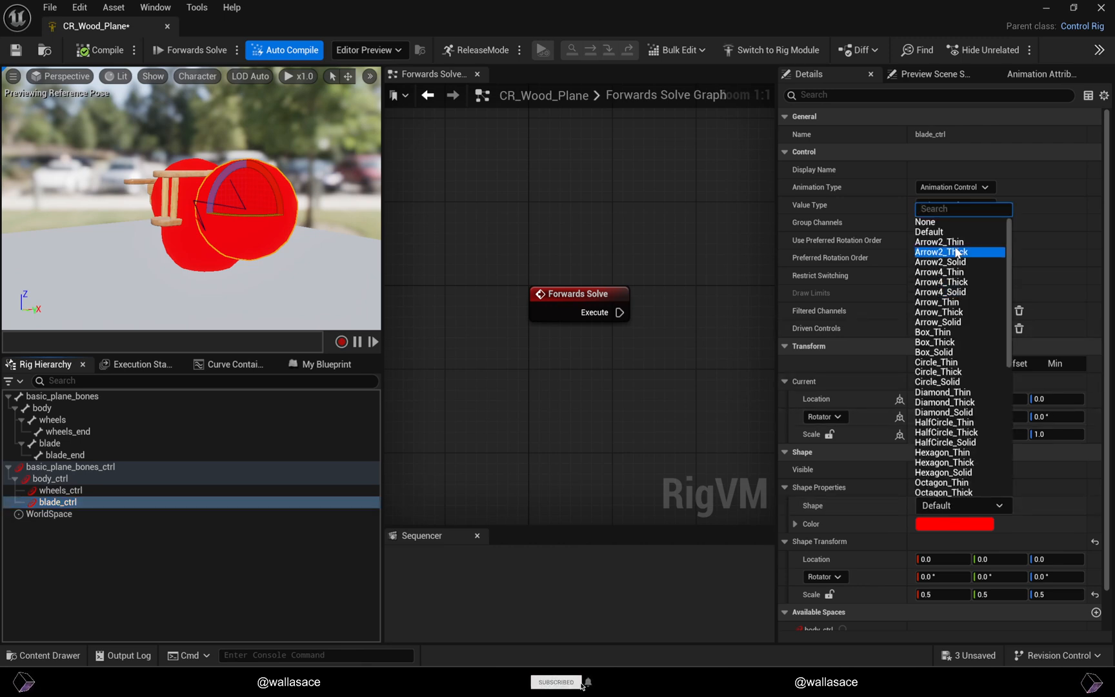
left_click(940, 251)
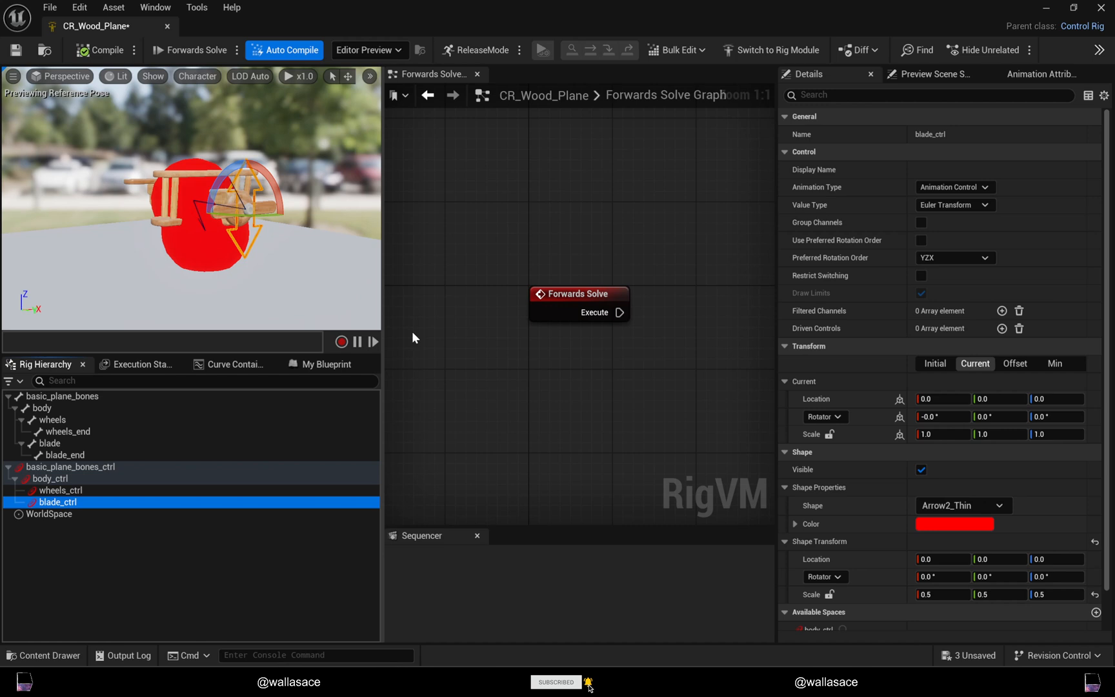
left_click(55, 490)
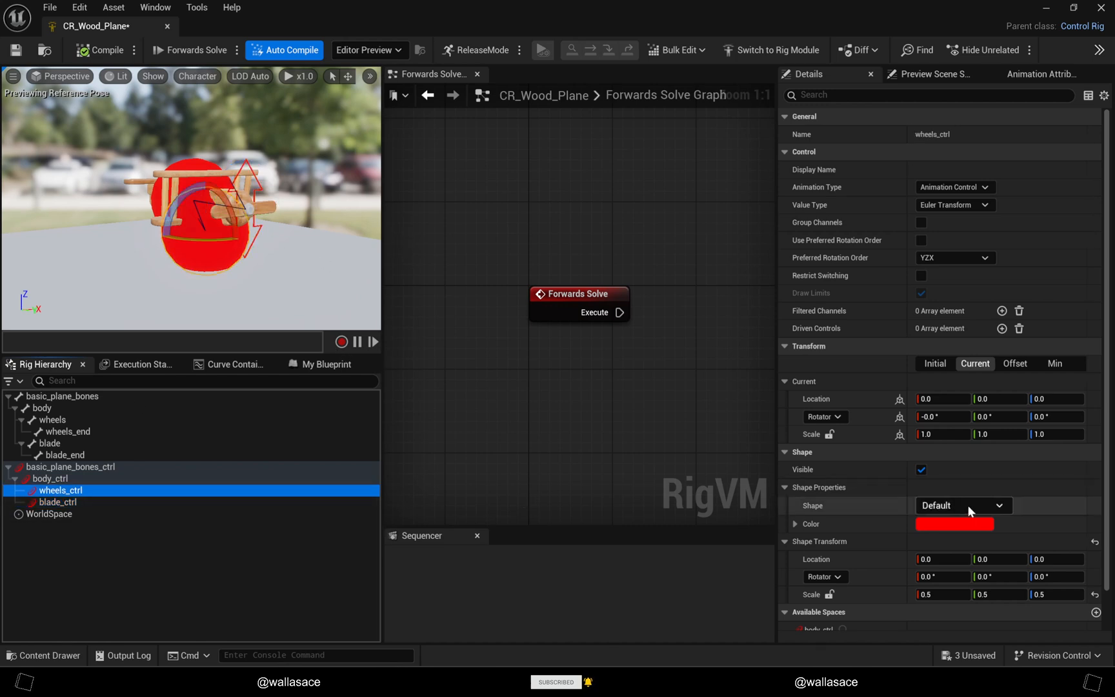
left_click(963, 506)
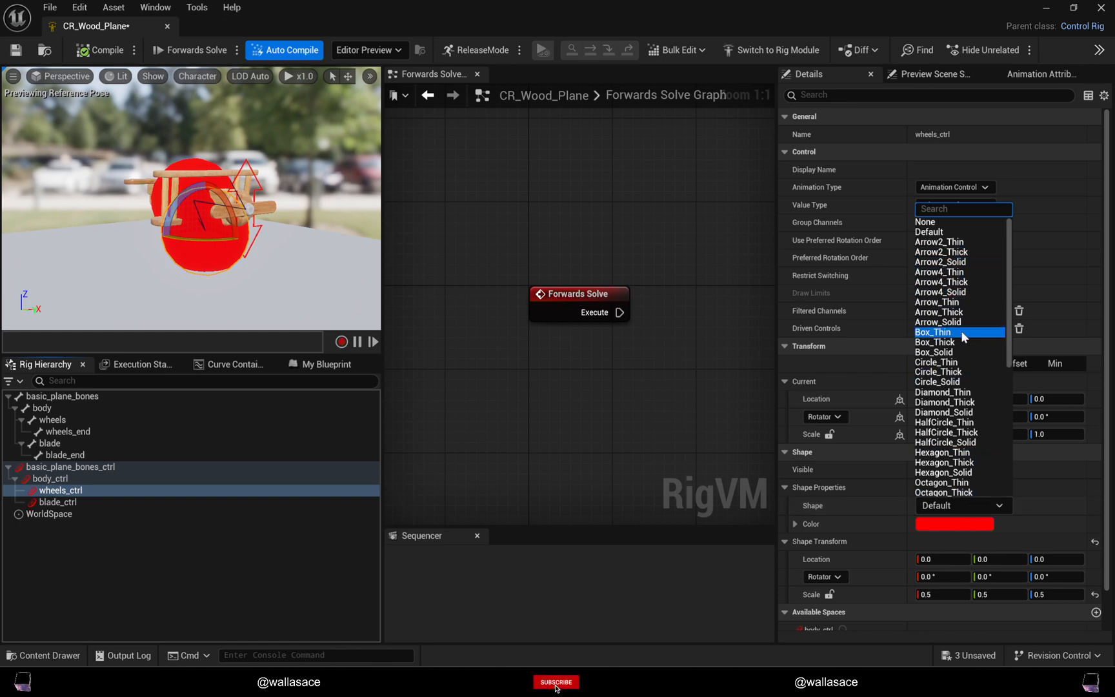
mouse_move(943, 352)
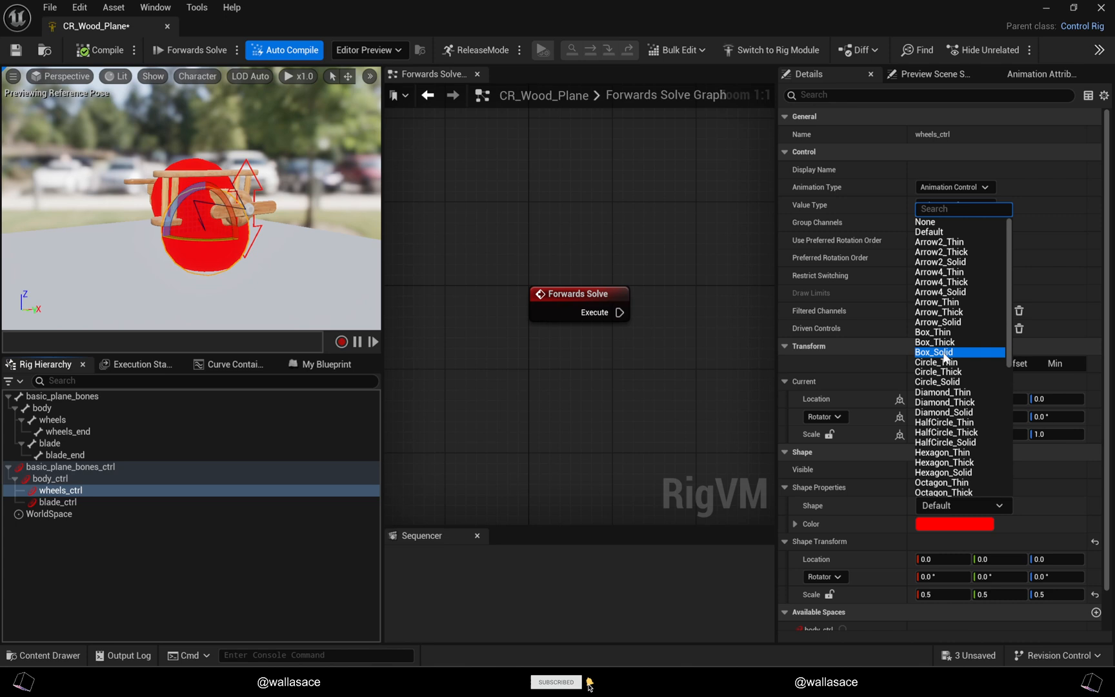
type("sph")
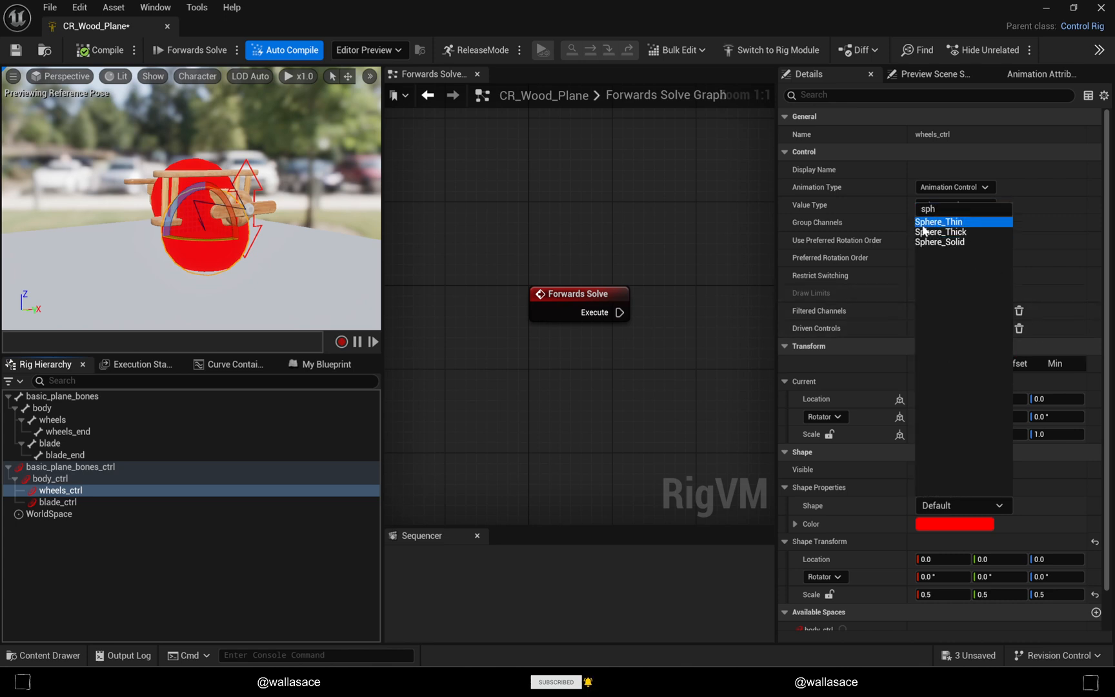
left_click(49, 479)
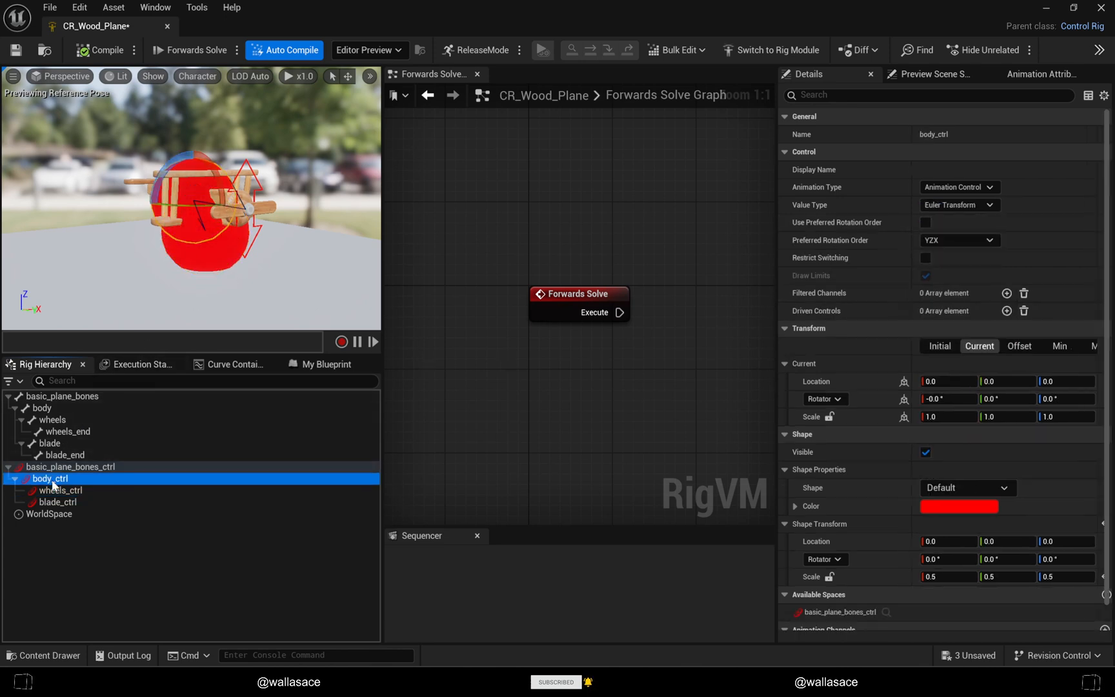
Step: Give body_ctrl Hexagon_Thin and the root control Star4_Thin, then review the shapes
left_click(966, 487)
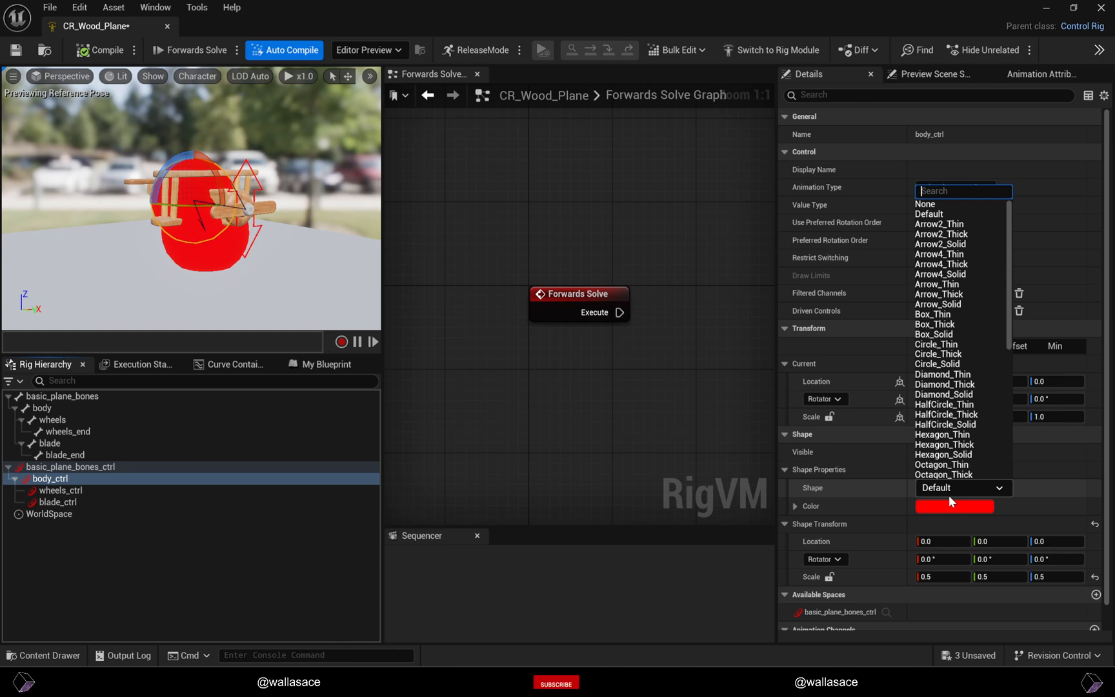
mouse_move(945, 414)
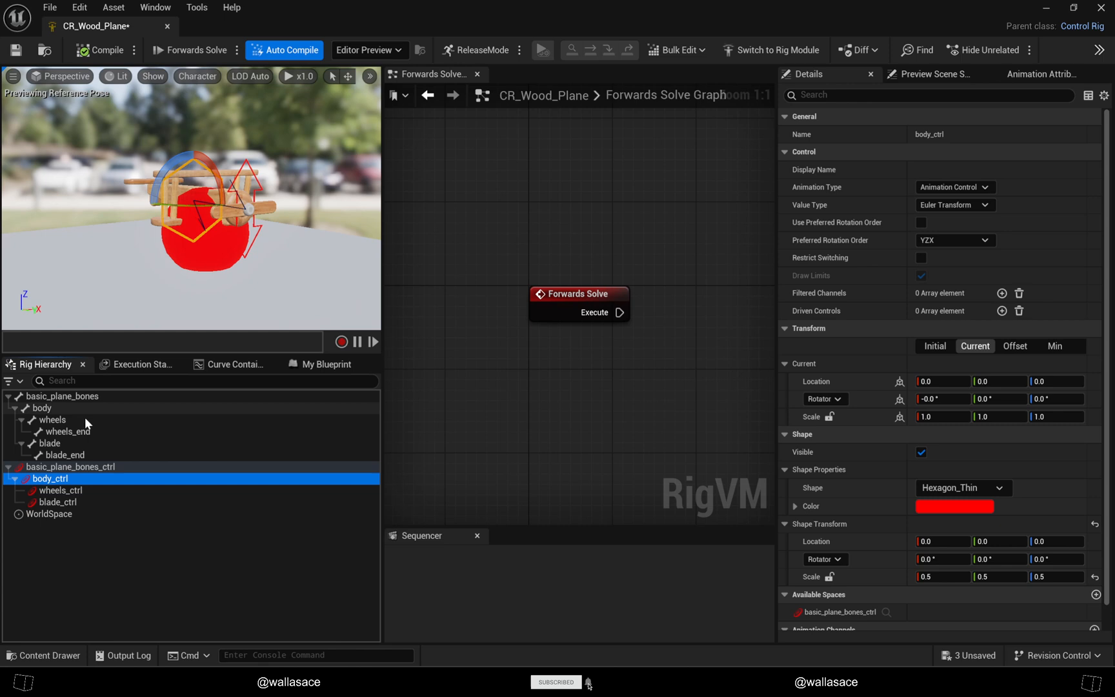
left_click(69, 467)
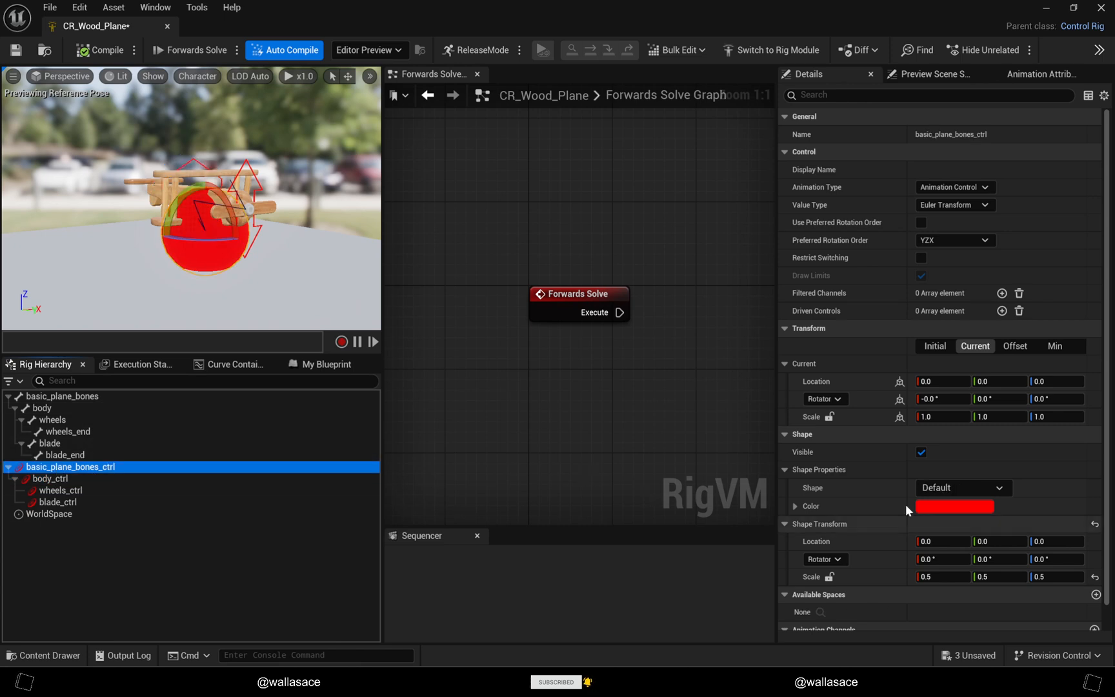
left_click(963, 488)
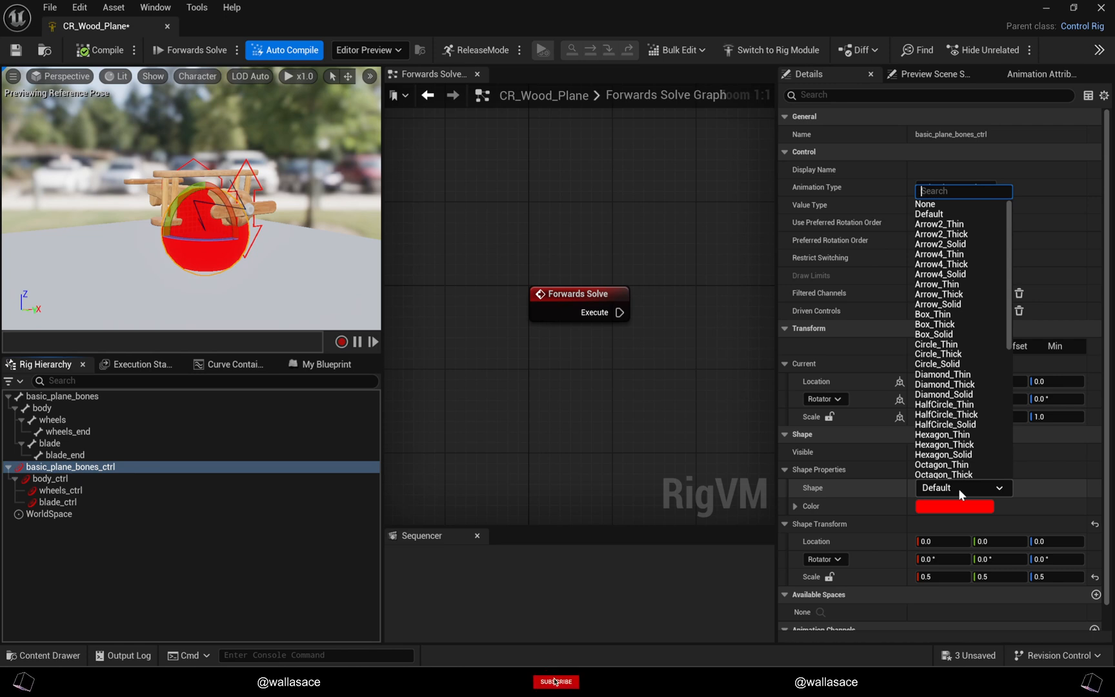
type("star")
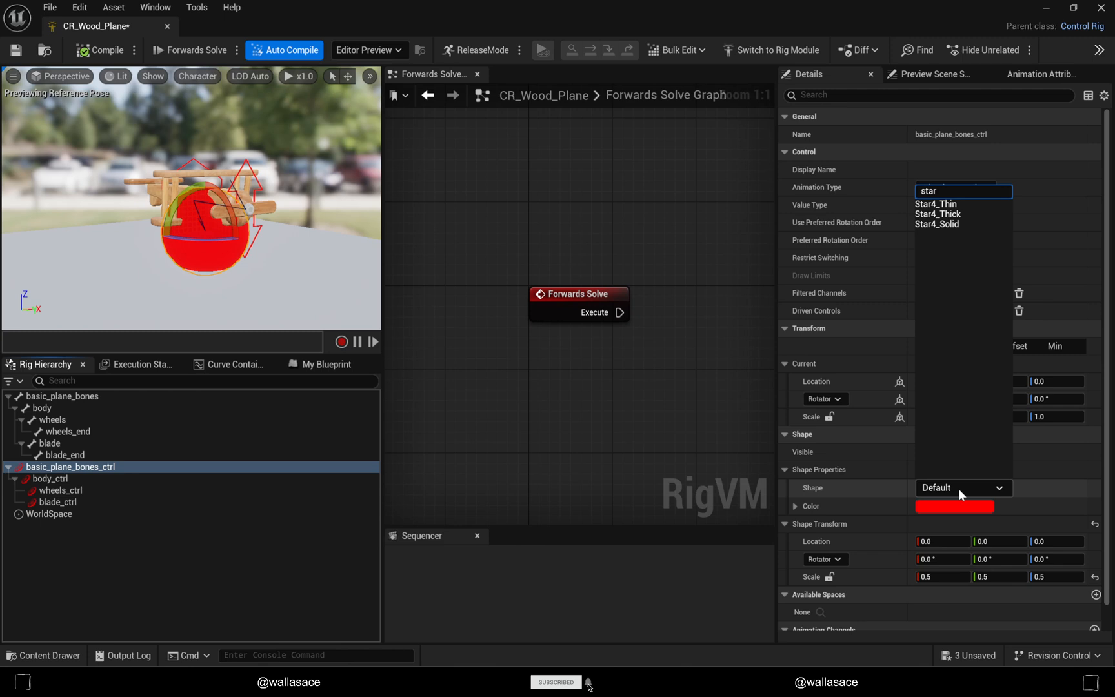
left_click(935, 202)
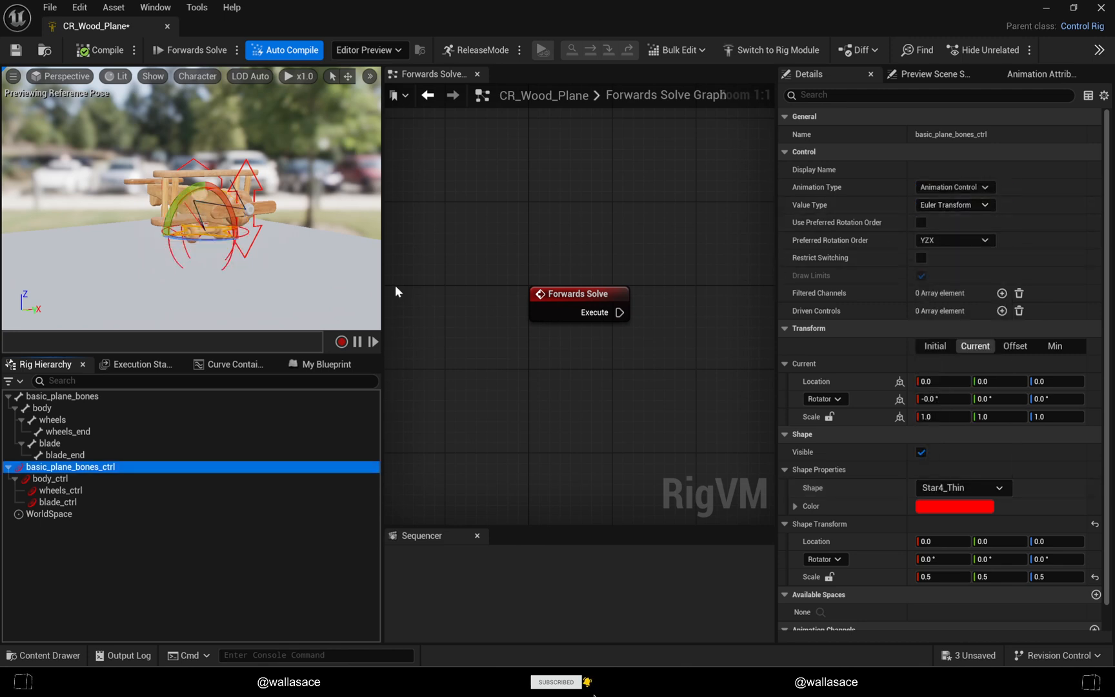
left_click(51, 479)
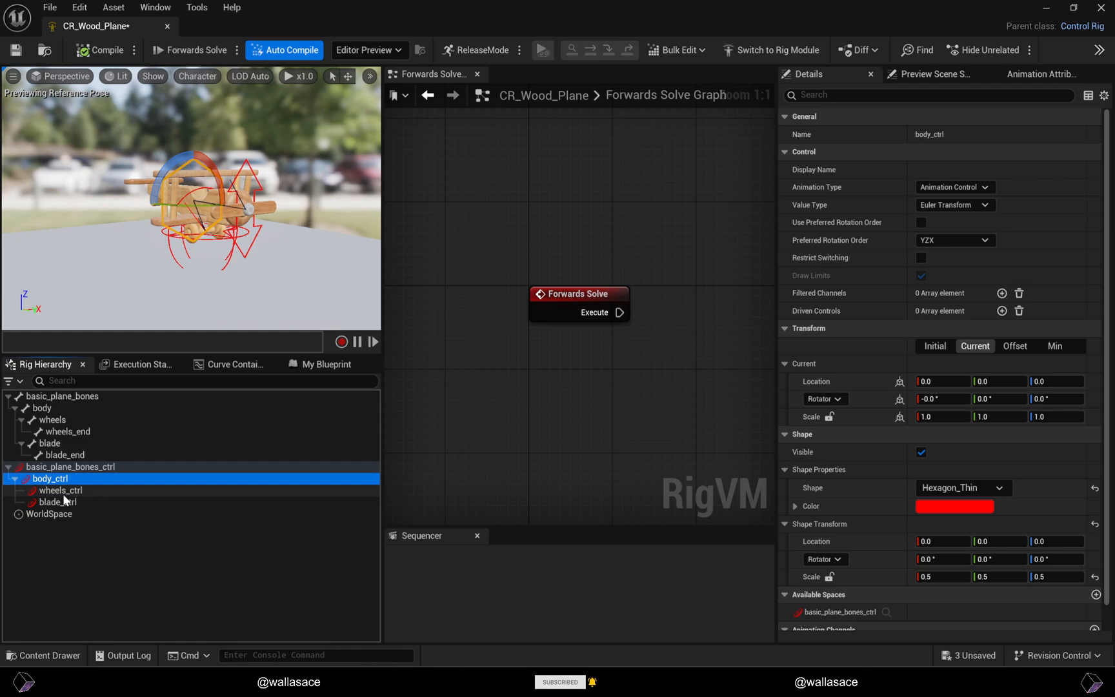
left_click(59, 489)
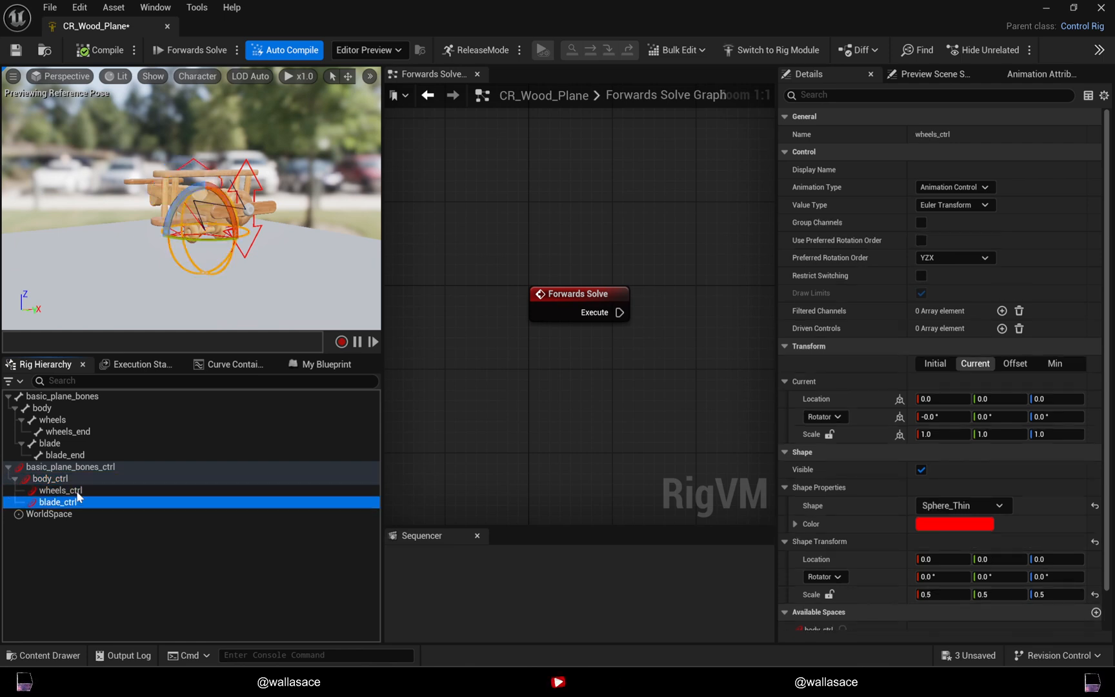
left_click(64, 466)
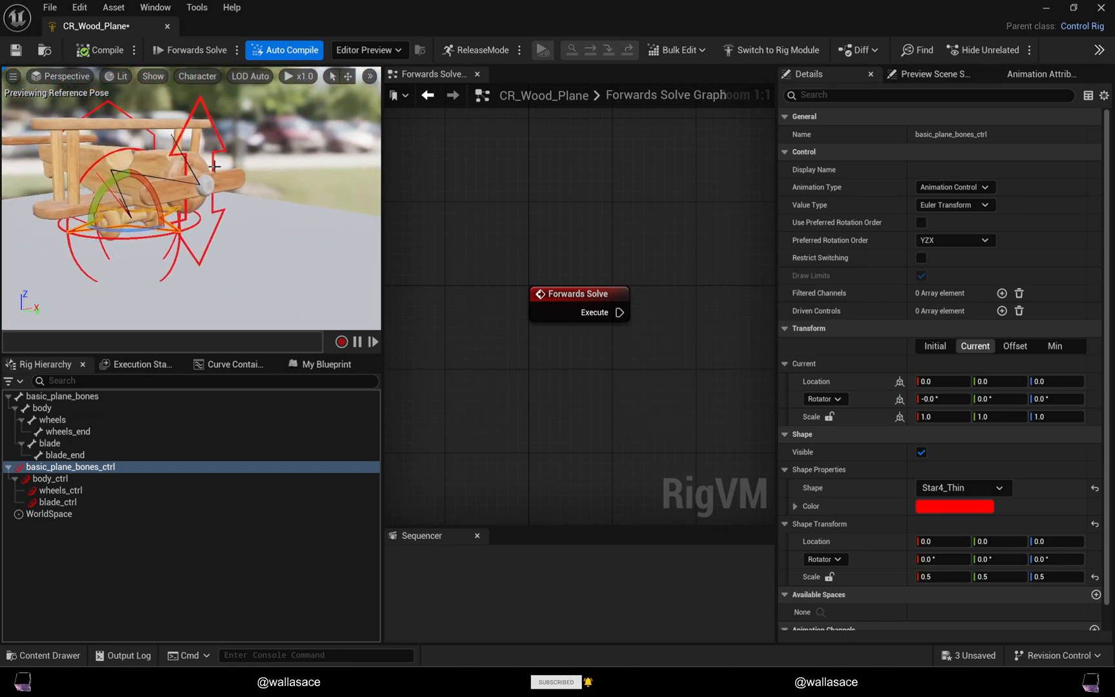
Step: Make blade_ctrl a yellow arrow rotated 90 degrees, scaled 0.485, and compile
left_click(58, 502)
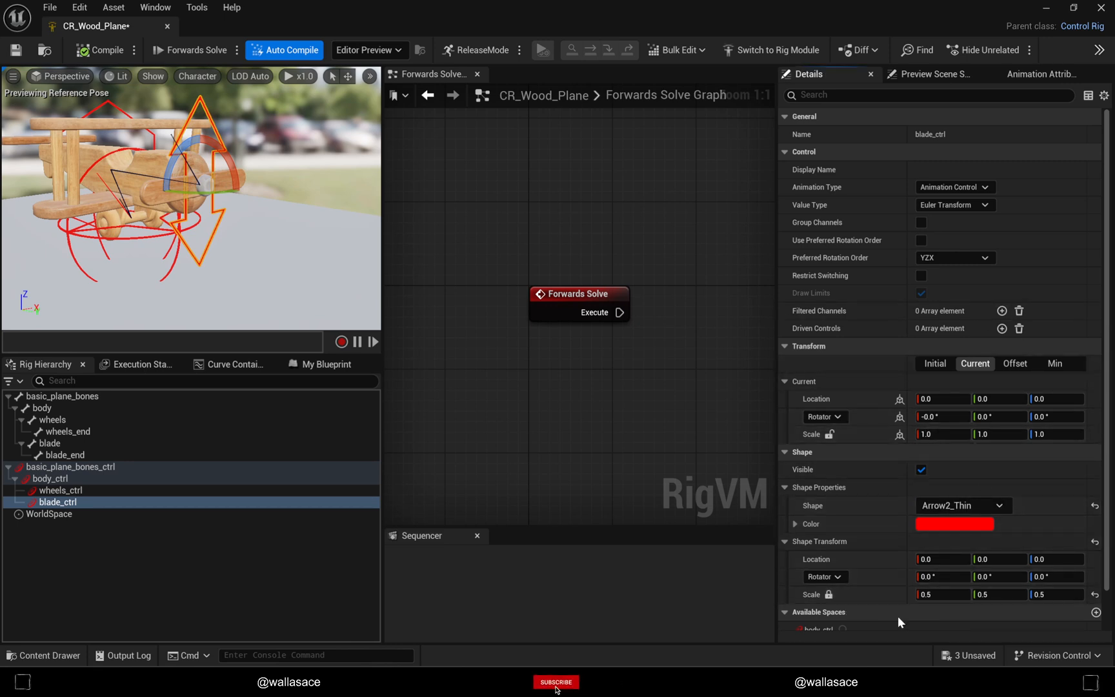
left_click(557, 681)
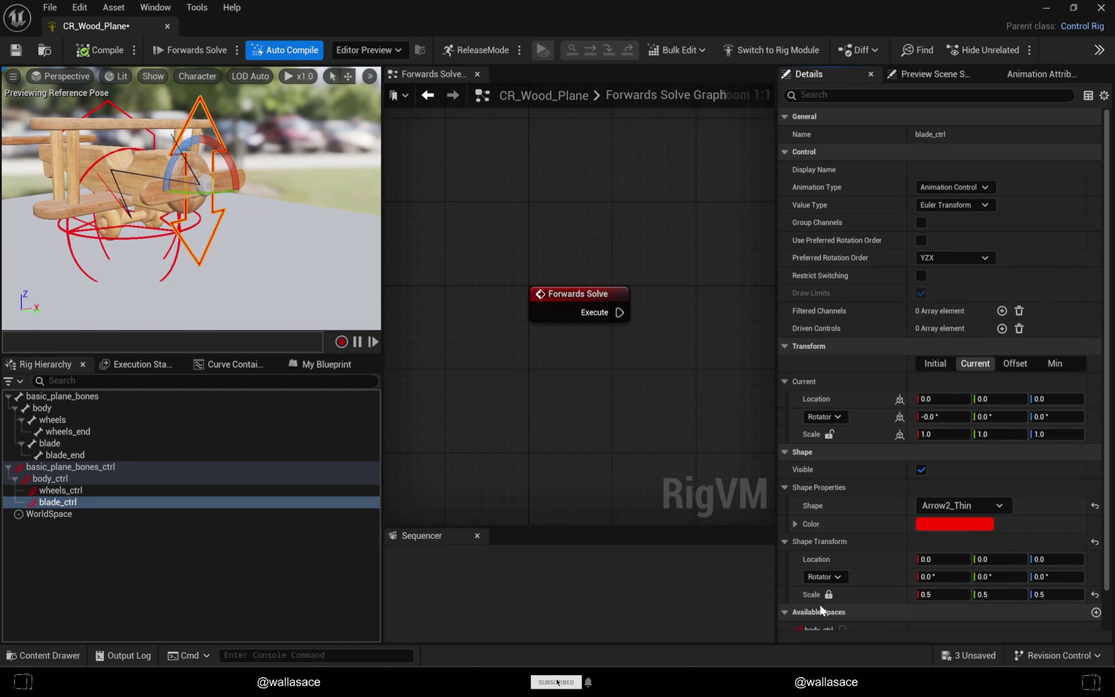
mouse_move(830, 595)
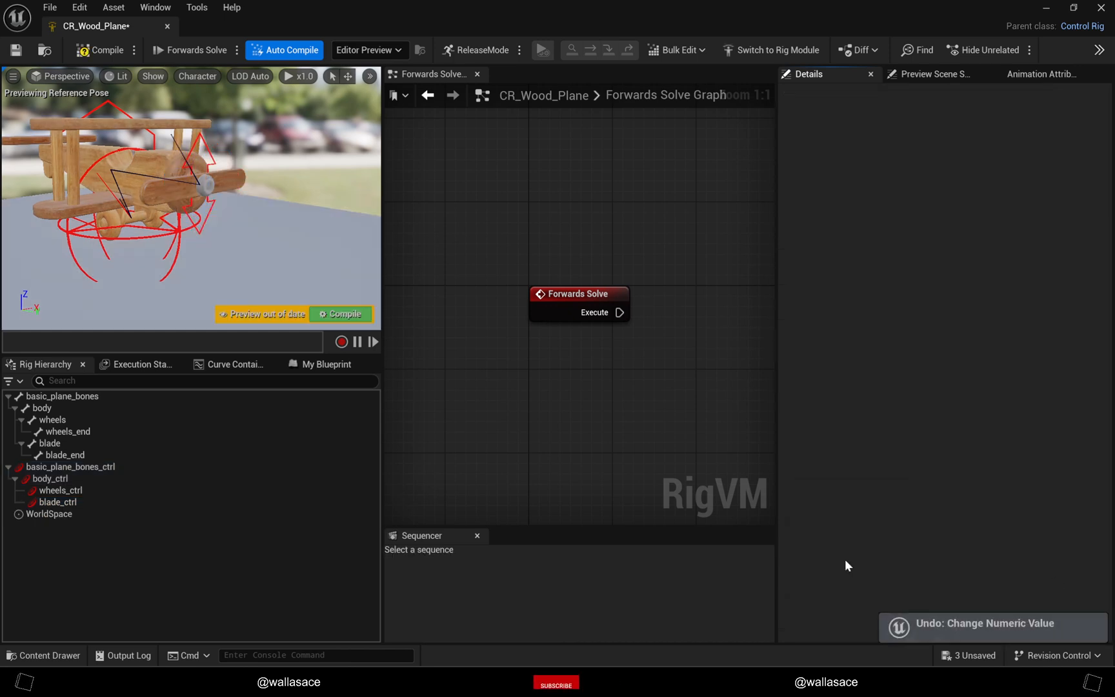
left_click(53, 502)
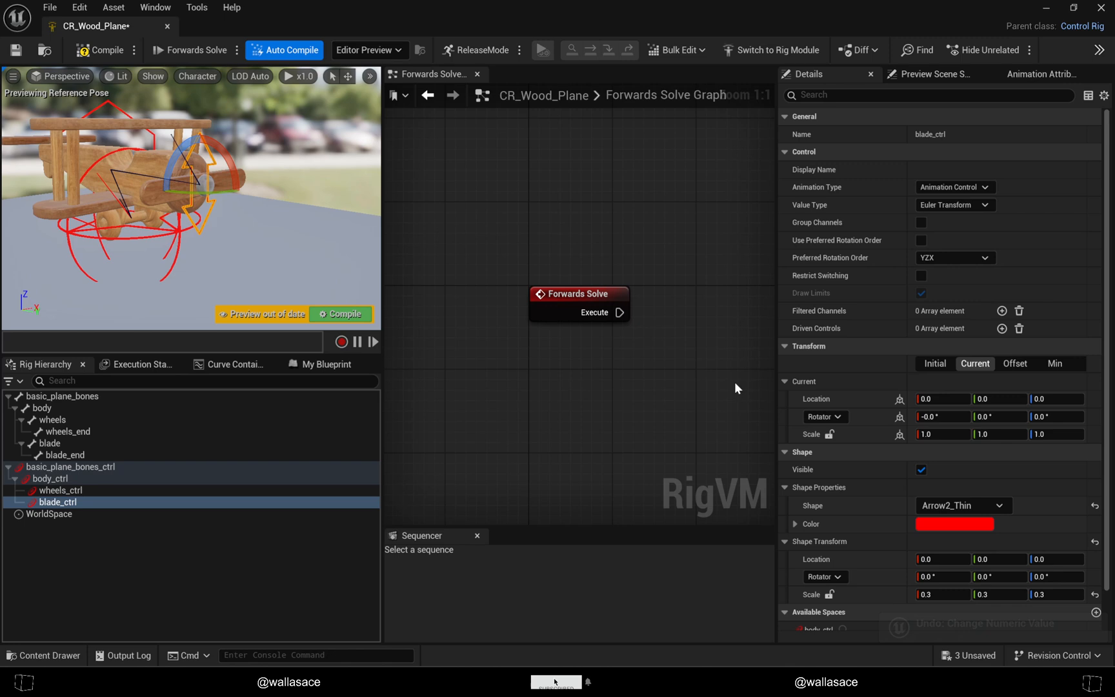
left_click(1049, 577)
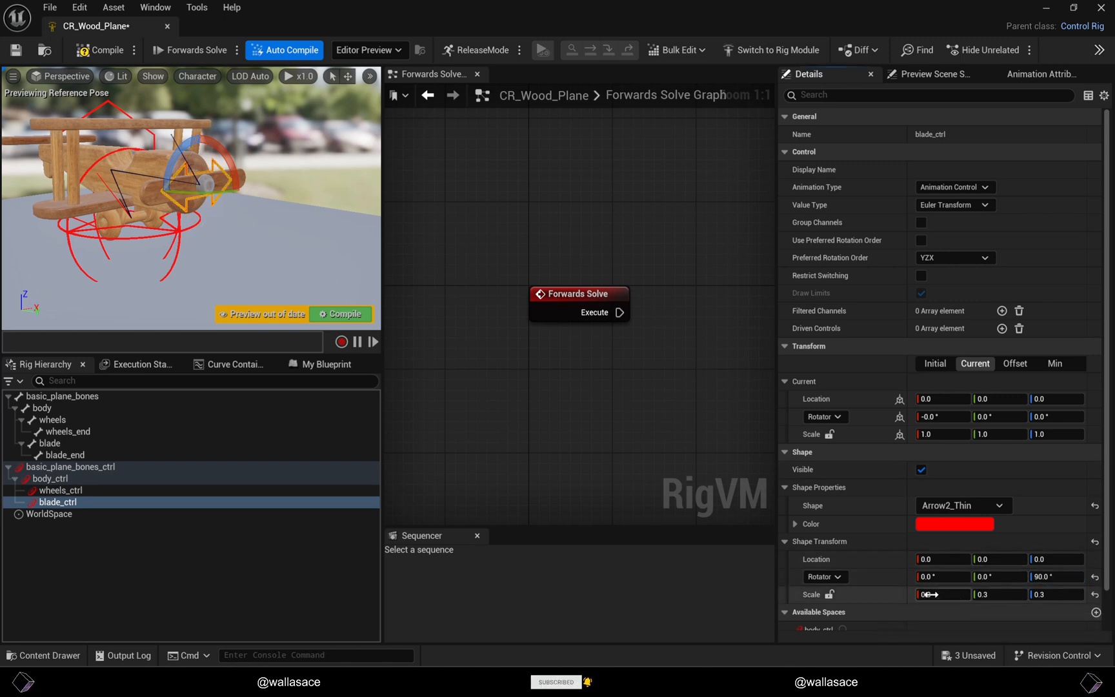
type("0.311")
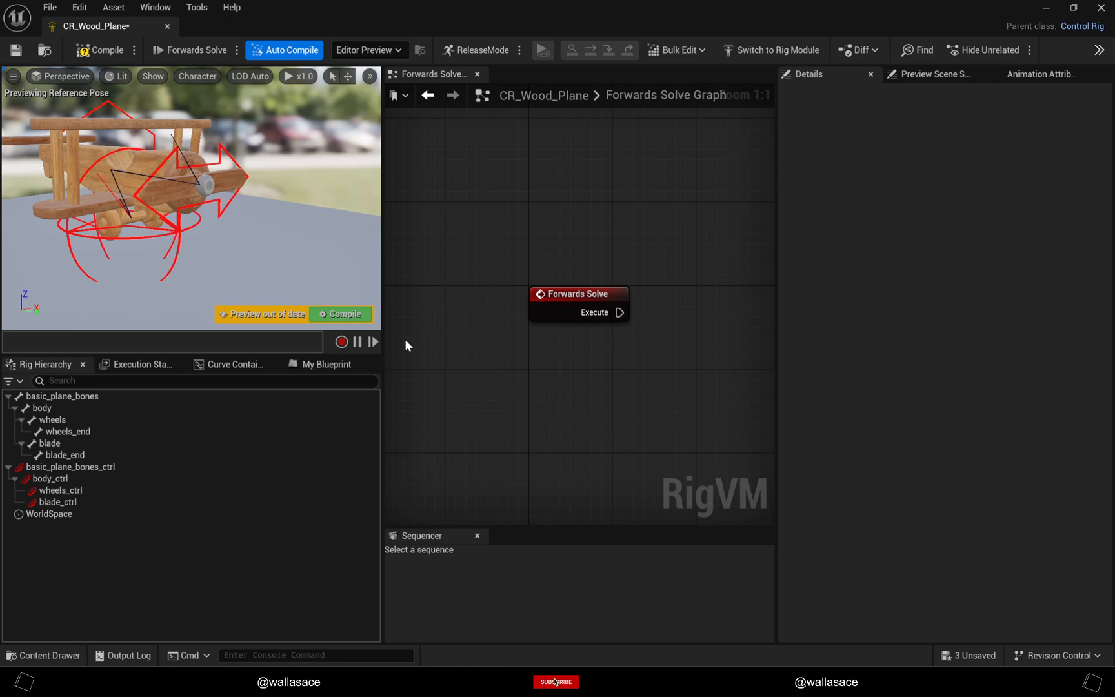
left_click(58, 501)
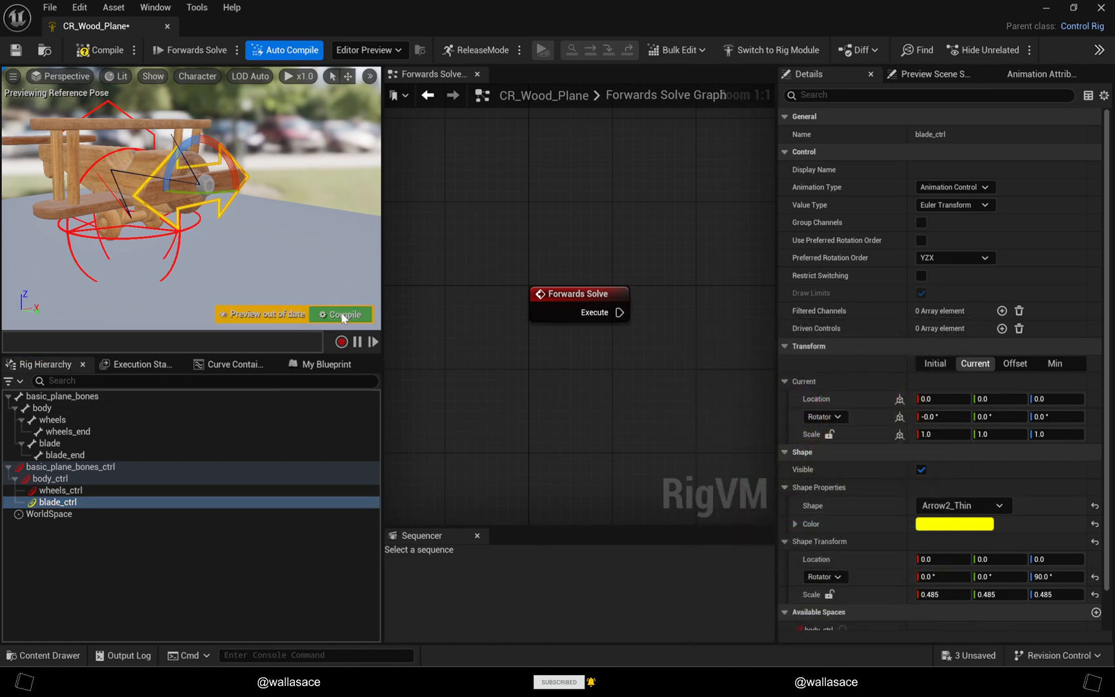
left_click(344, 314)
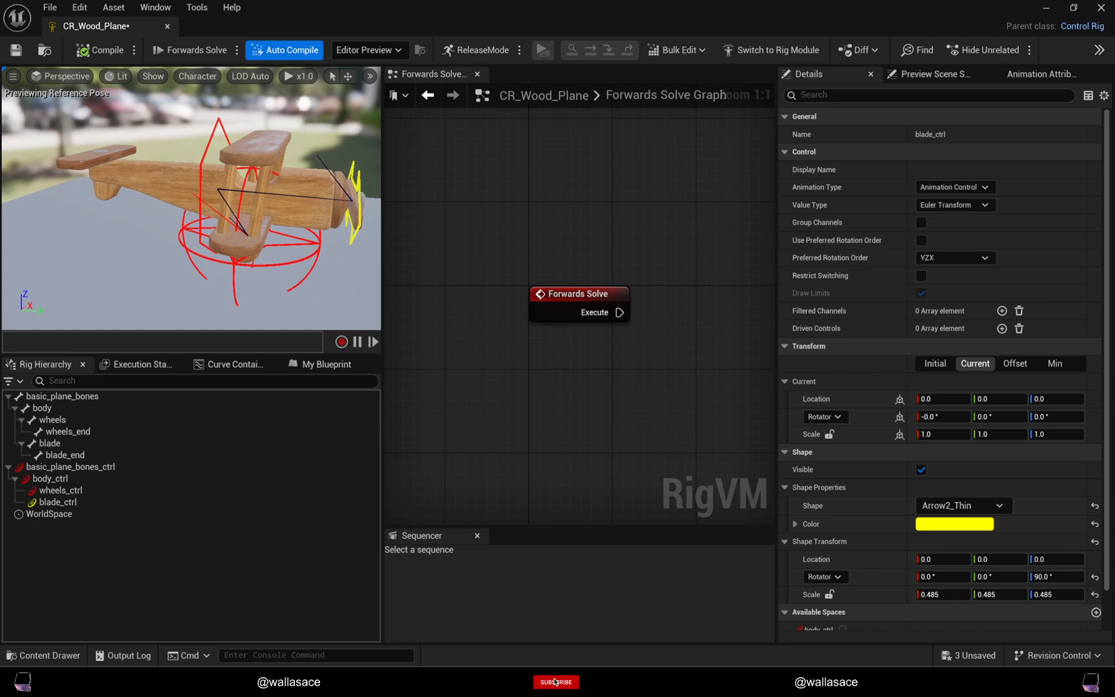
left_click(46, 478)
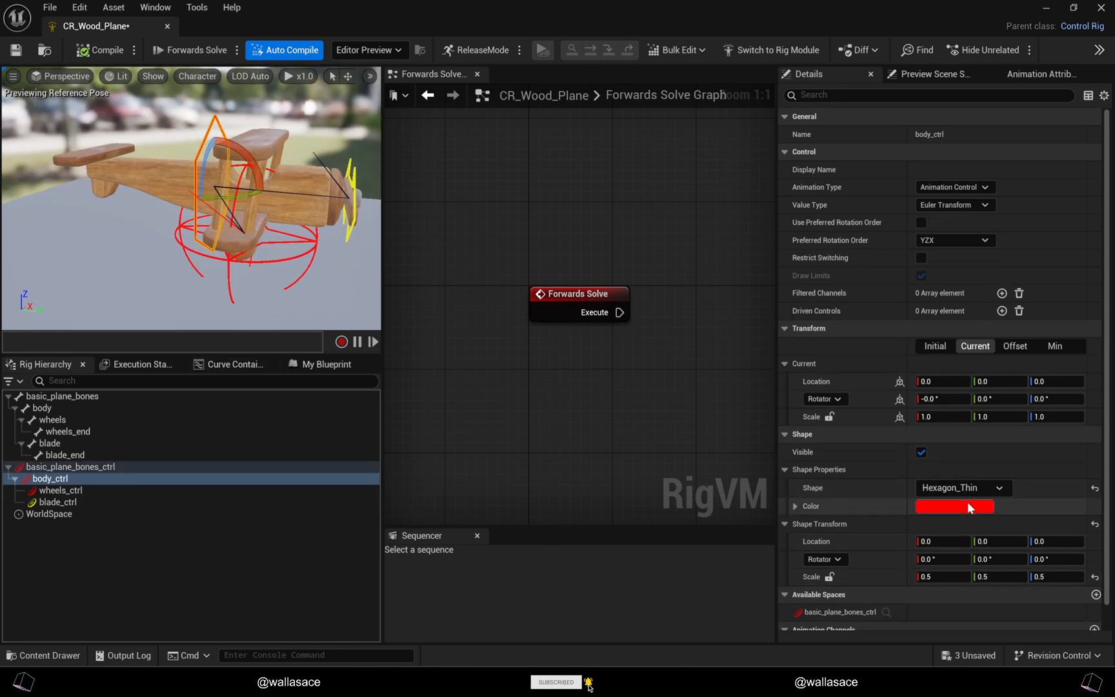
Step: Color body_ctrl green, set the root star to Z -0.31 and scale 0.773, and compile
left_click(955, 506)
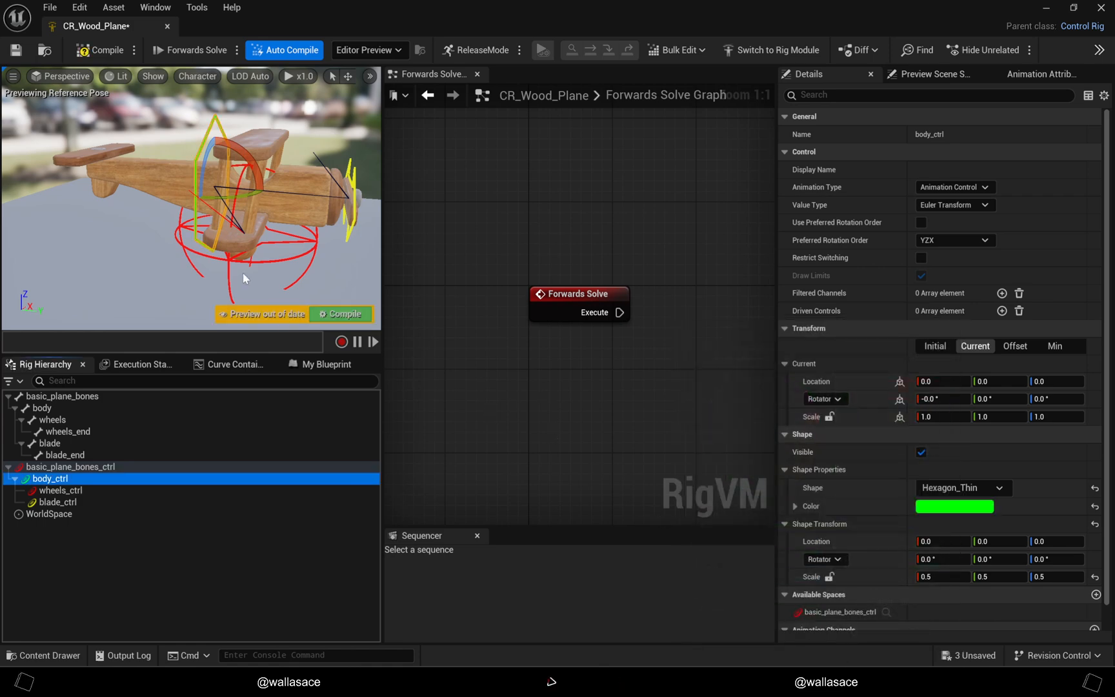
left_click(64, 466)
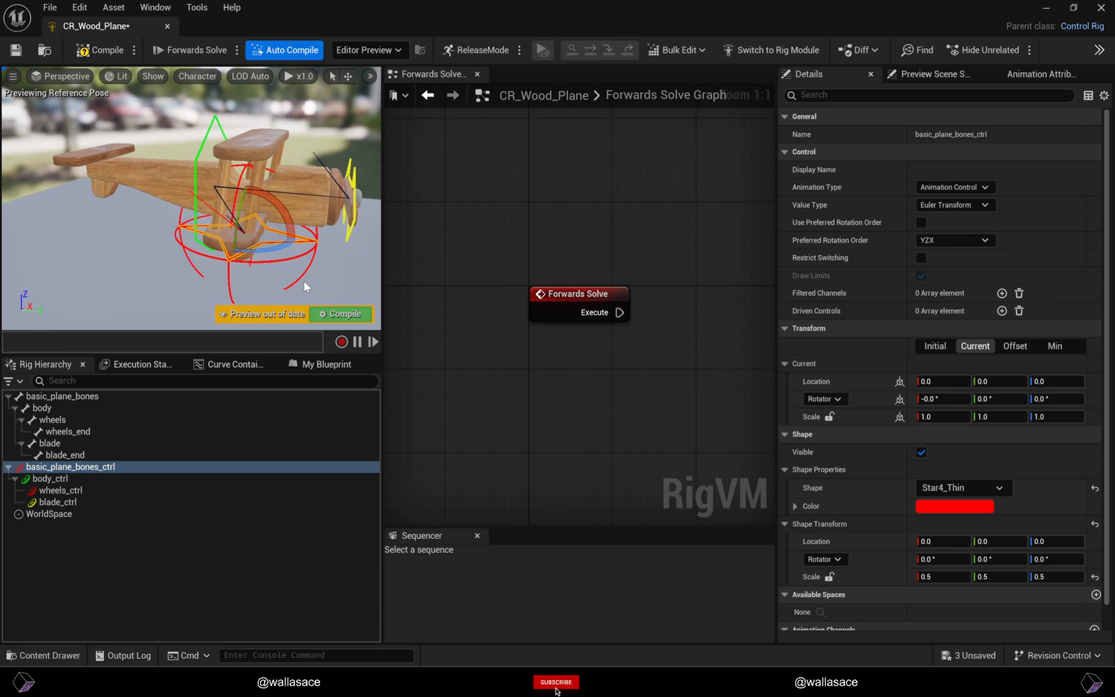
left_click(557, 681)
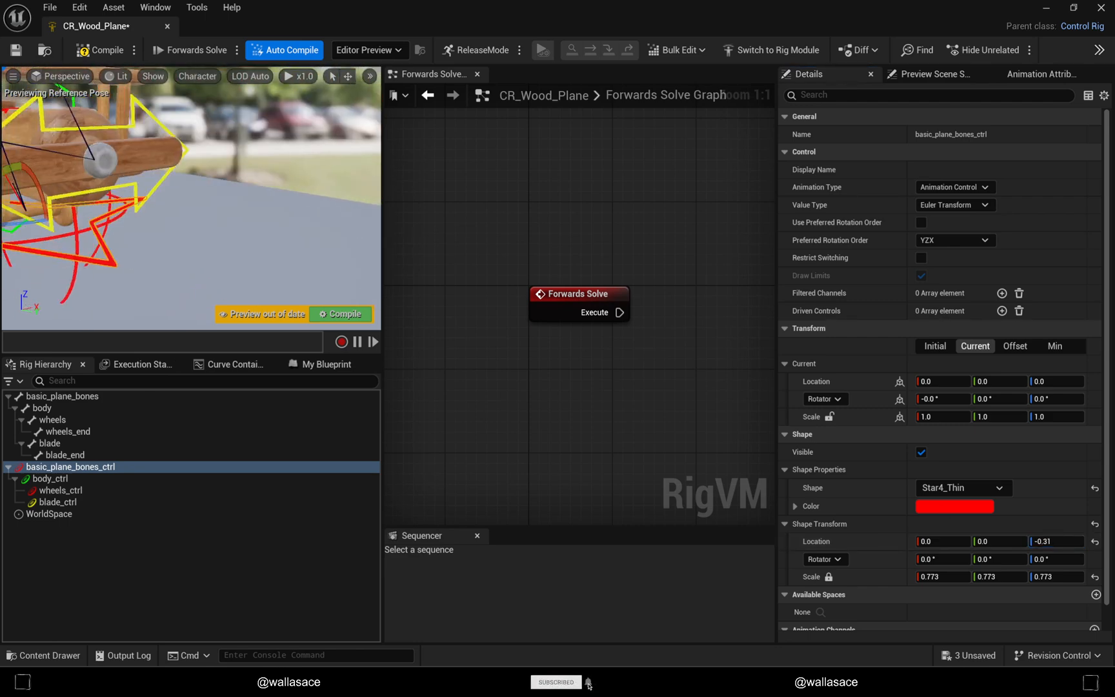
left_click(344, 314)
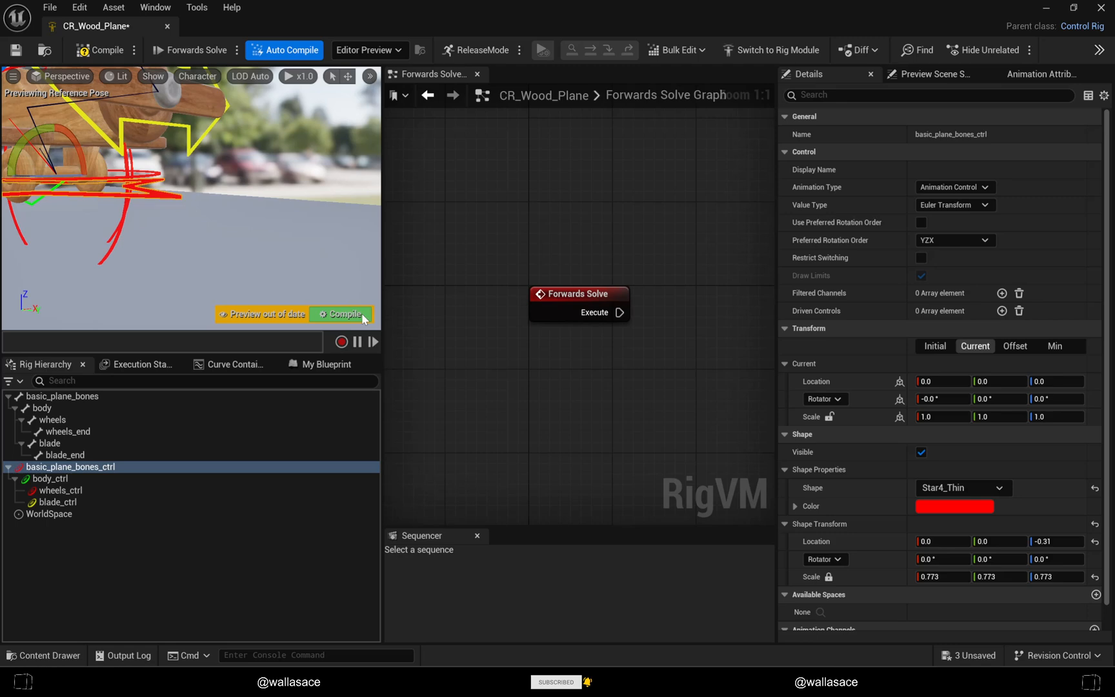
left_click(342, 315)
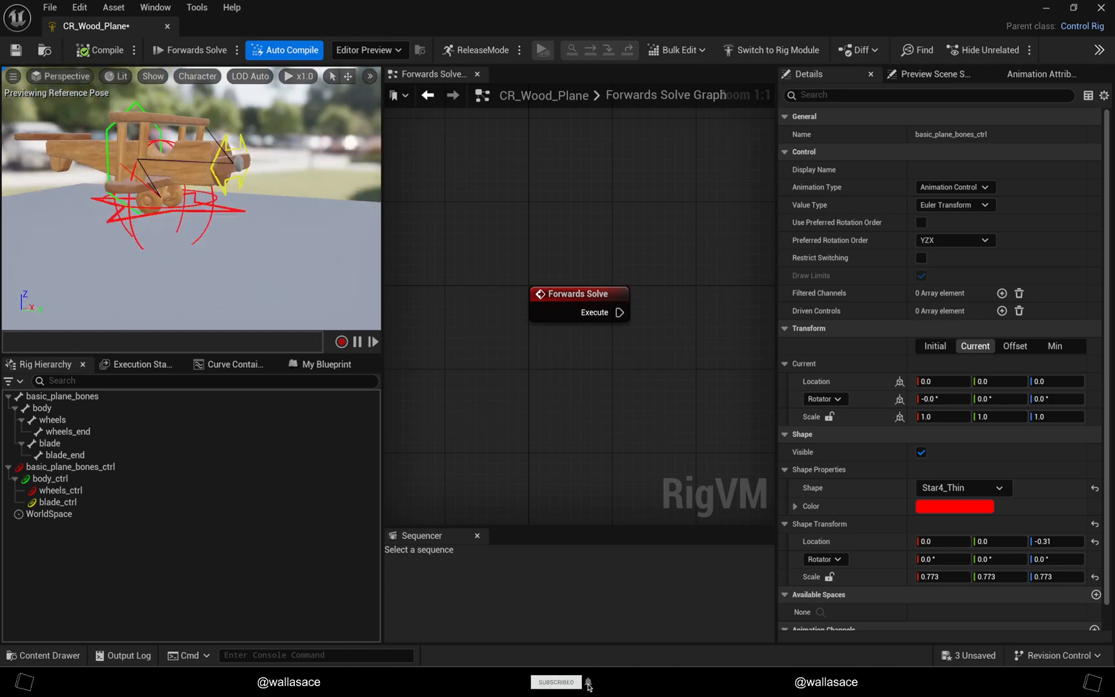
Step: Lock the wheels_ctrl shape scale and set it uniformly to 0.1
left_click(56, 490)
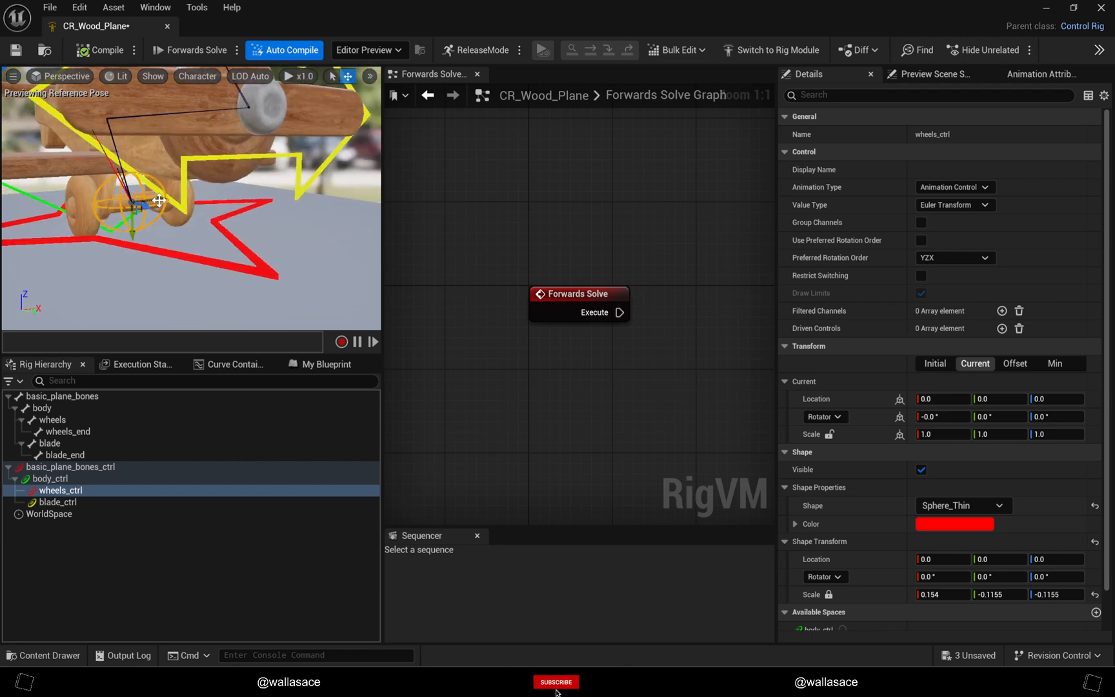
left_click_drag(157, 200, 89, 210)
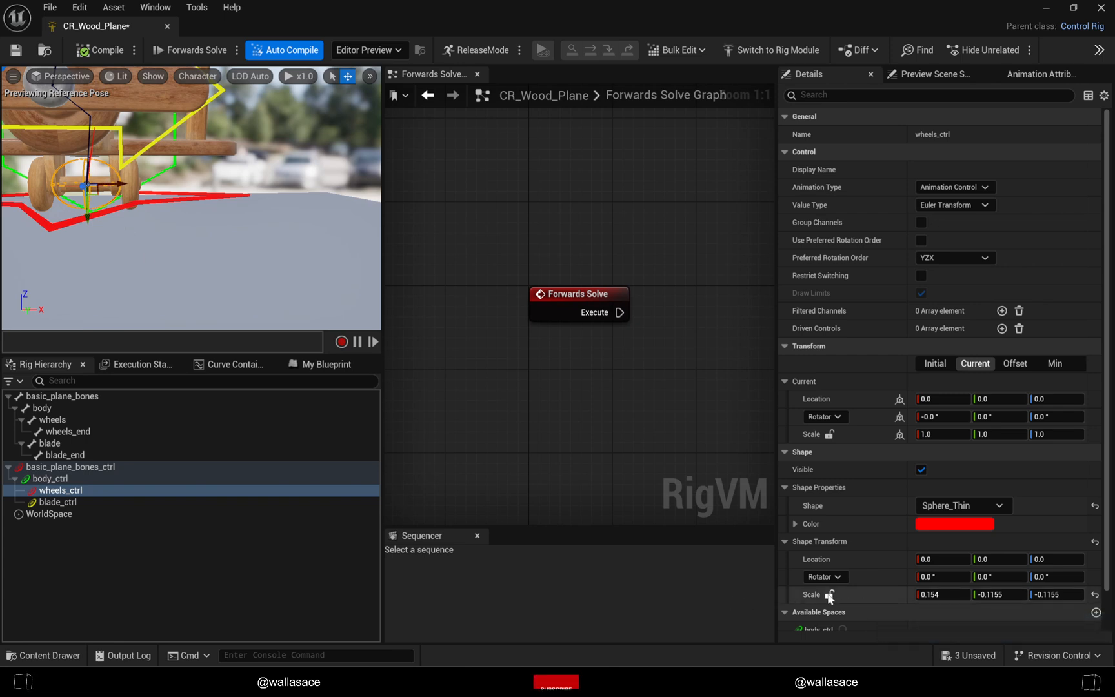
left_click(998, 594)
type("0.1")
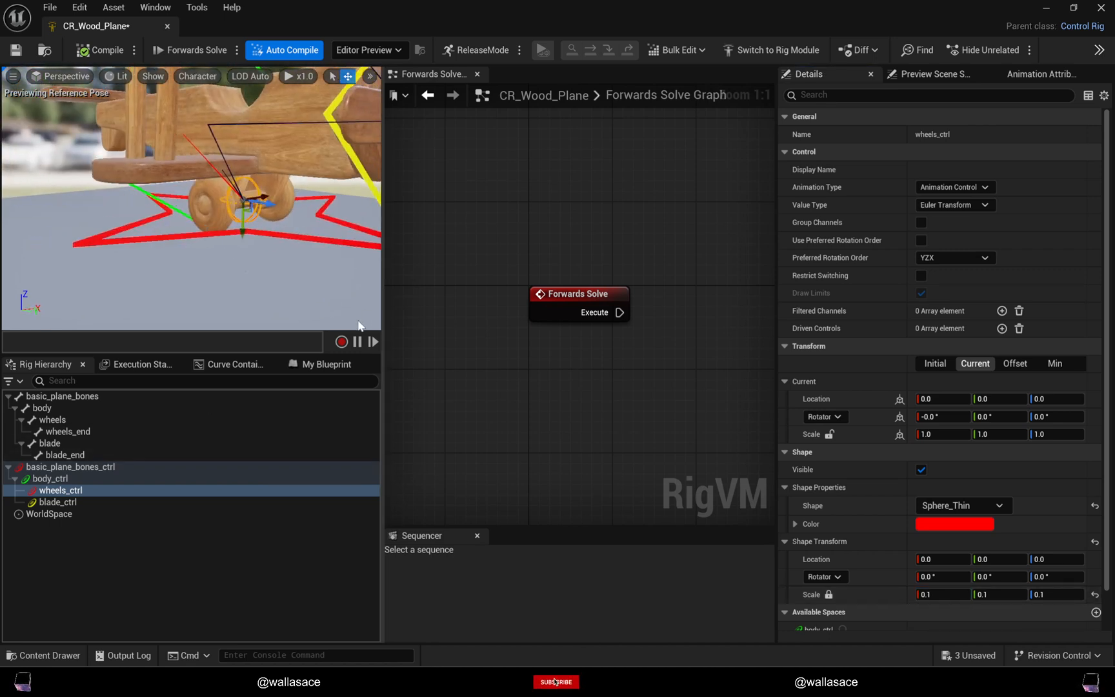
left_click(557, 682)
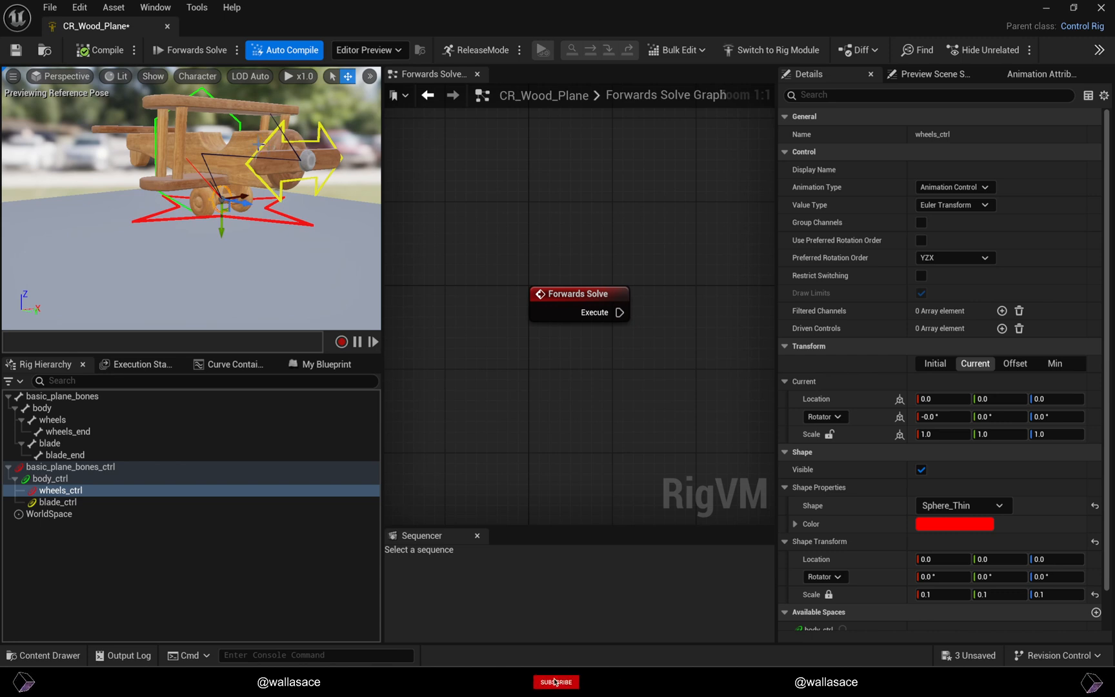
Step: Test-rotate blade_ctrl in the viewport, then undo the rotation
left_click(56, 502)
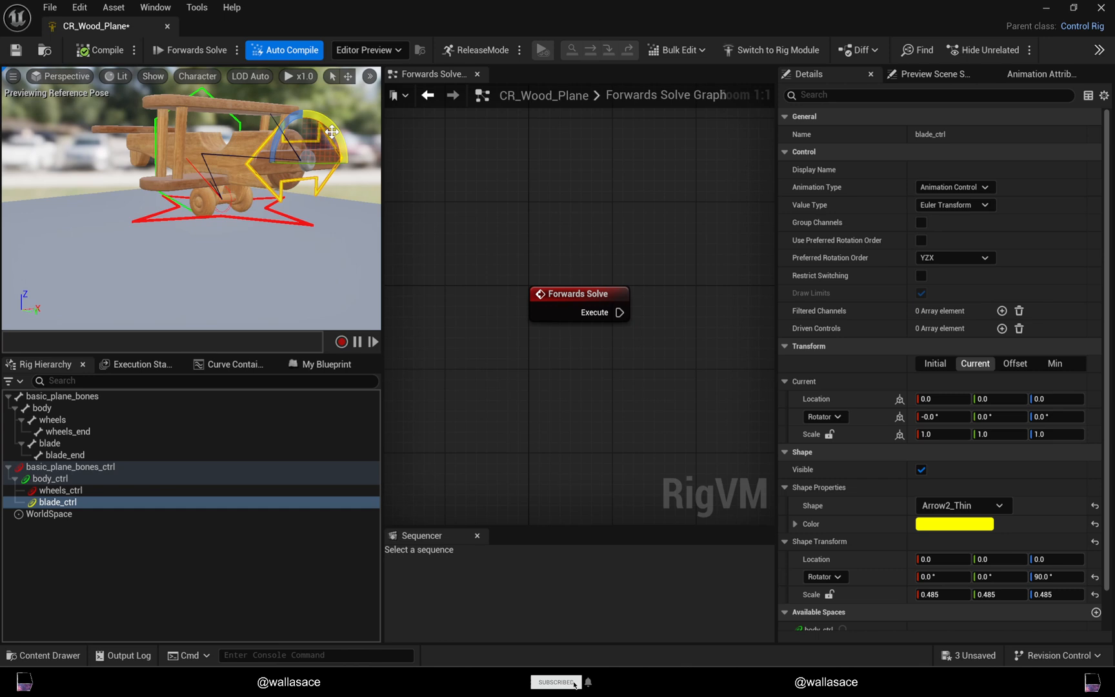
left_click_drag(331, 132, 306, 163)
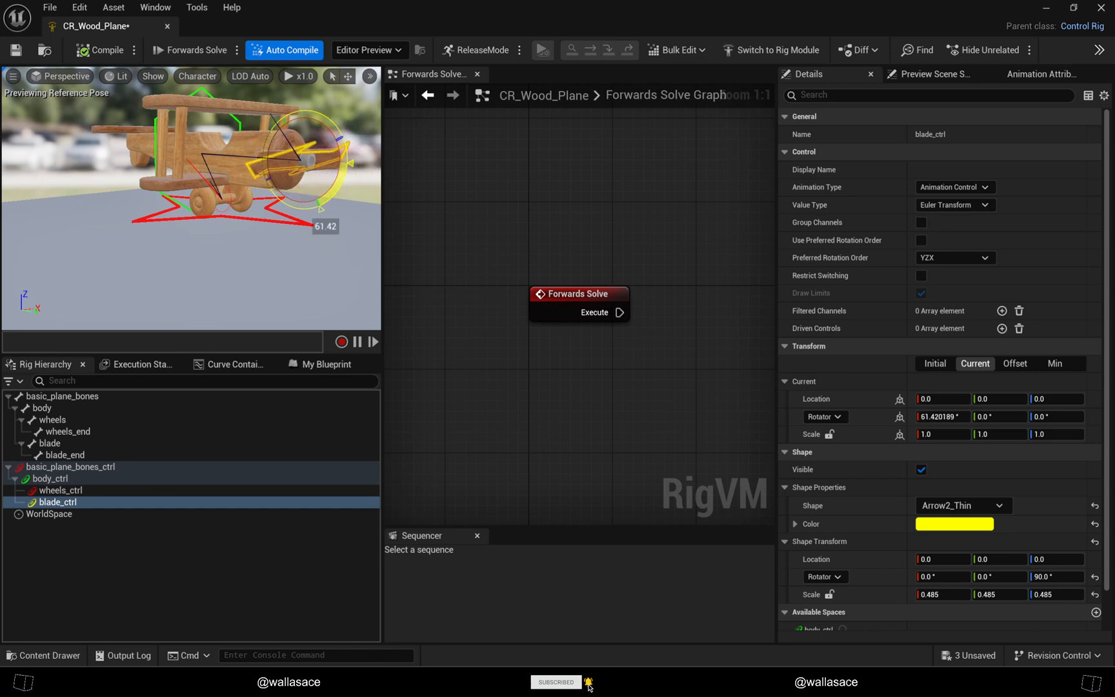
key("Ctrl+Z")
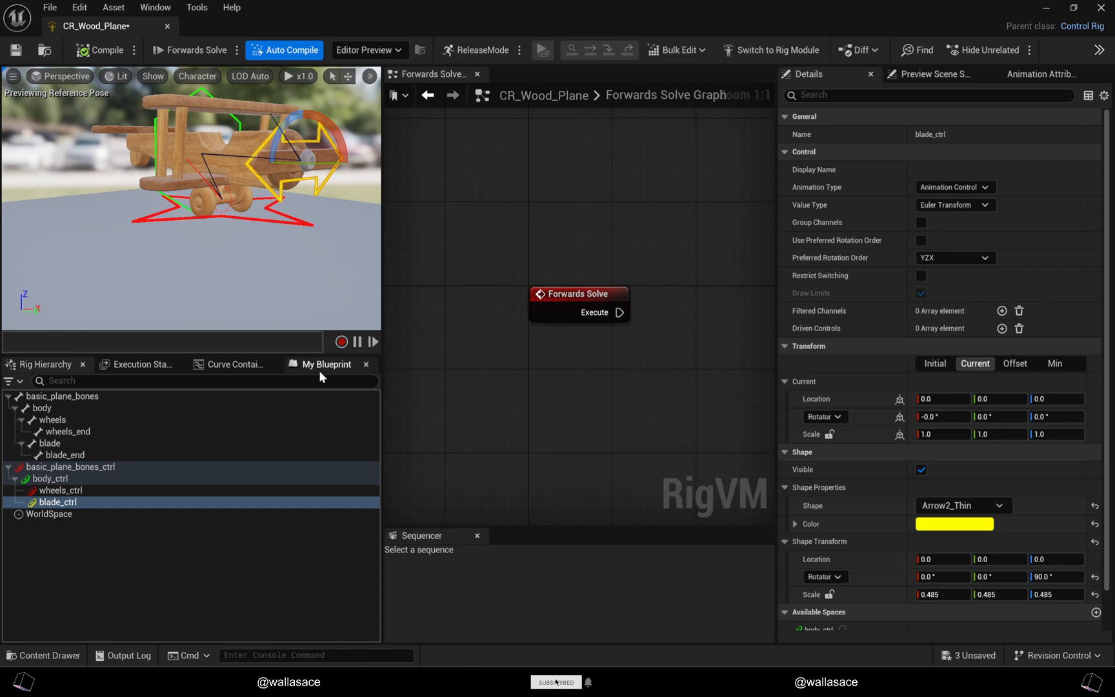
Step: Show the My Blueprint panel listing the Forwards Solve Graph, functions and variables
left_click(327, 364)
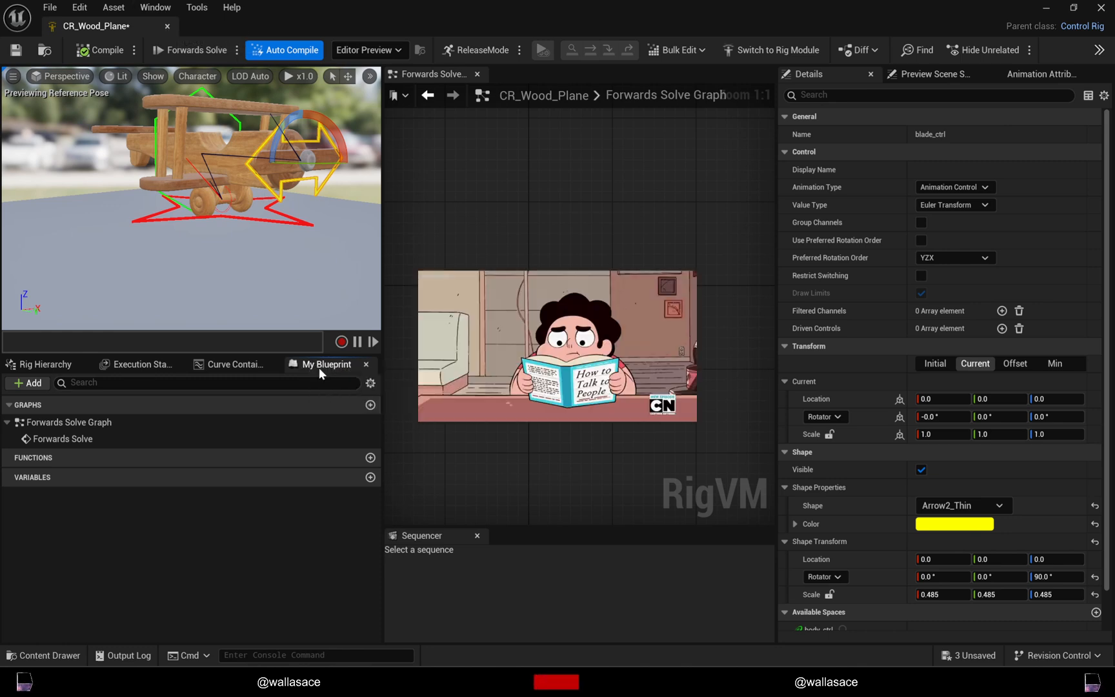
left_click(156, 7)
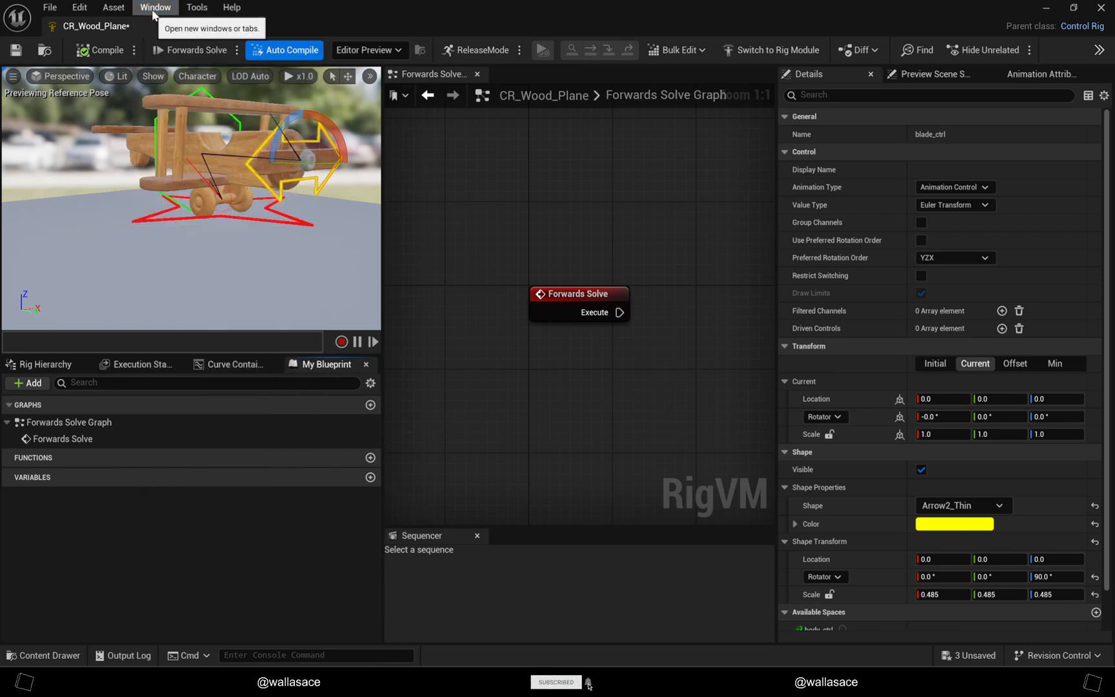
left_click(155, 8)
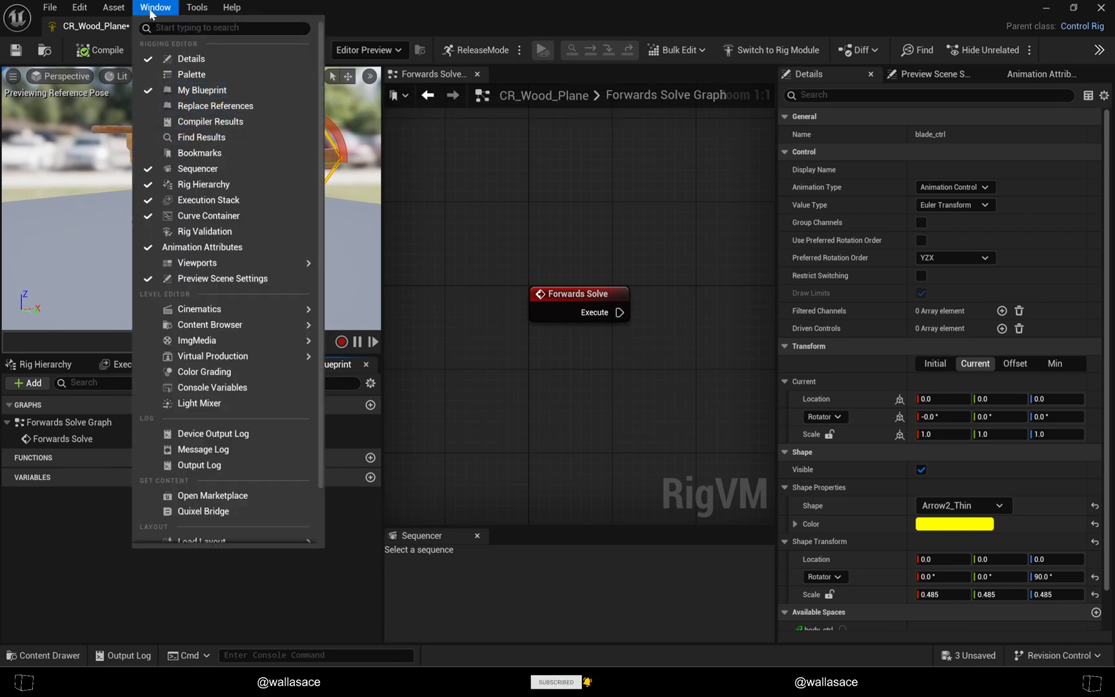
mouse_move(202, 90)
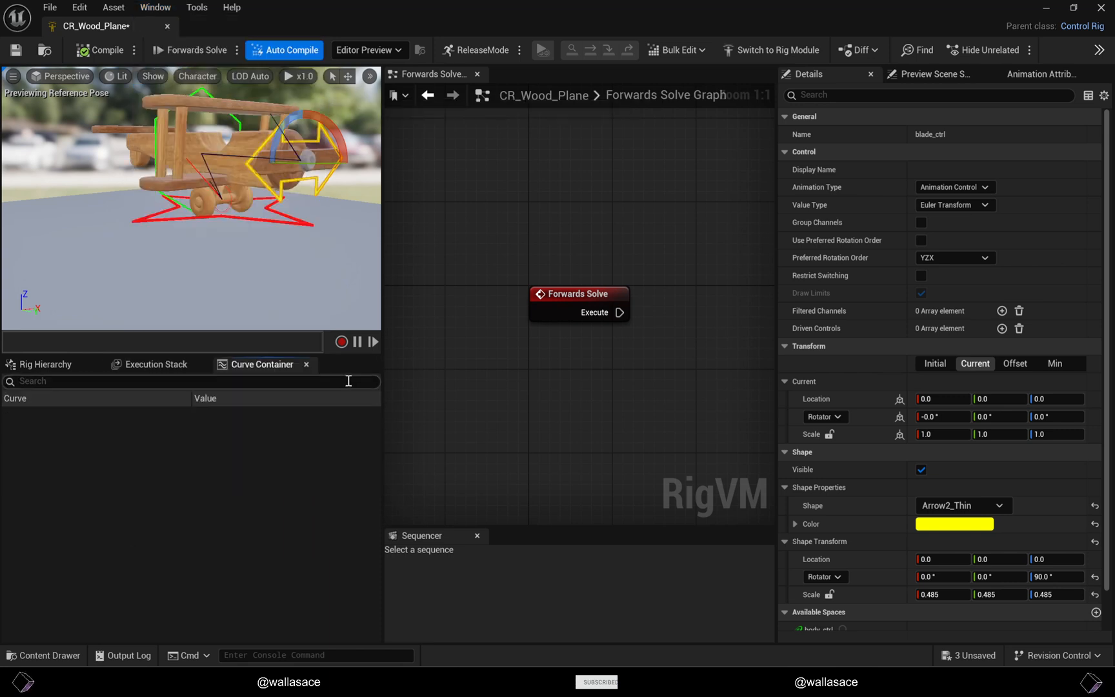
left_click(326, 364)
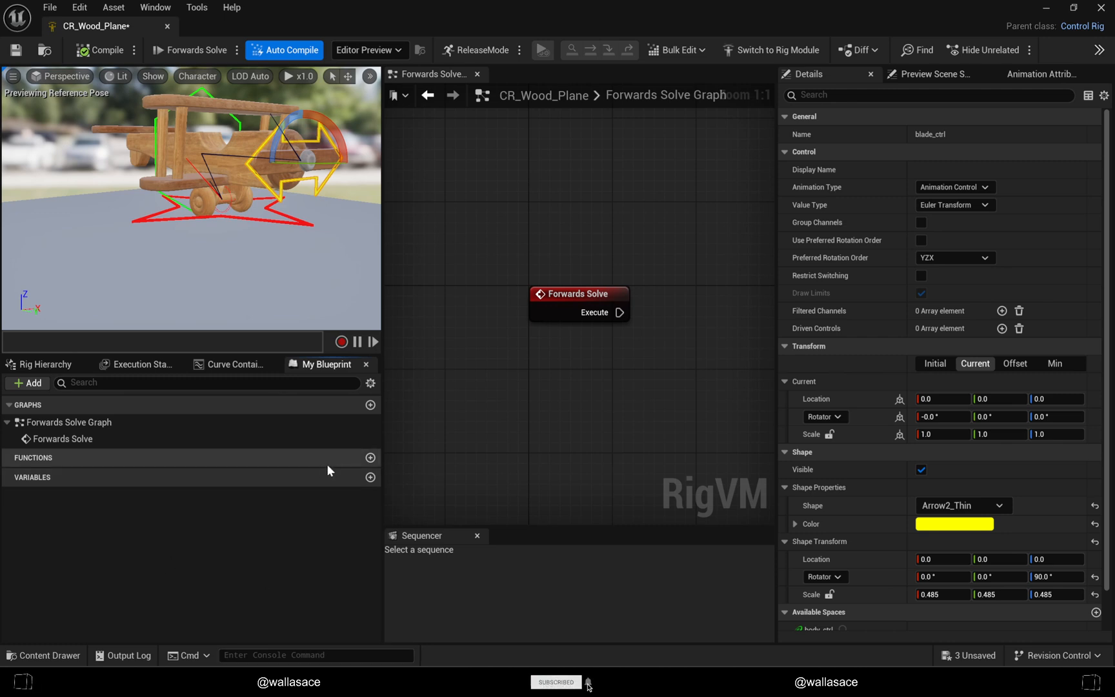
mouse_move(371, 458)
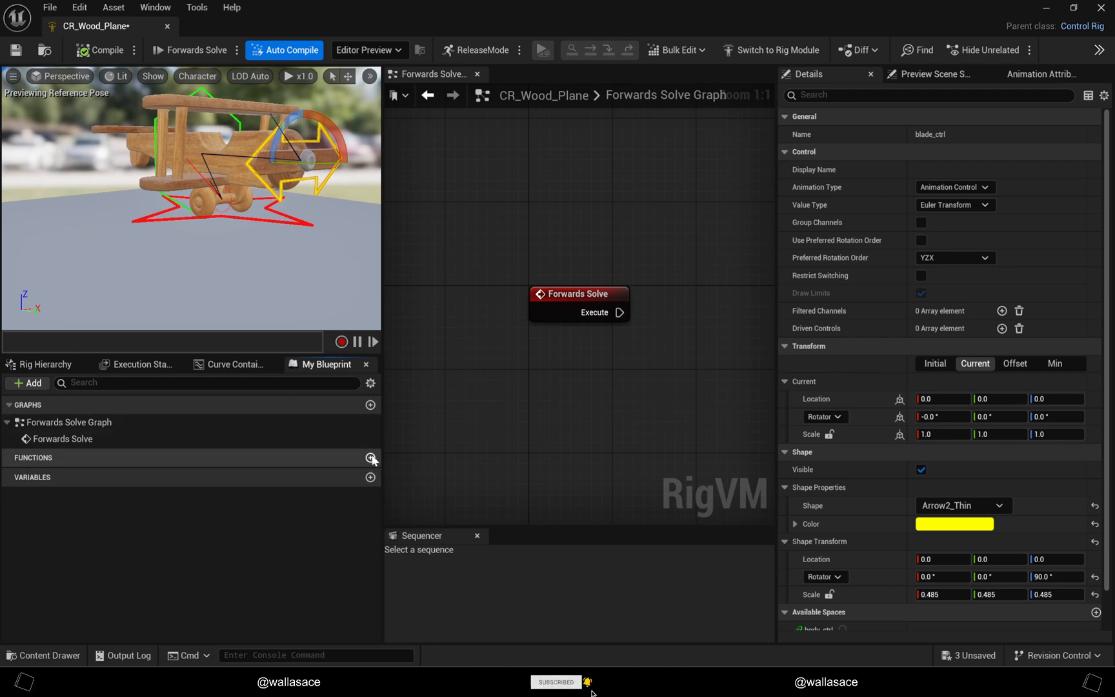
Step: Add an FK function whose input is an array of Rig Element Keys
left_click(370, 458)
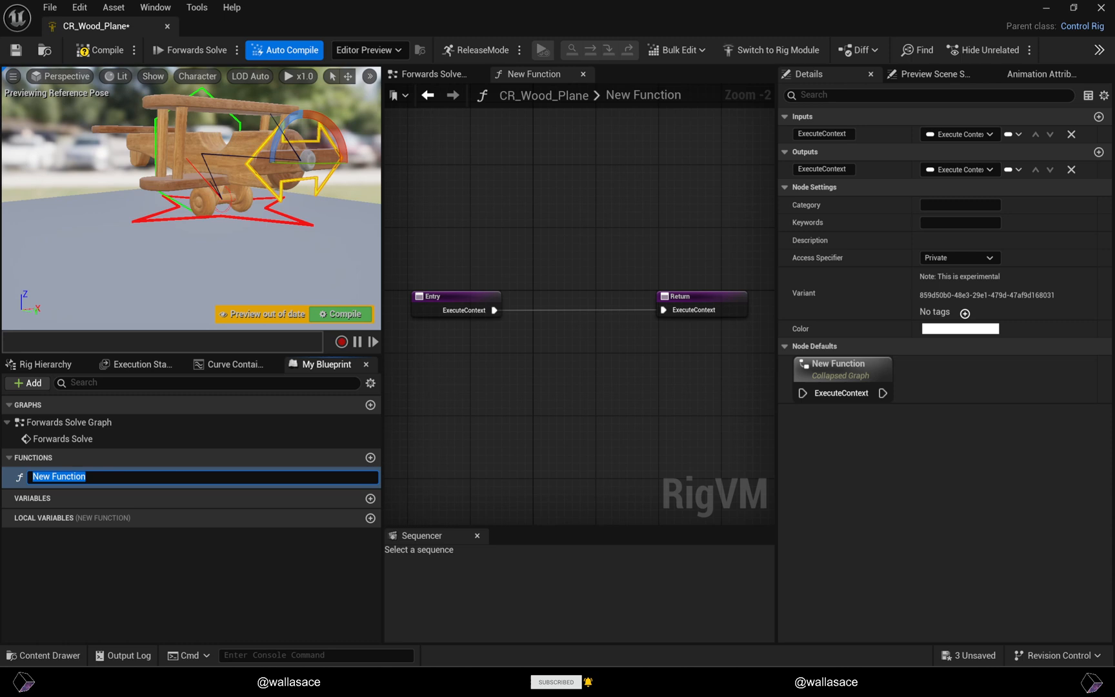
type("FK")
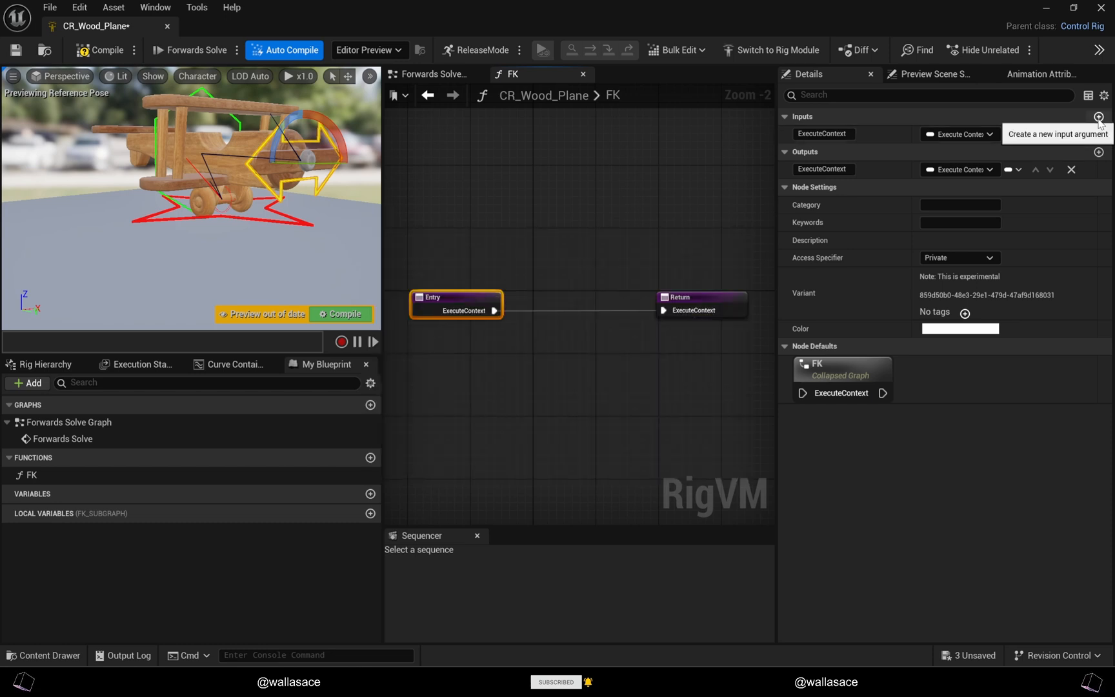
left_click(1098, 117)
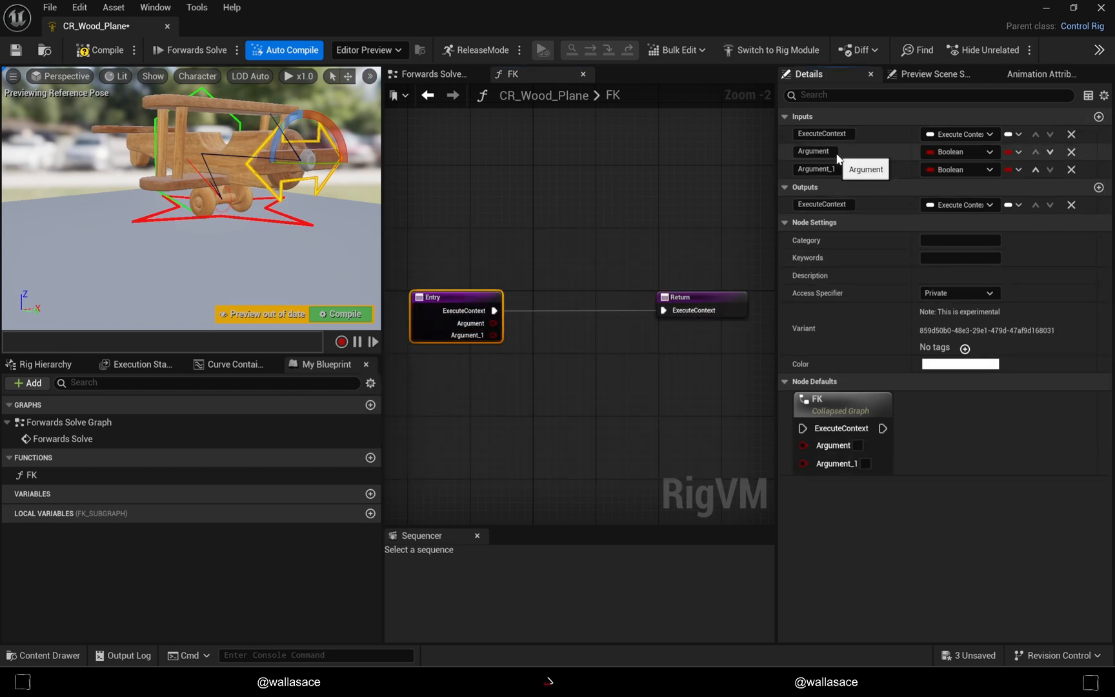
left_click(960, 151)
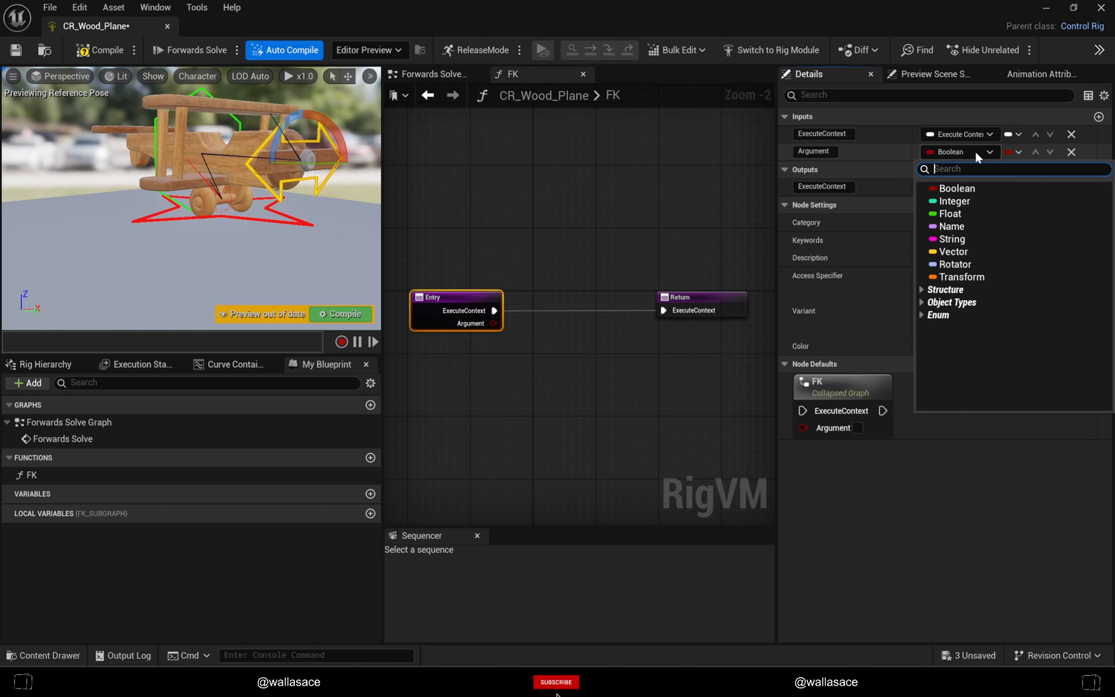
mouse_move(978, 157)
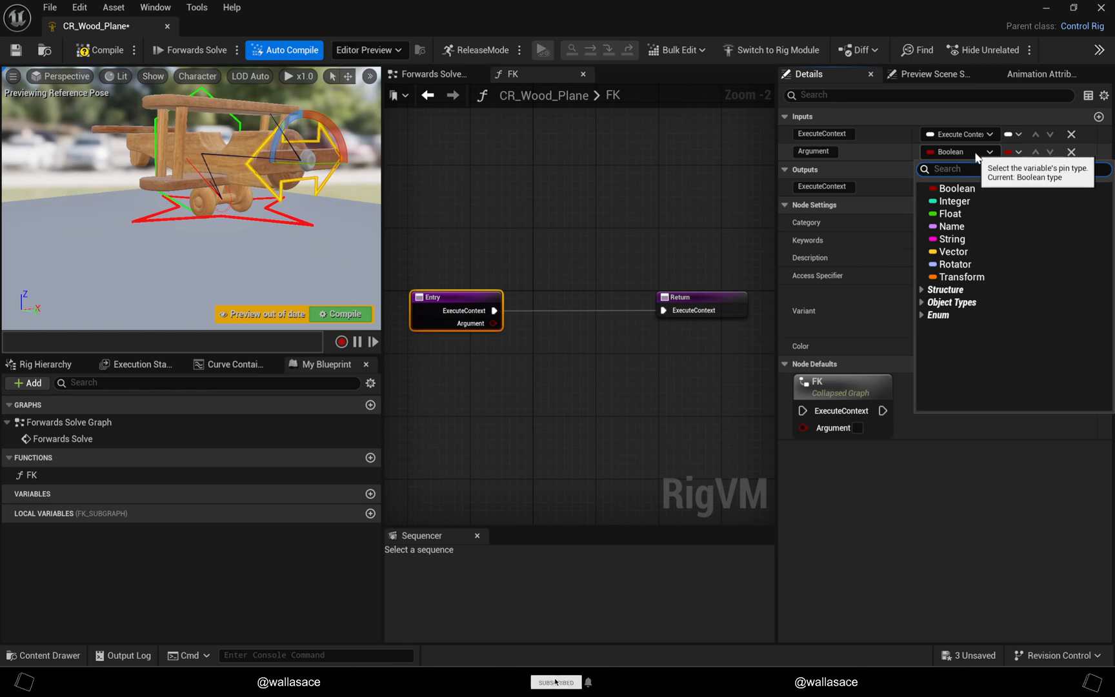
type("key elment")
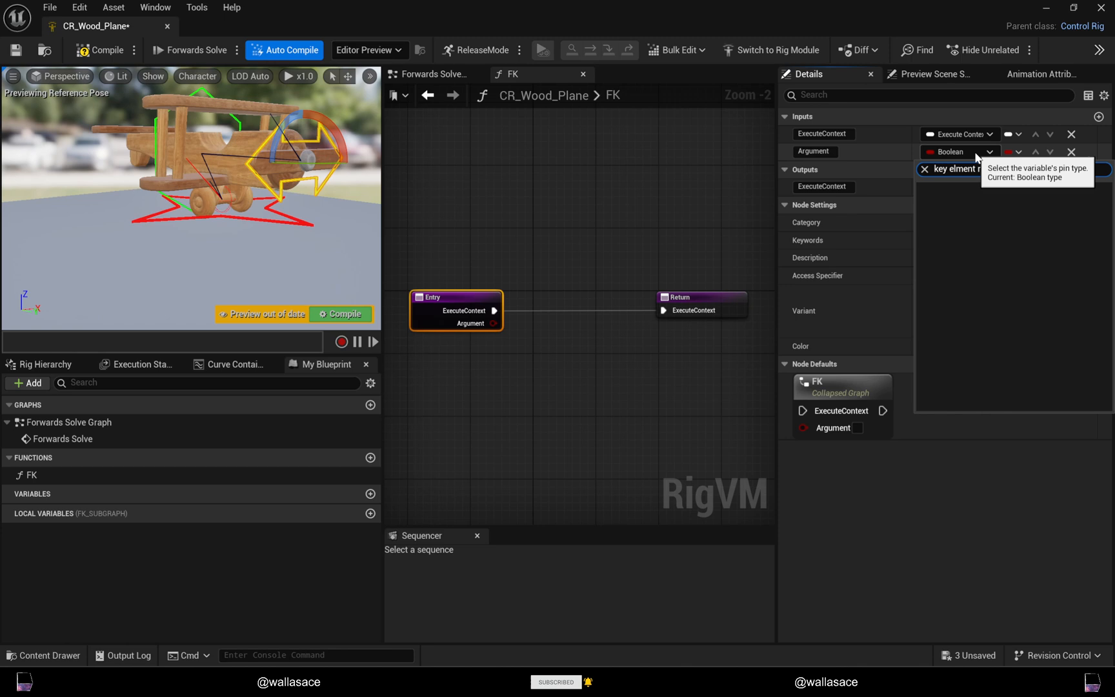
type("rig el")
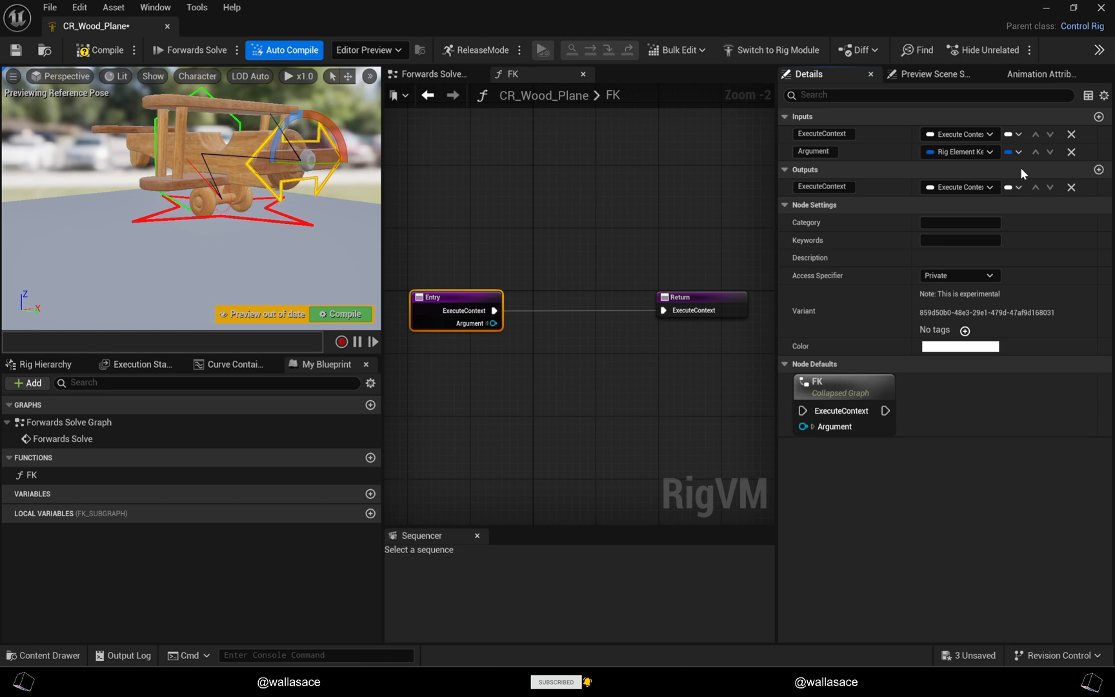
mouse_move(1008, 153)
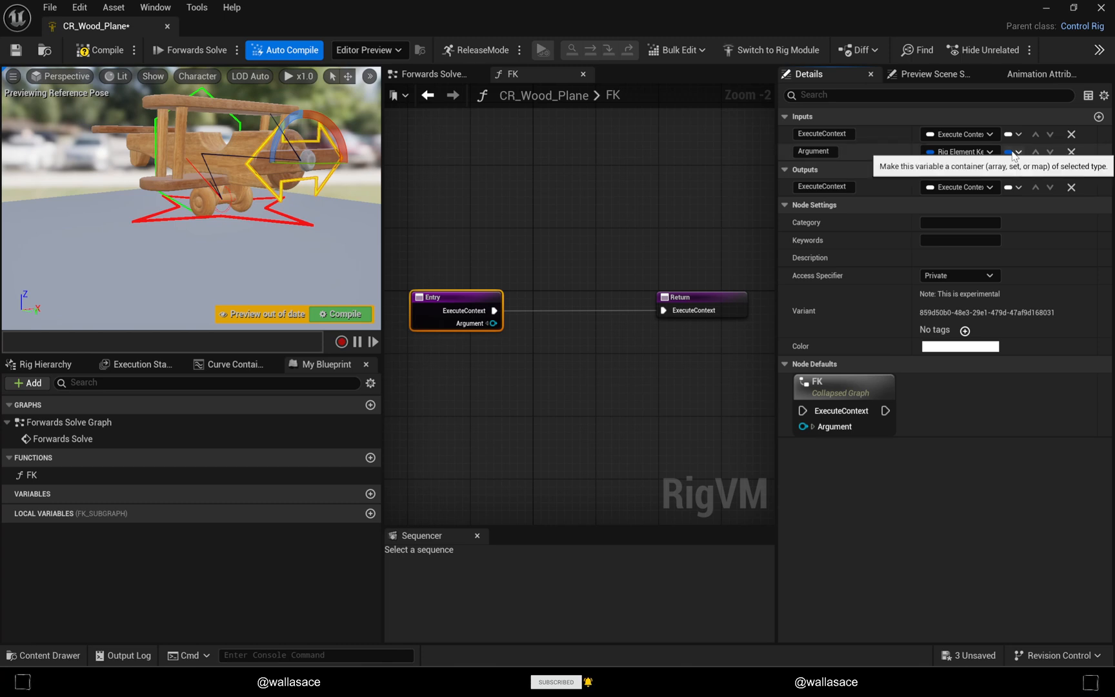
left_click(1009, 152)
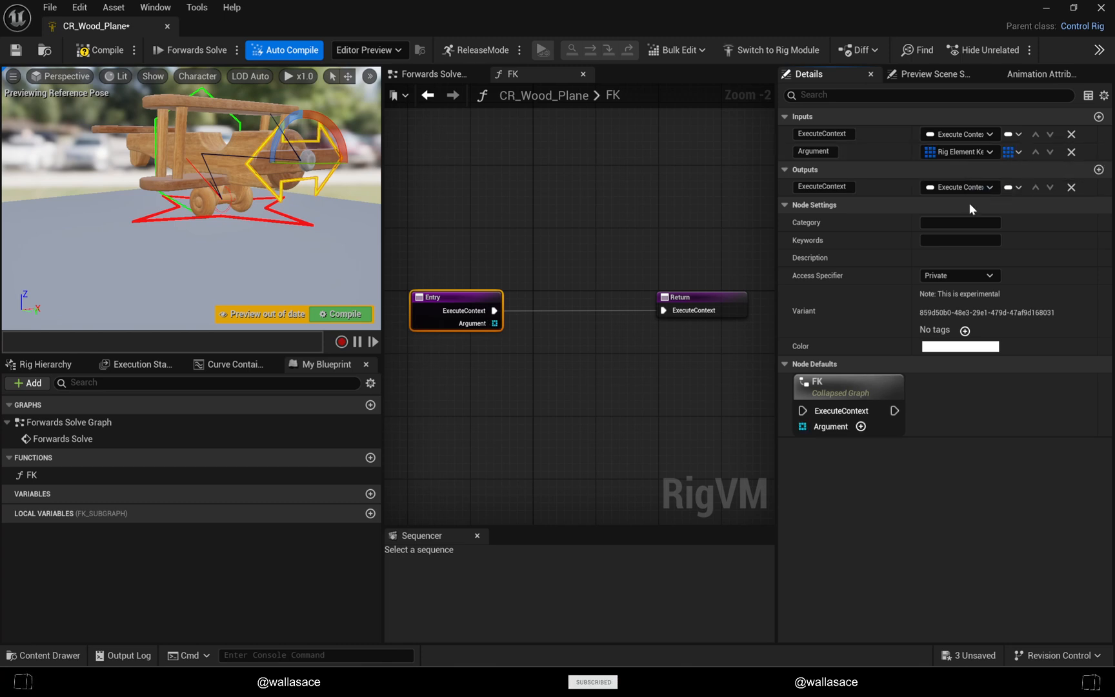
left_click(1009, 151)
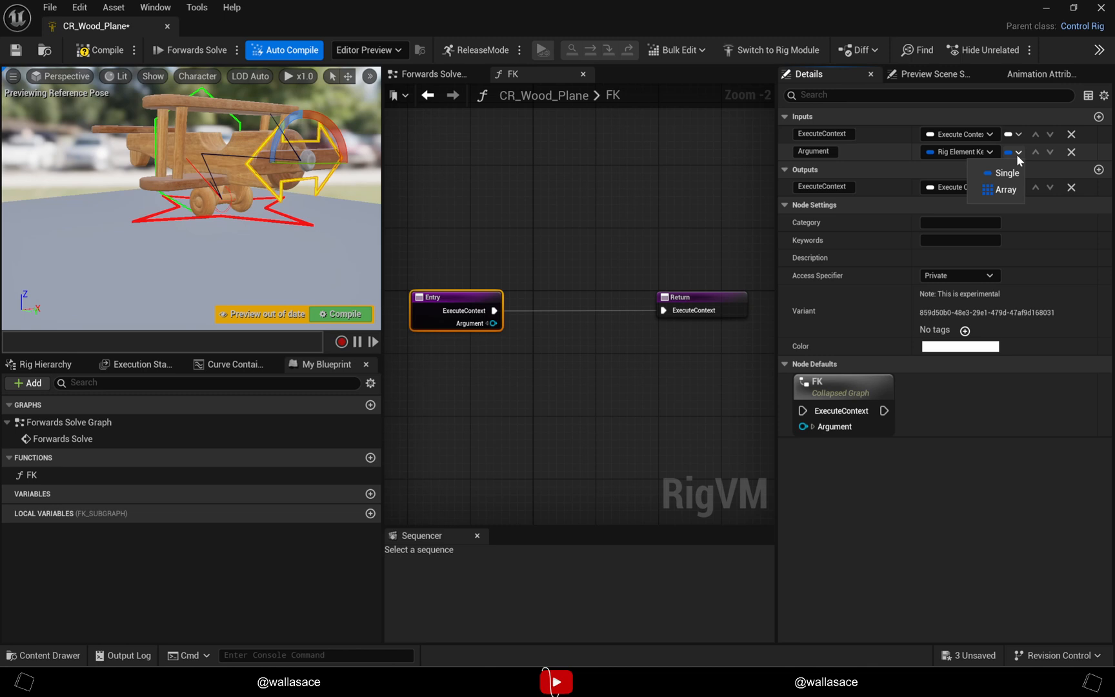
left_click(1004, 190)
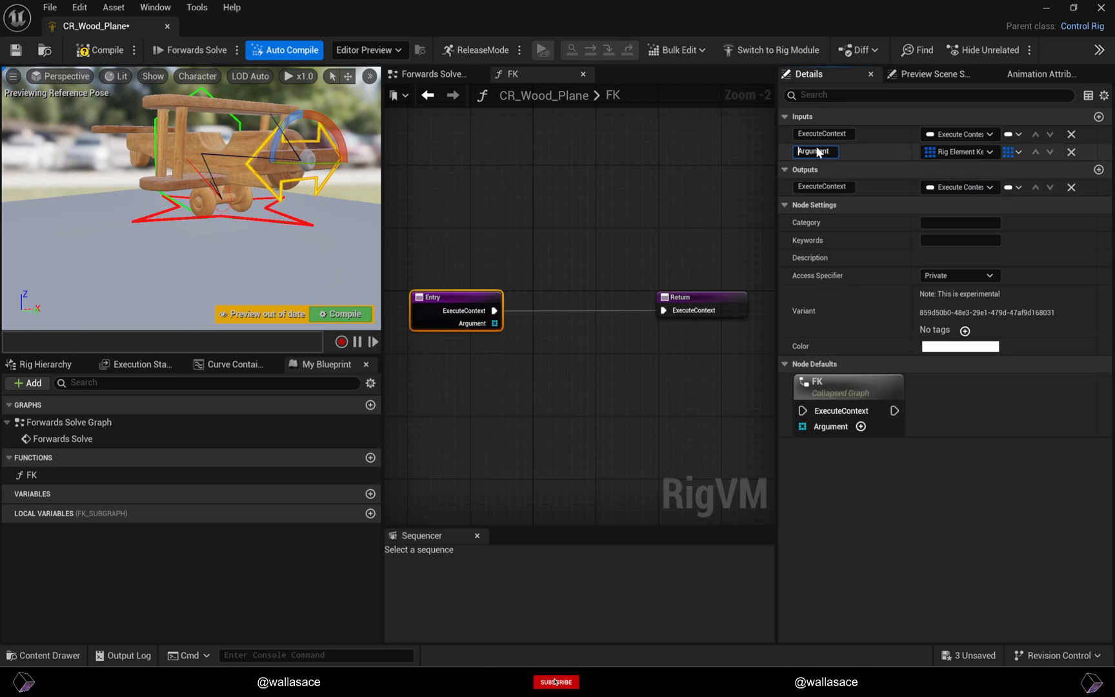
Step: Name the input Controls and add a second array input named Bones
type("FK")
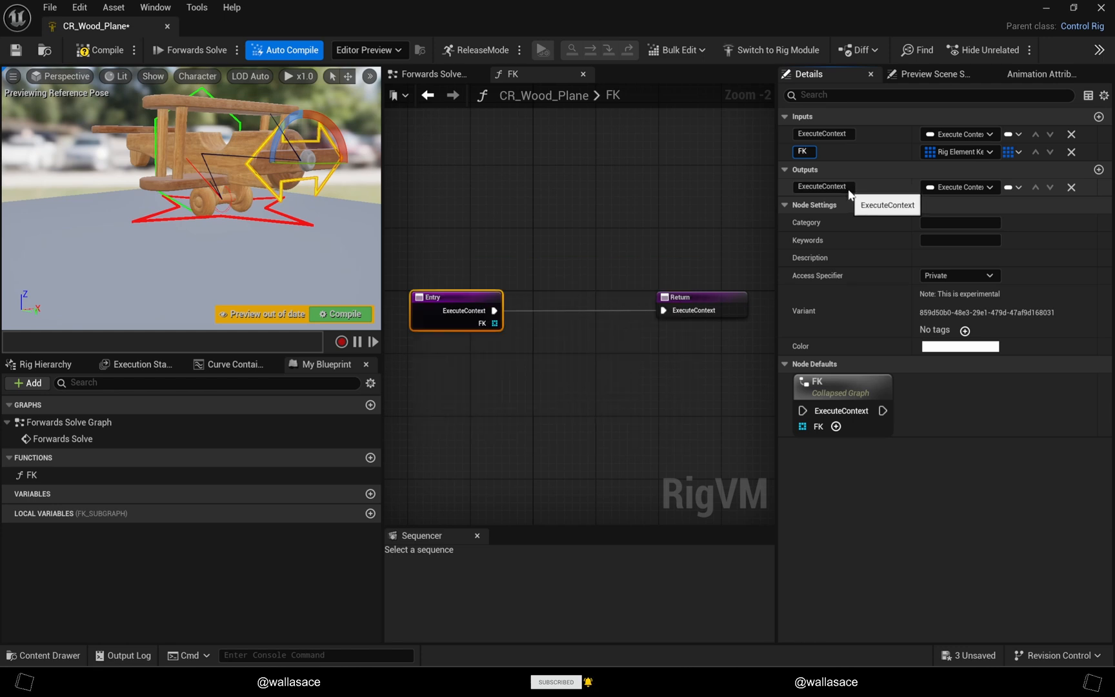
type("Controls")
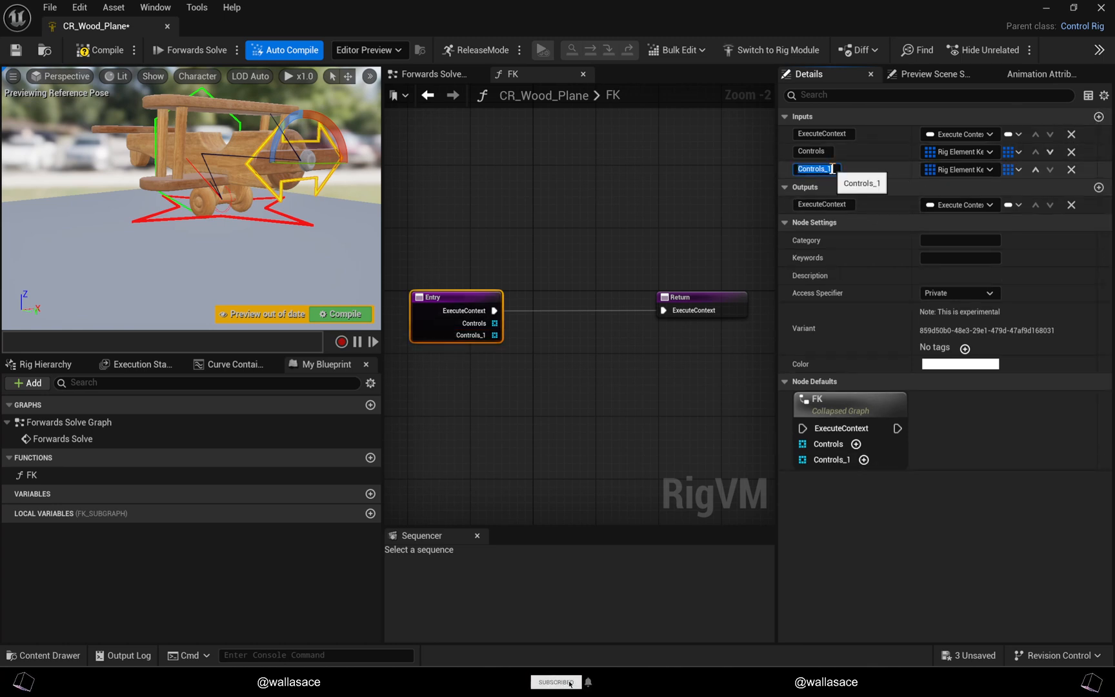
type("Bone")
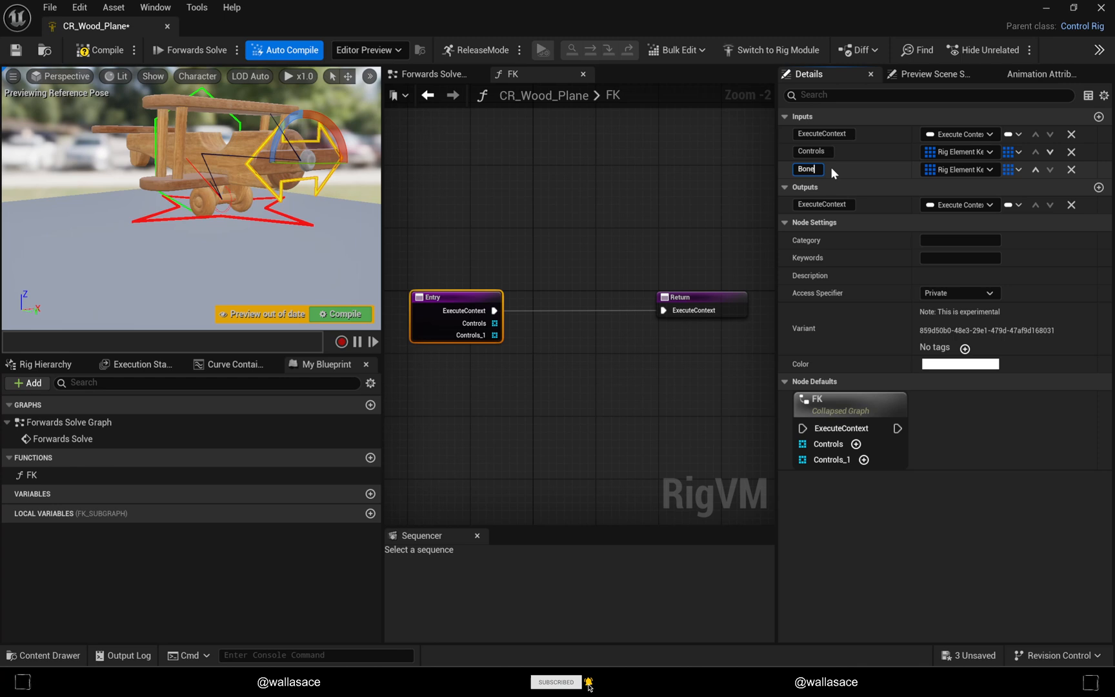
type("Bones")
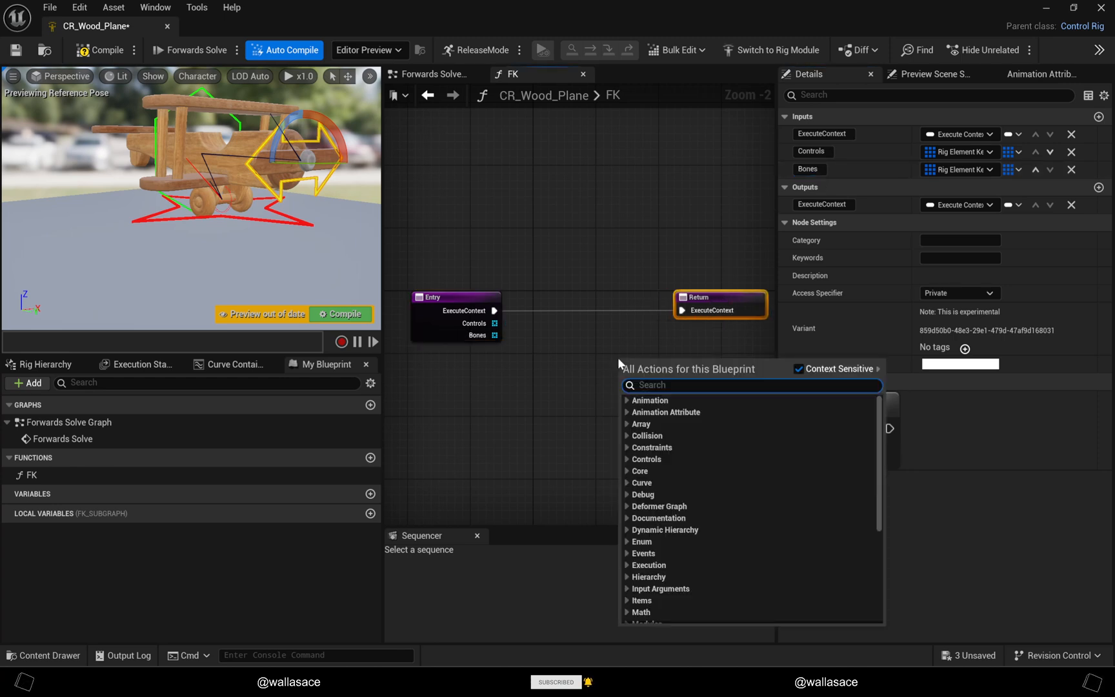
Step: Add a Set Transform Array node to the FK graph, wired between Entry and Return
type("get")
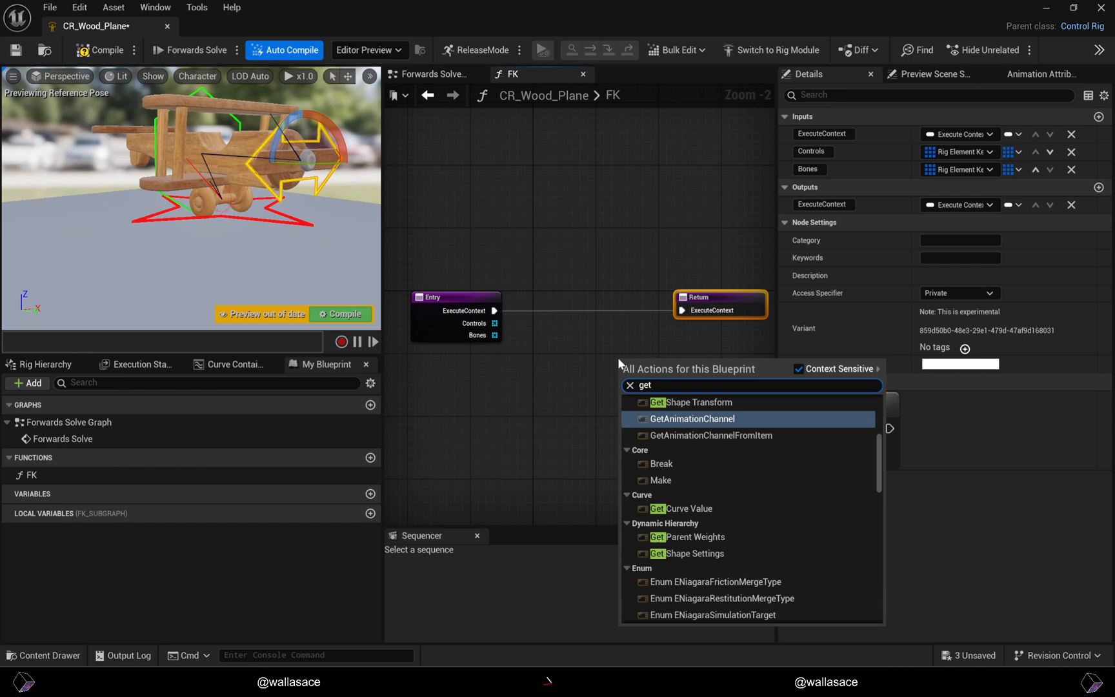
type("set")
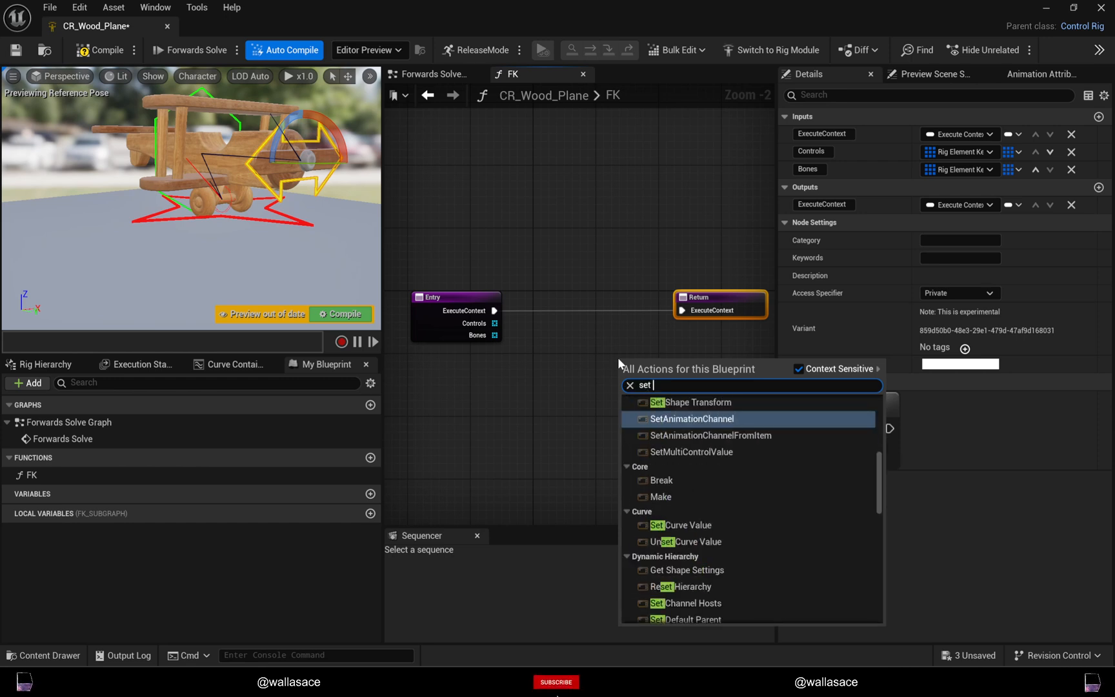
type("rans")
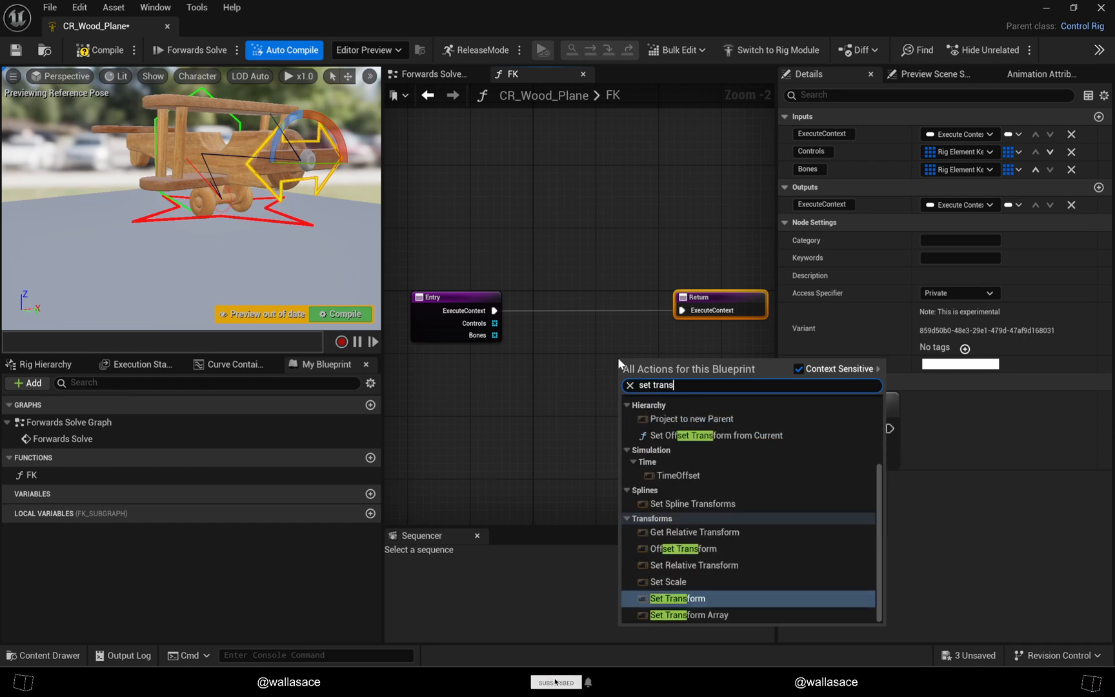
left_click(688, 615)
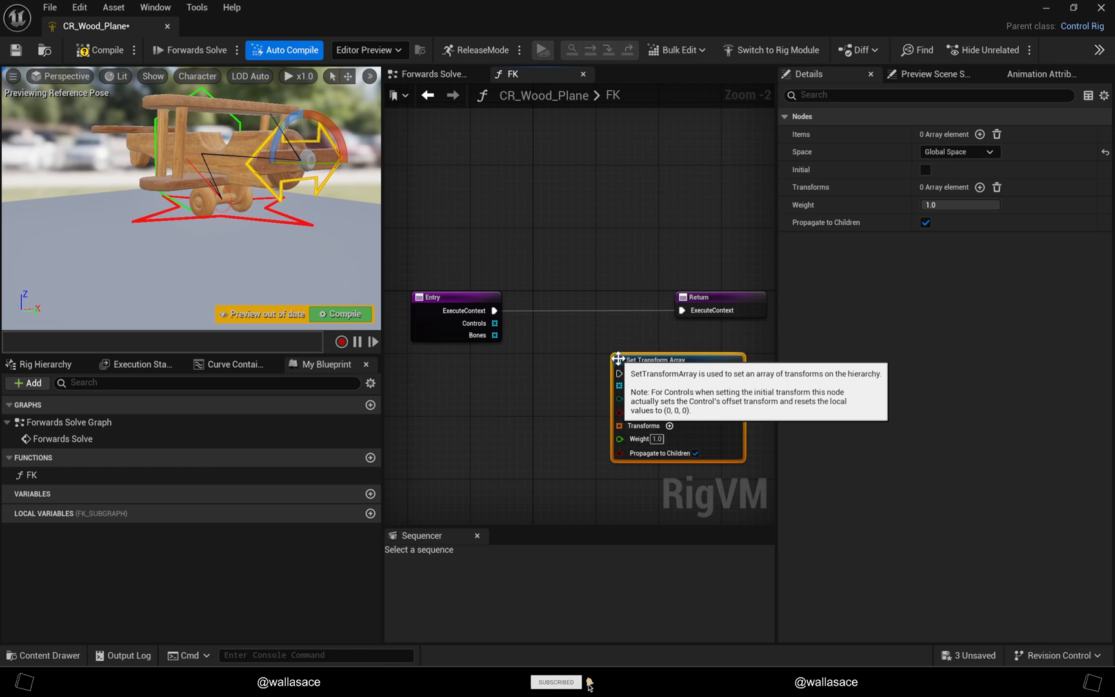
left_click_drag(495, 310, 619, 374)
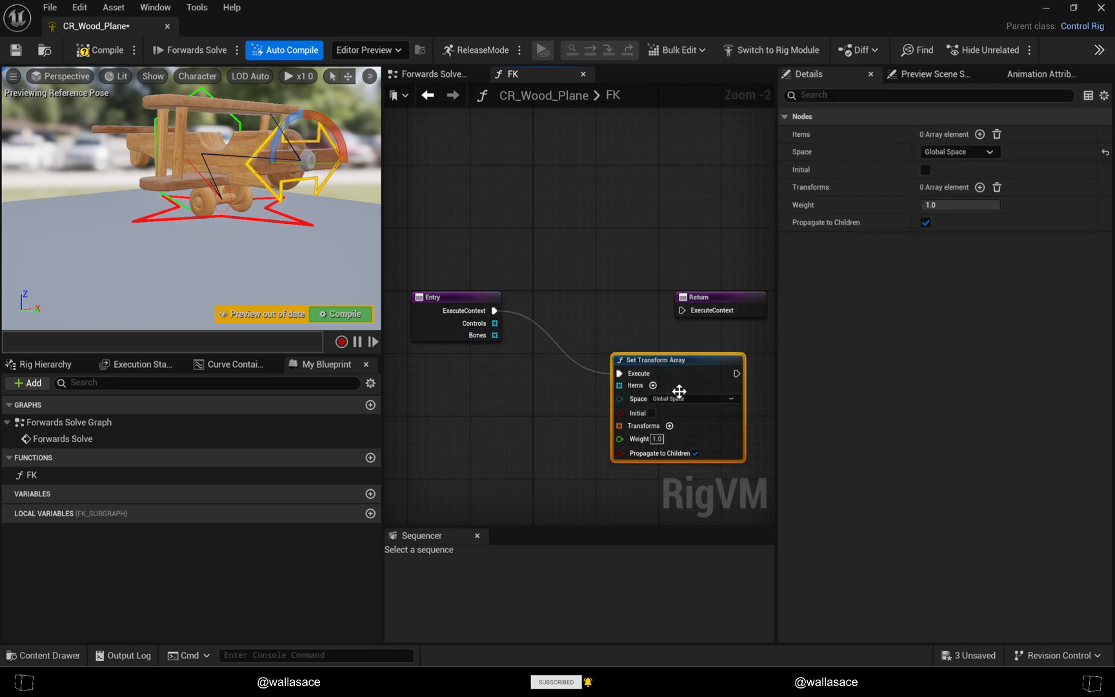
left_click_drag(676, 391, 579, 316)
type("ge")
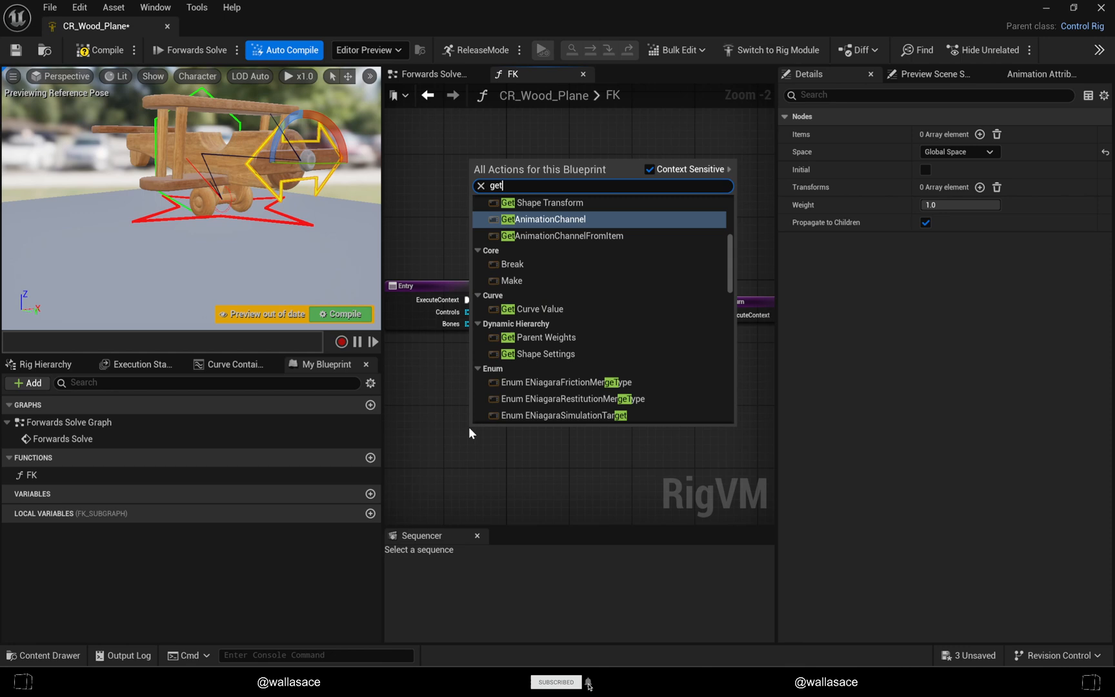
Step: Add Get Transform Array, connect the Bones and Controls arrays, and tidy the node layout
type("trans")
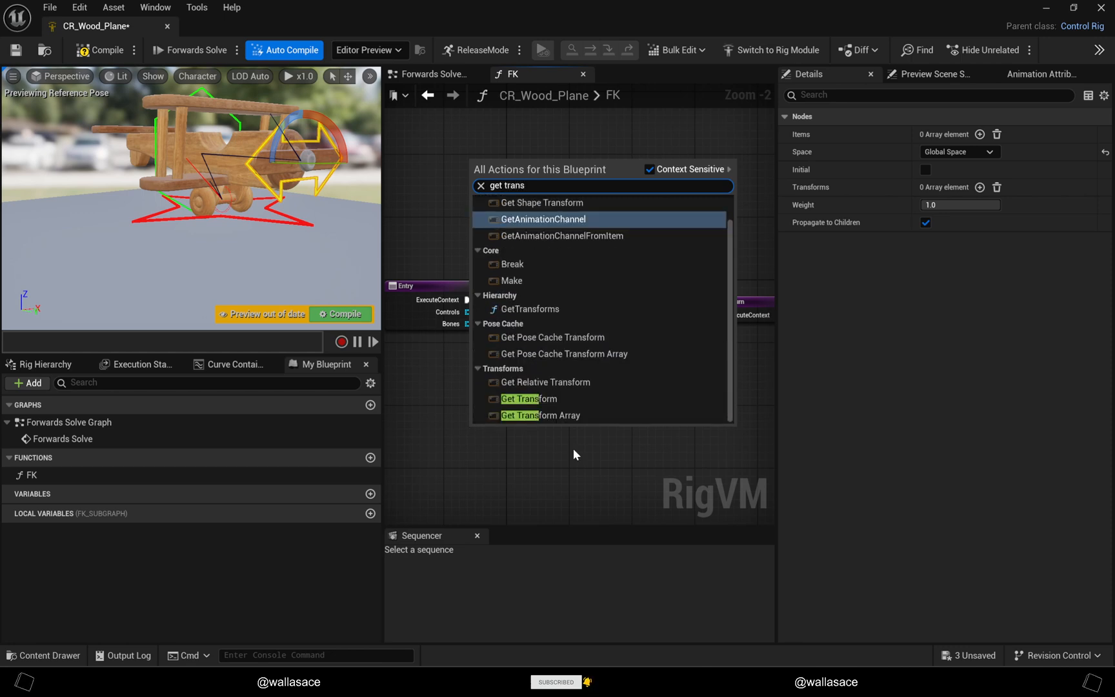
left_click(540, 415)
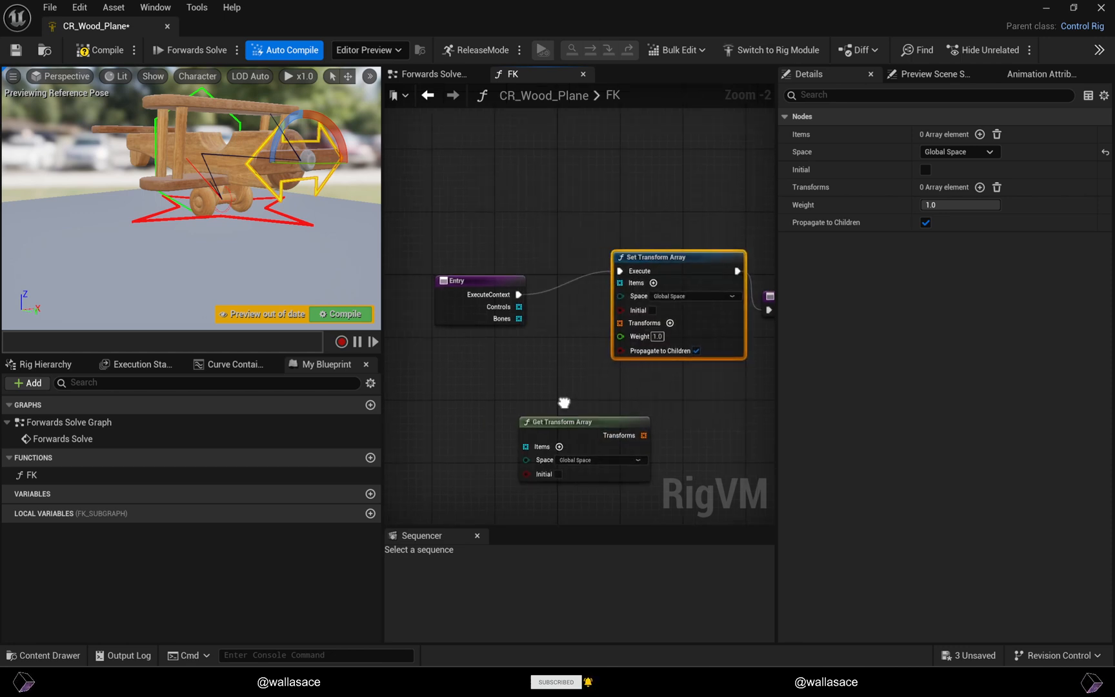
left_click_drag(521, 320, 530, 402)
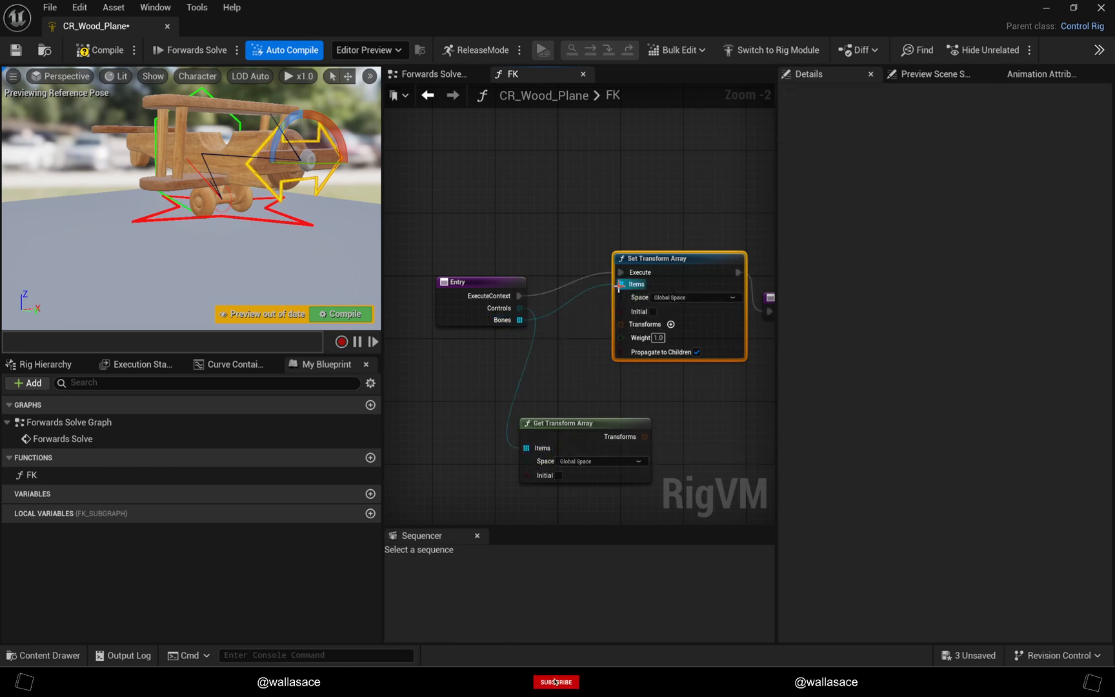
left_click_drag(642, 436, 622, 325)
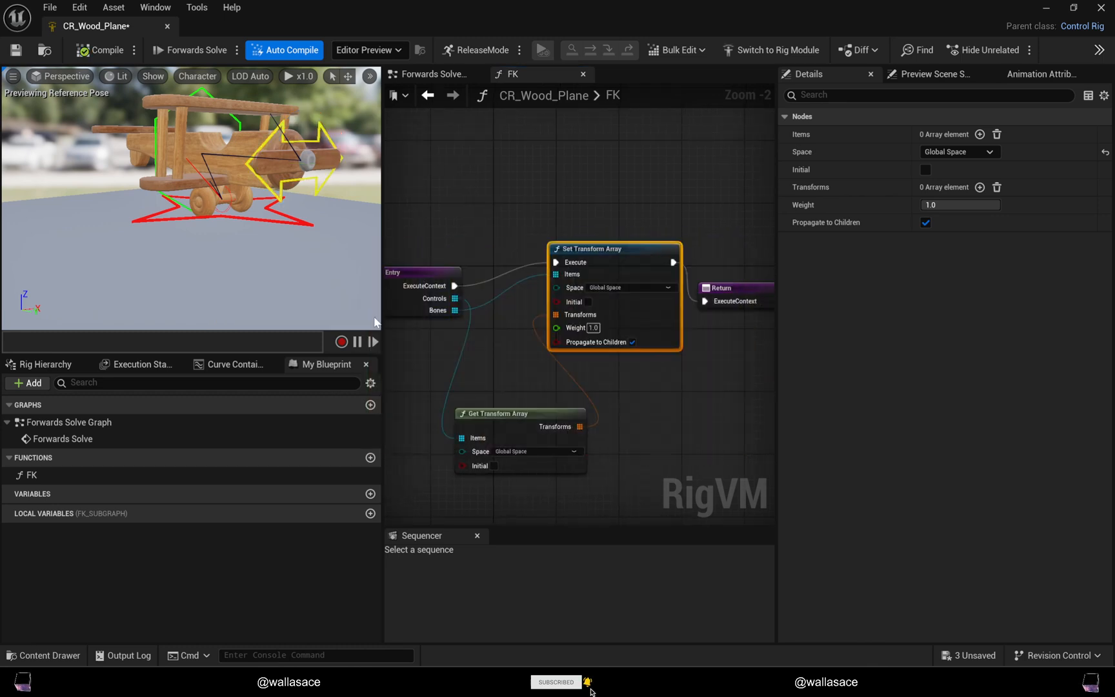
scroll("down", 3)
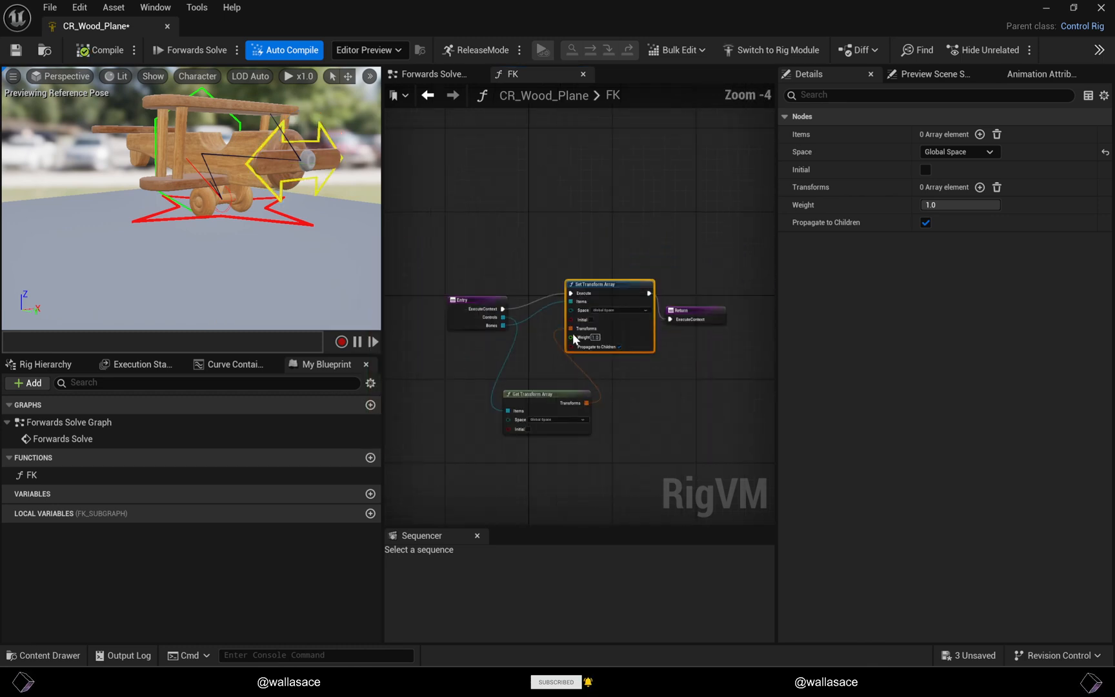
left_click_drag(609, 316, 620, 332)
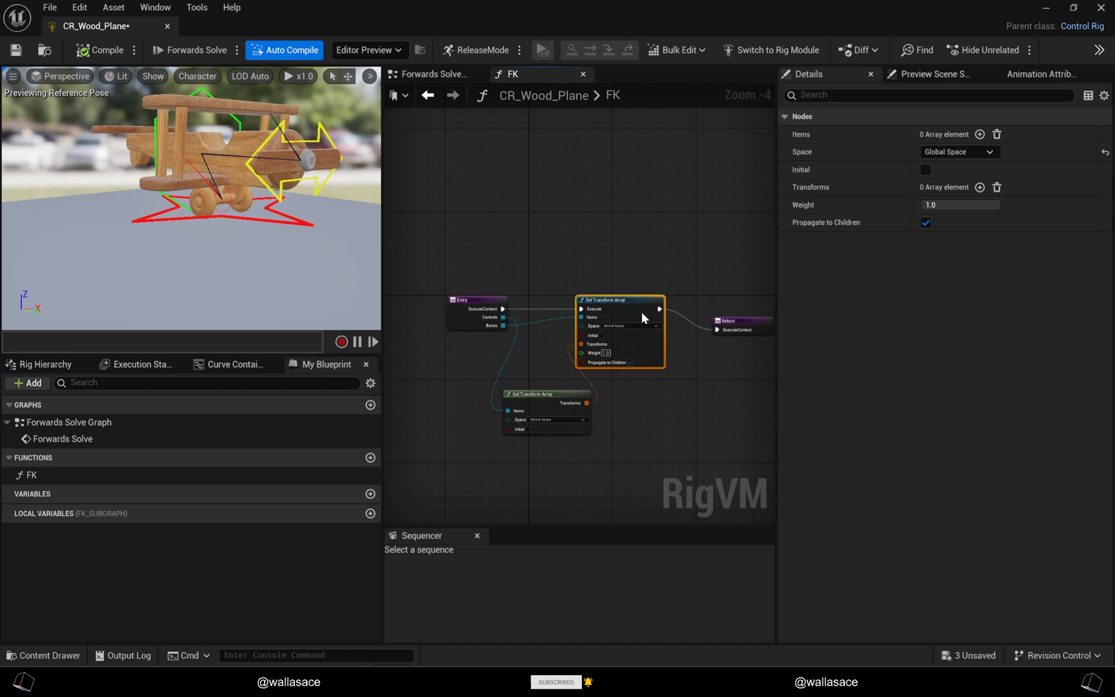
left_click_drag(642, 316, 647, 298)
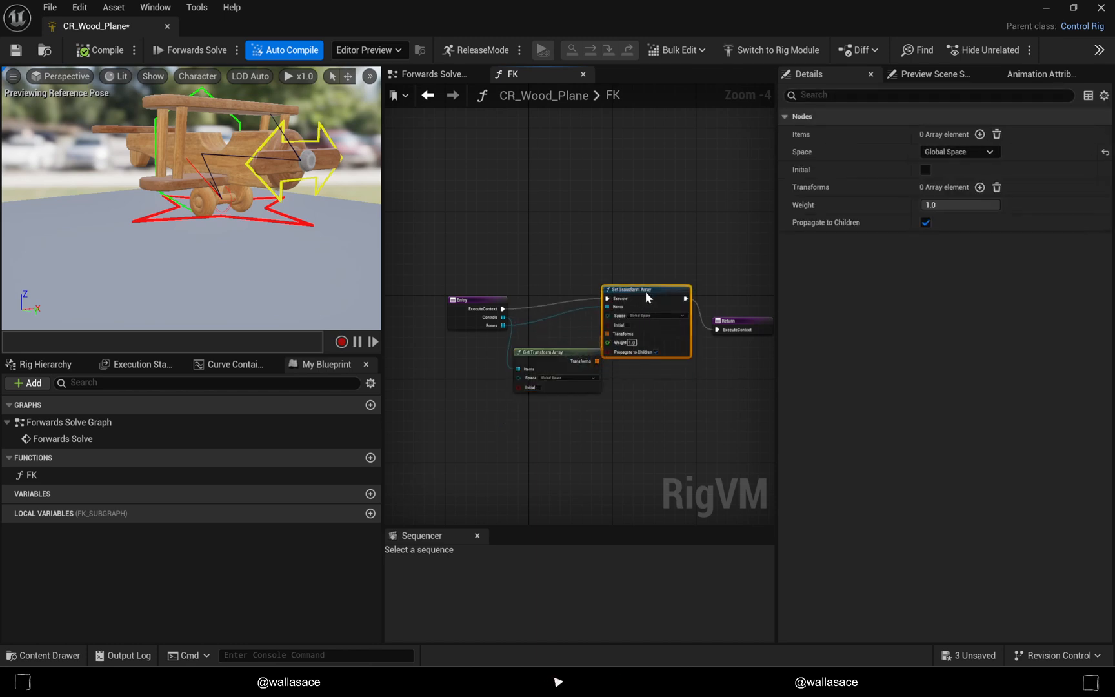
left_click_drag(647, 299, 609, 211)
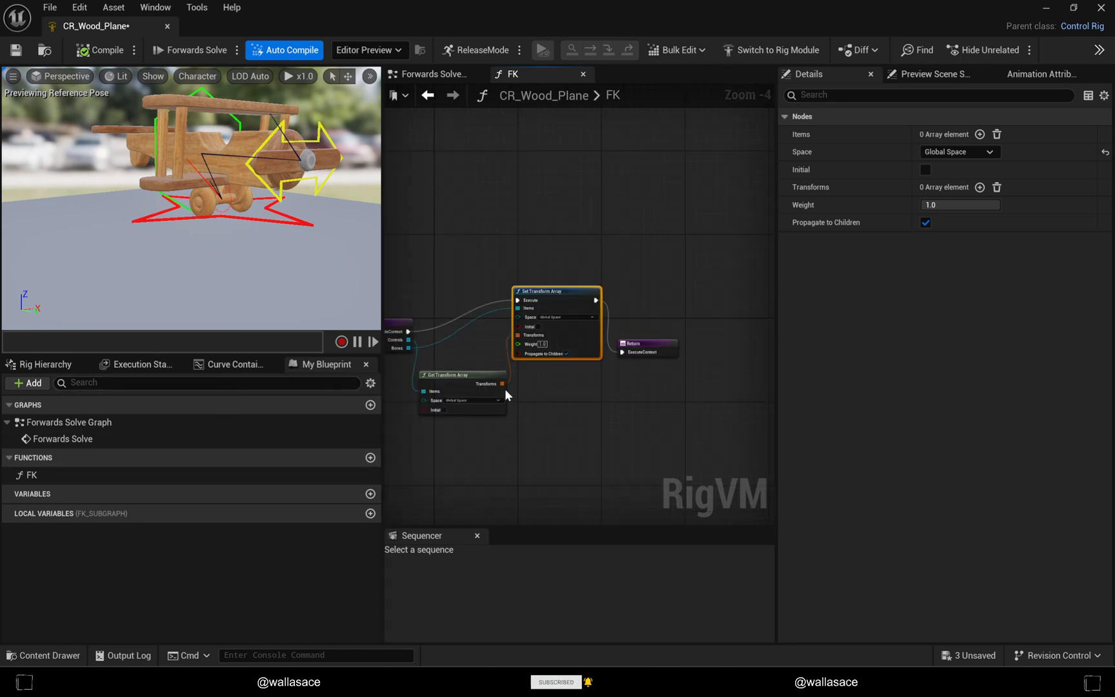
mouse_move(425, 77)
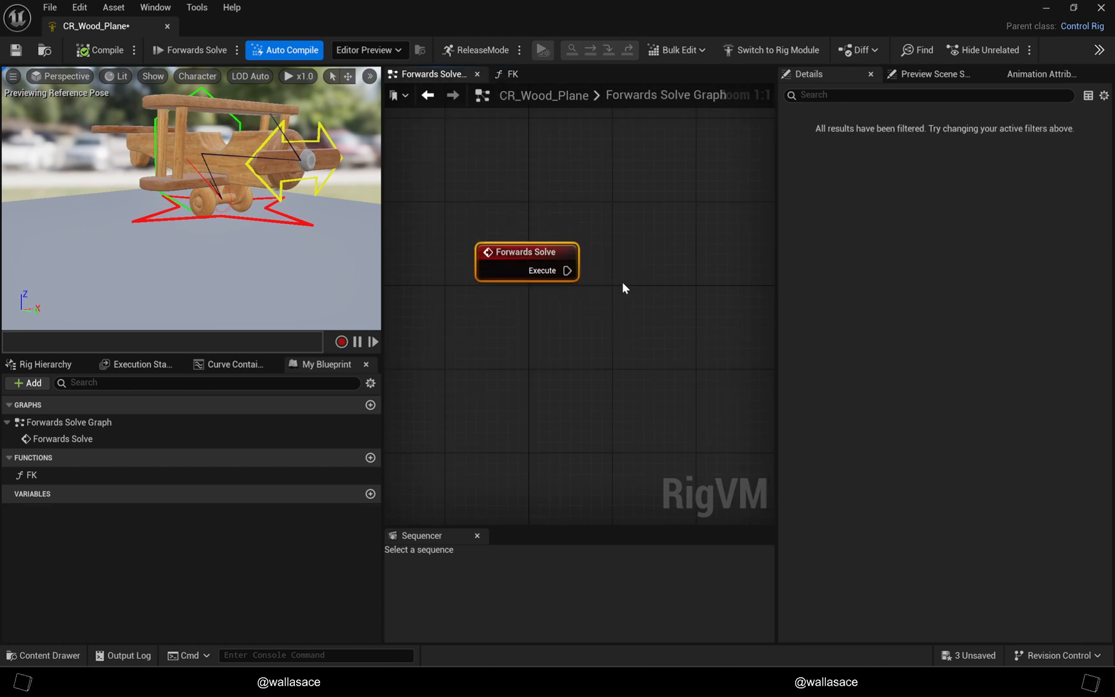
Step: Run FK in Forwards Solve and create an Item Array of the four plane controls
left_click(31, 475)
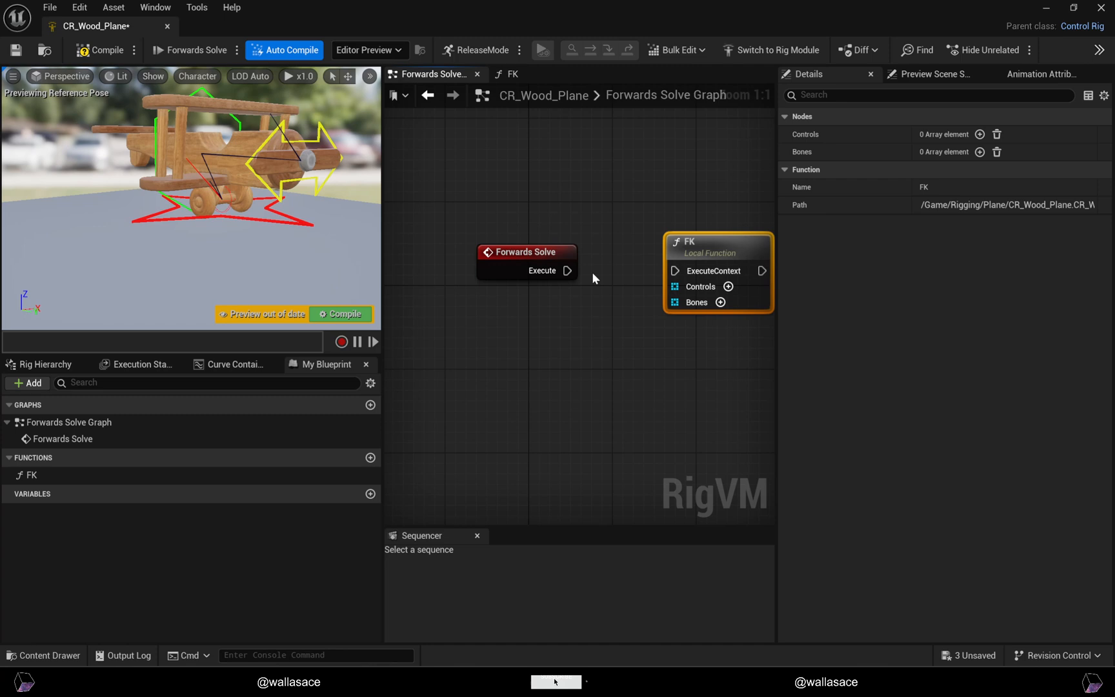
left_click_drag(567, 270, 671, 271)
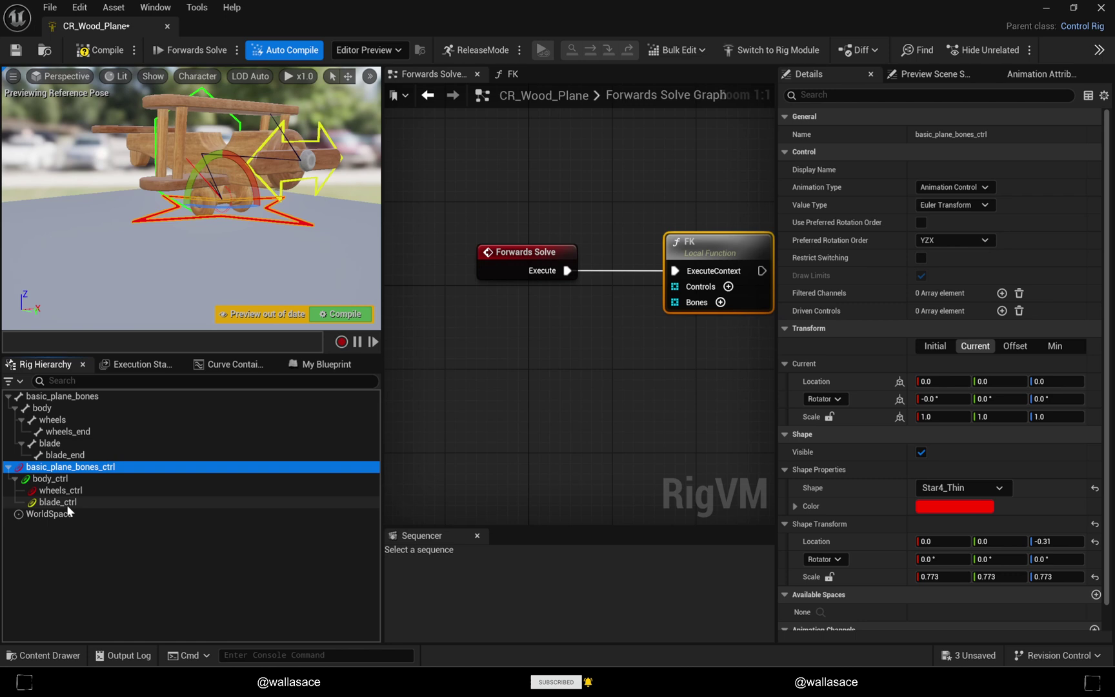
left_click(51, 502)
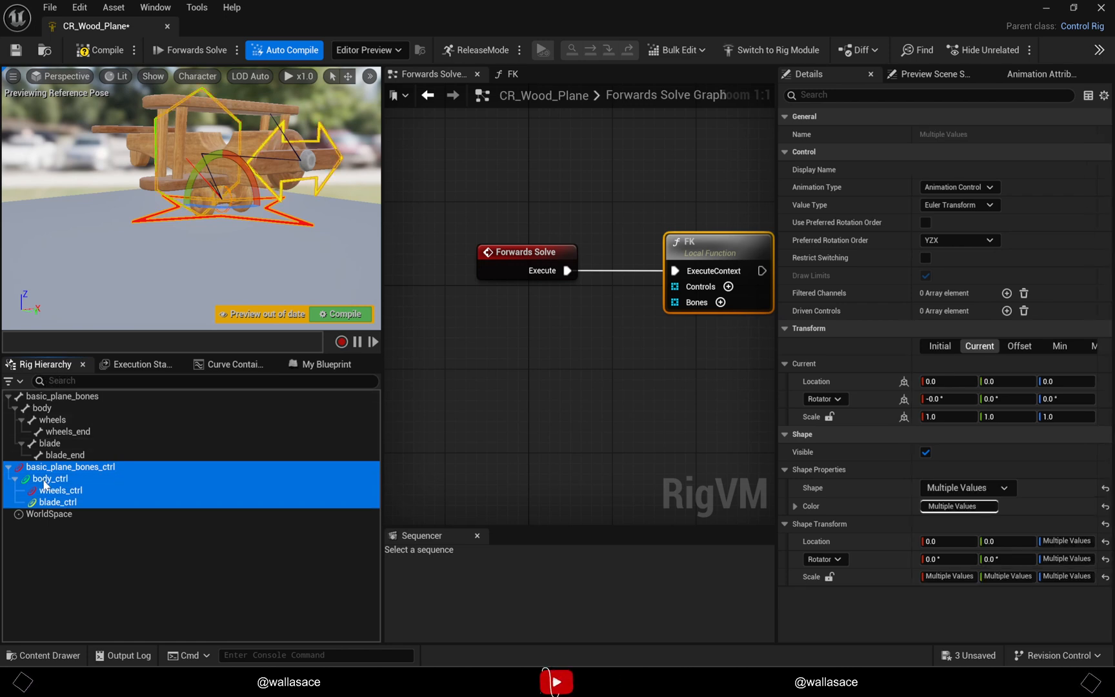
mouse_move(48, 365)
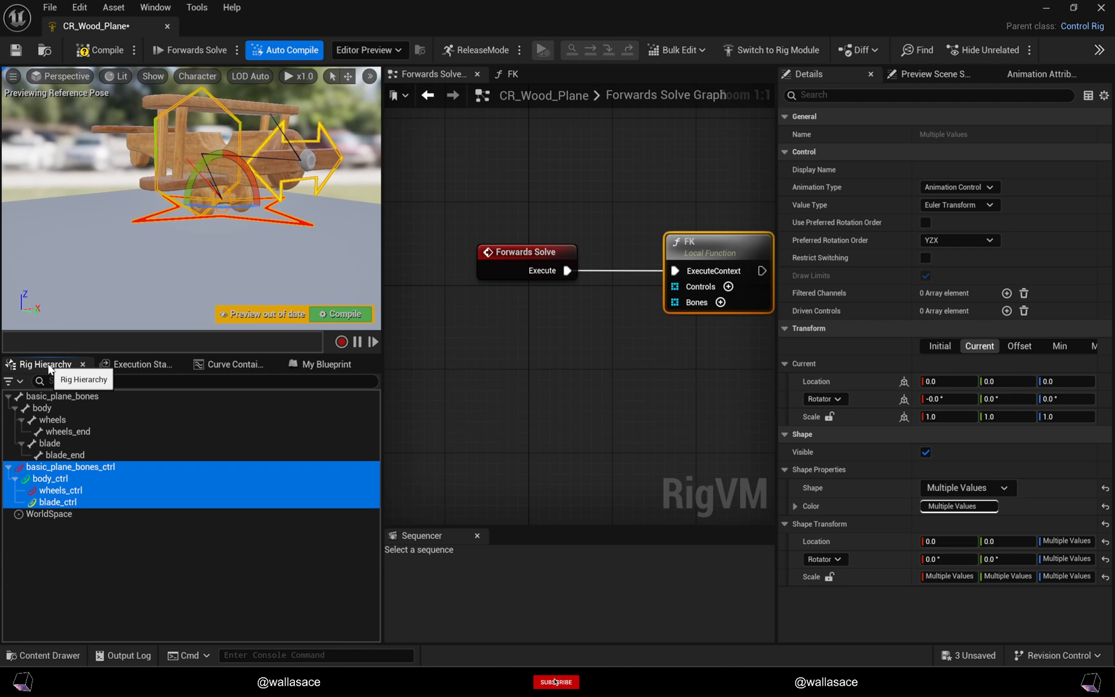
left_click(556, 682)
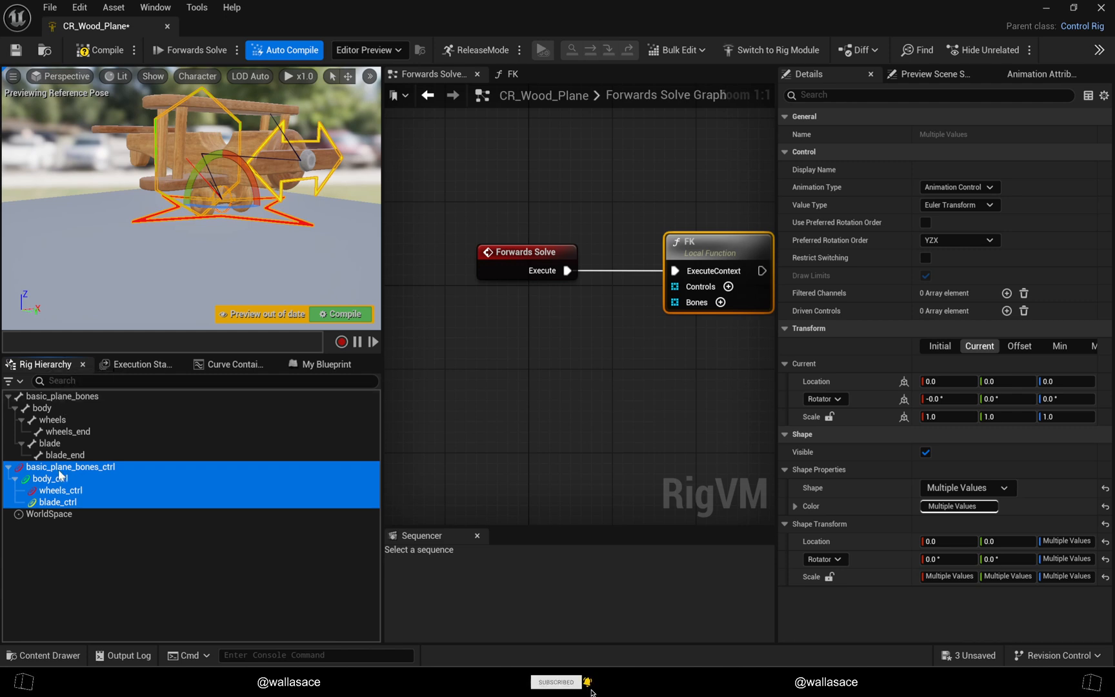
mouse_move(58, 381)
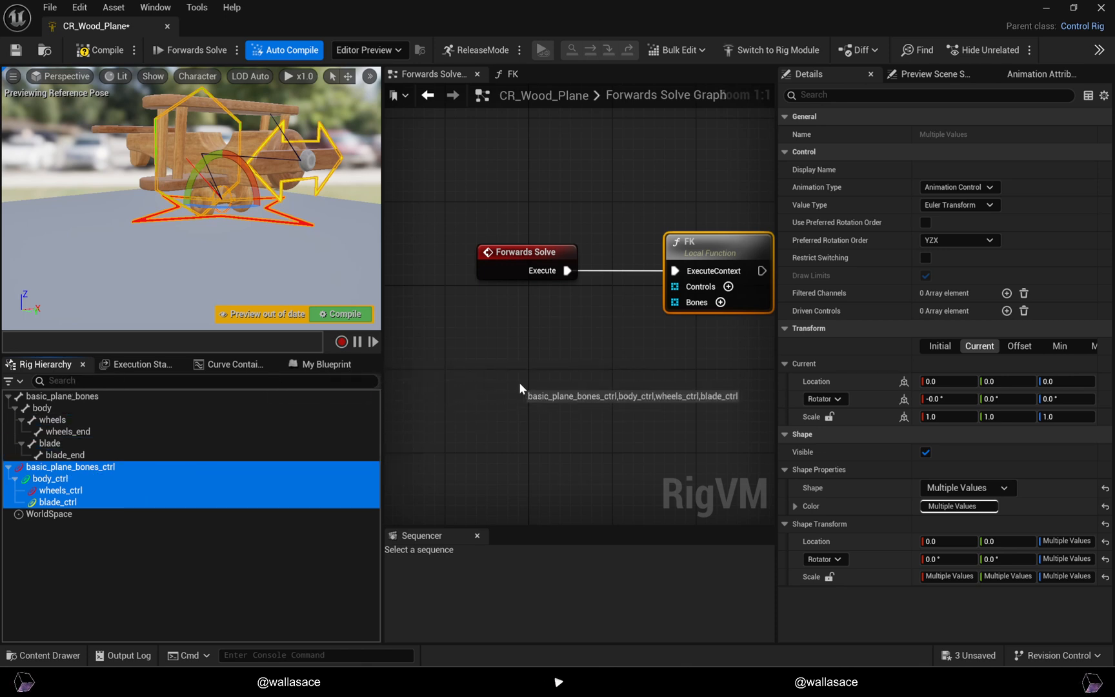
left_click(633, 396)
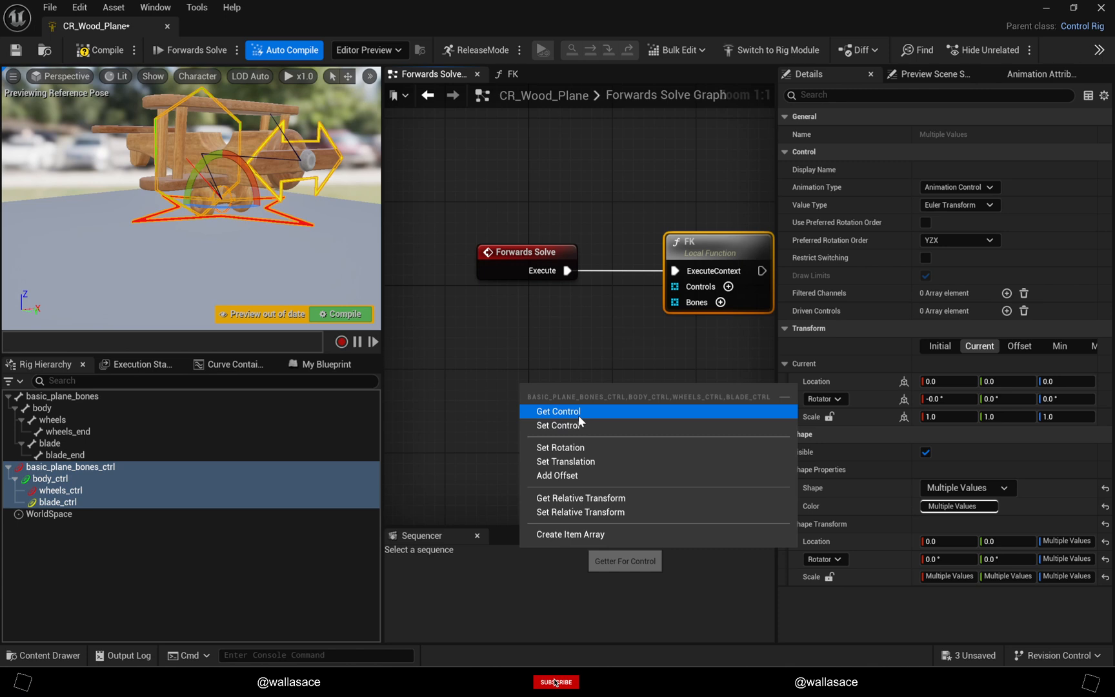
mouse_move(570, 425)
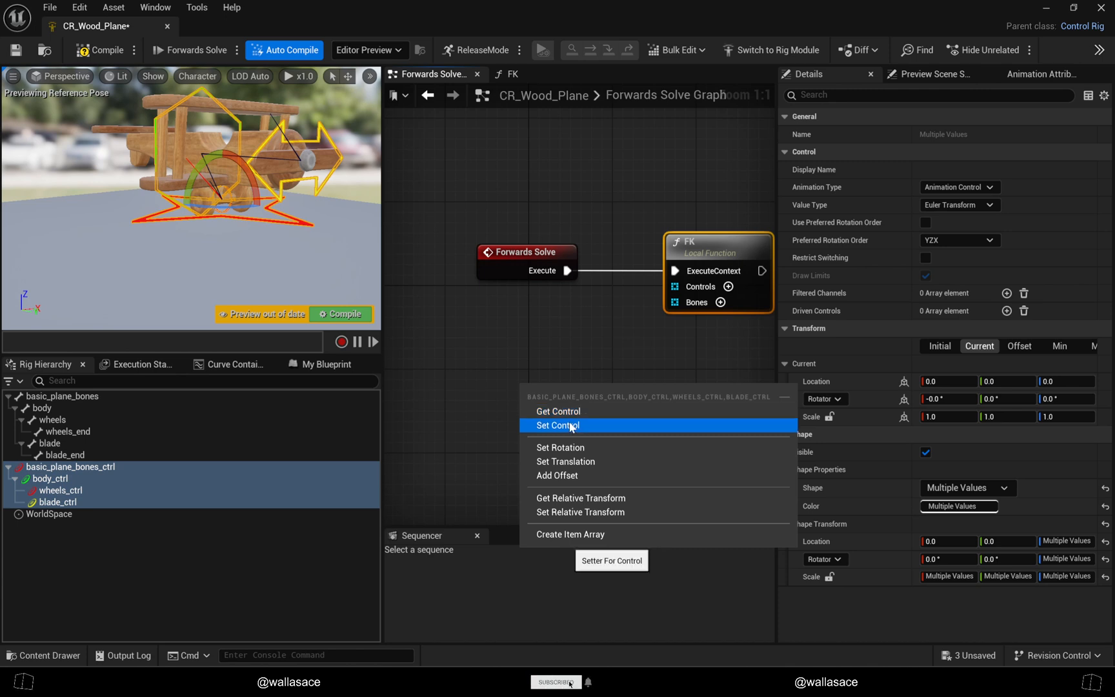
left_click(558, 411)
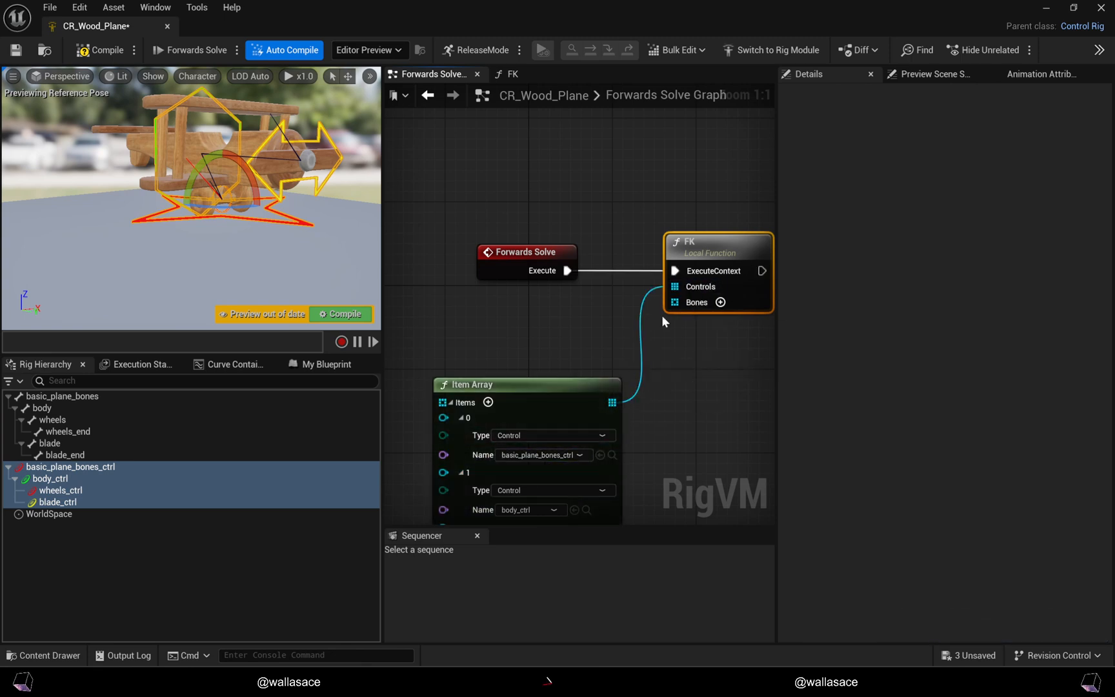
Step: Select basic_plane_bones, body, wheels and blade together in the Rig Hierarchy
left_click(62, 396)
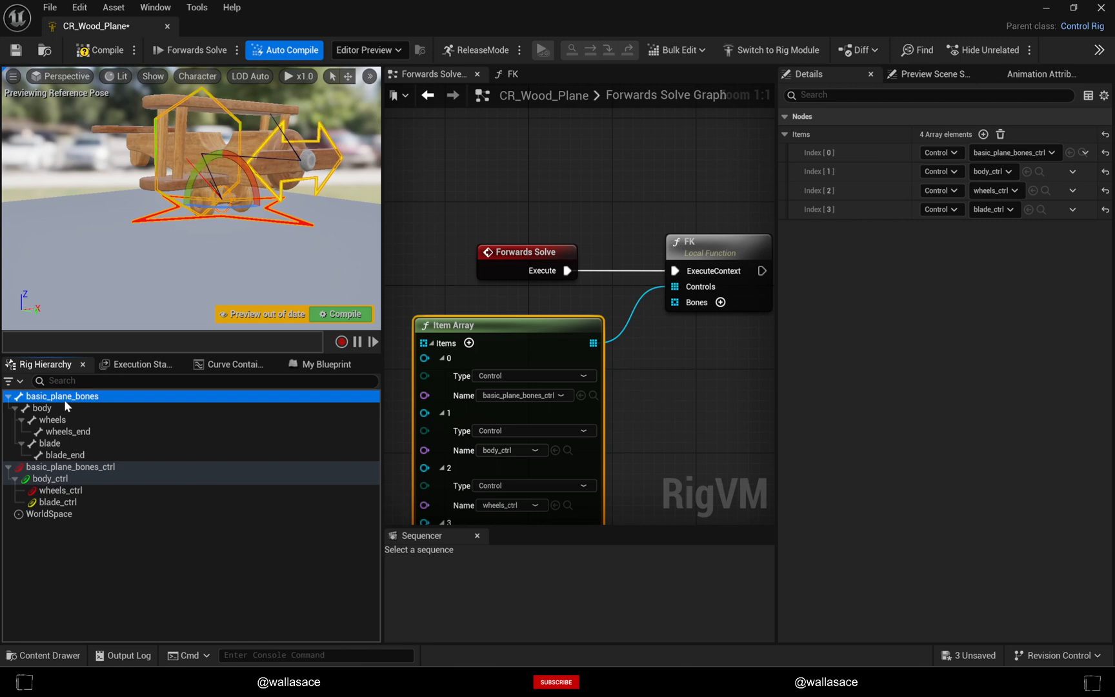
left_click(41, 408)
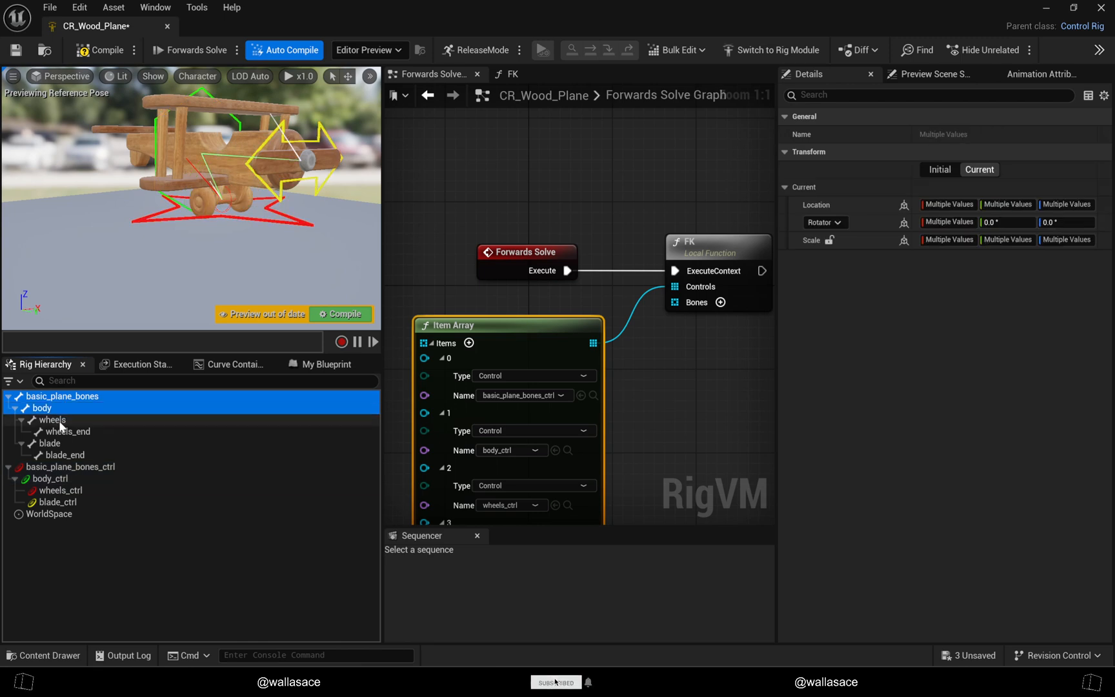
left_click(49, 443)
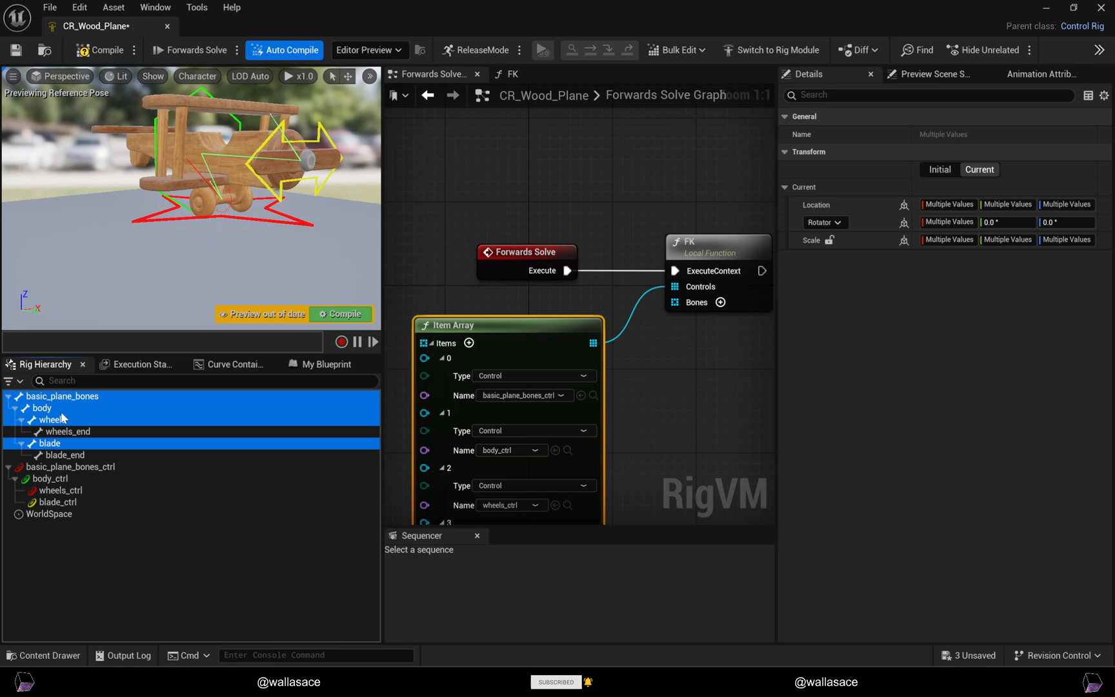
mouse_move(627, 422)
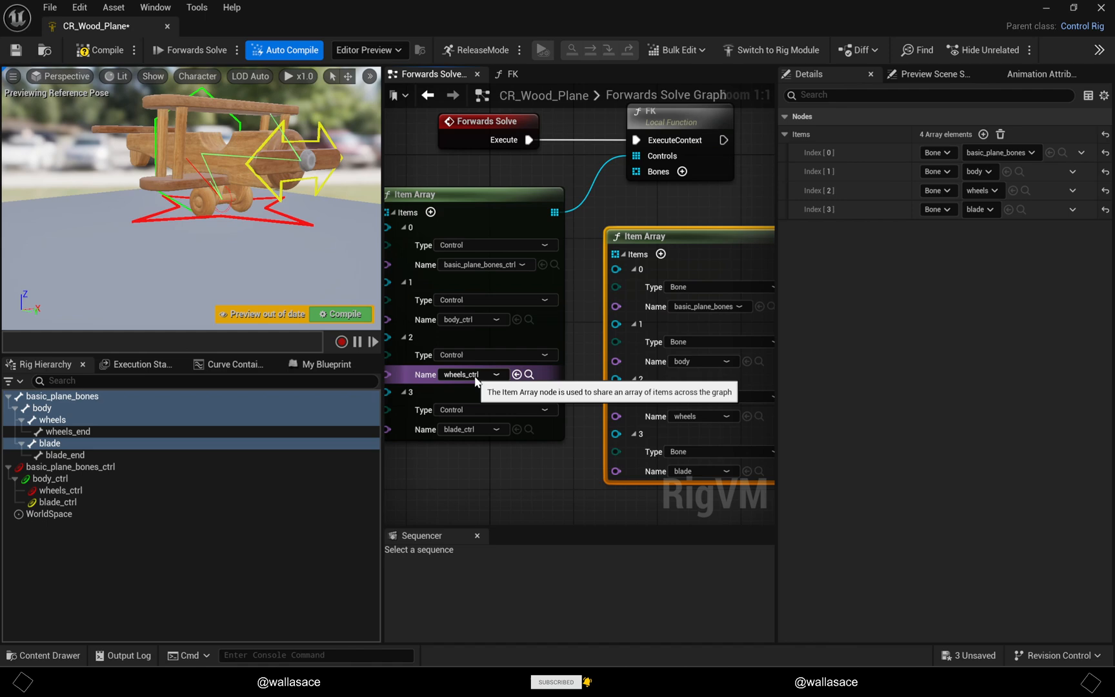
mouse_move(657, 475)
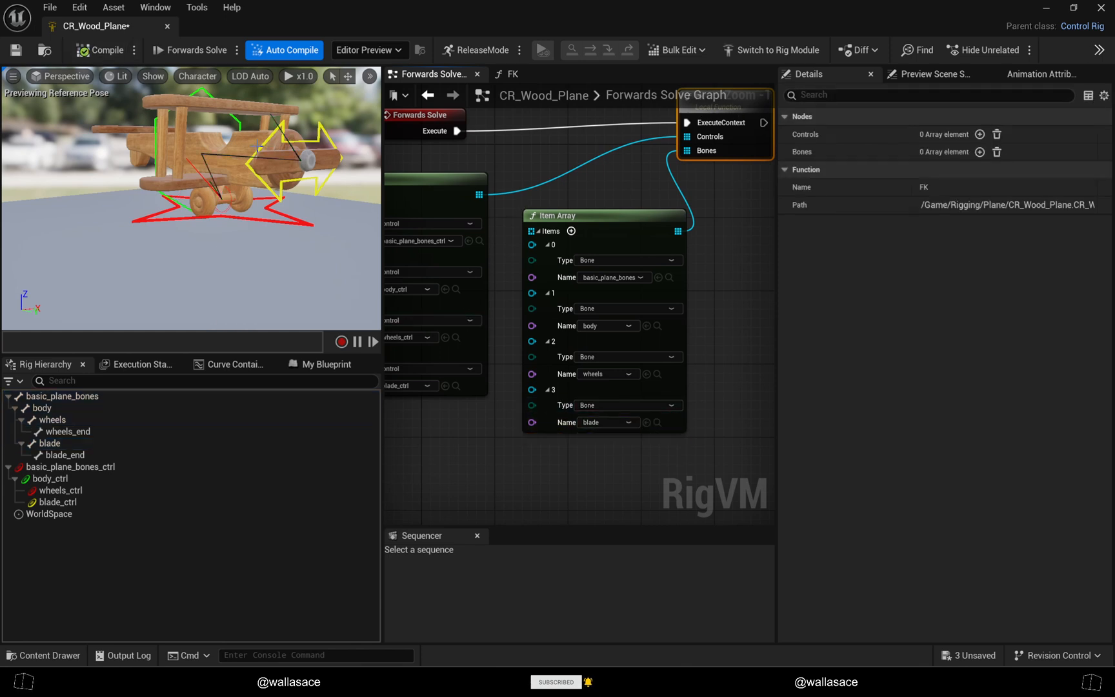
left_click(56, 502)
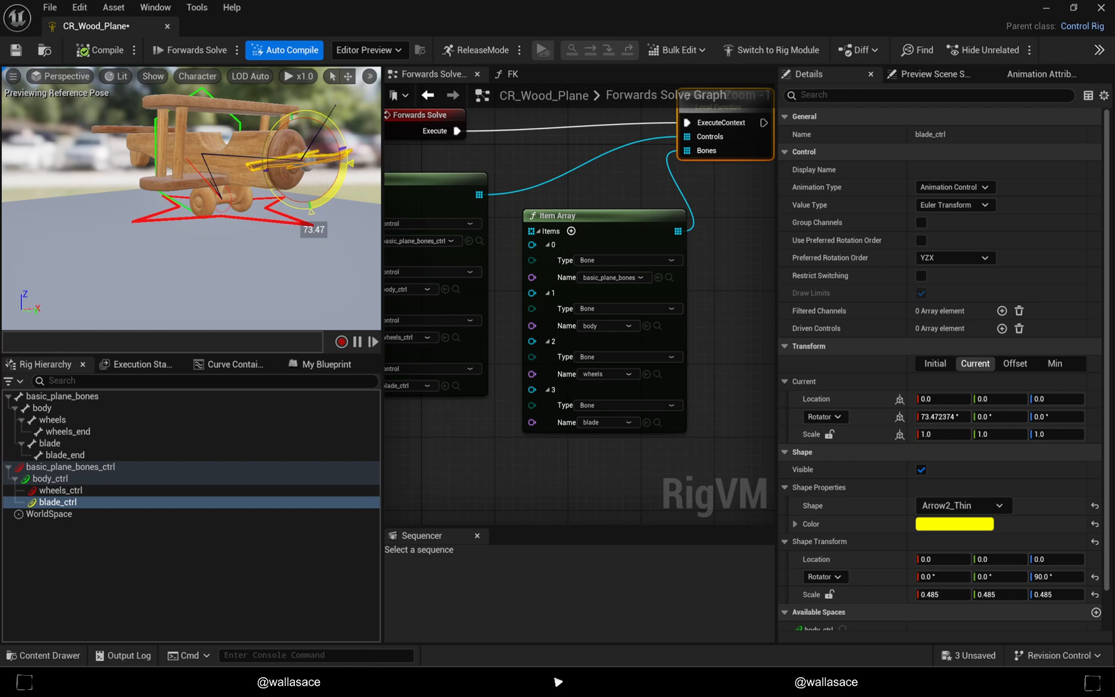
left_click_drag(320, 163, 292, 127)
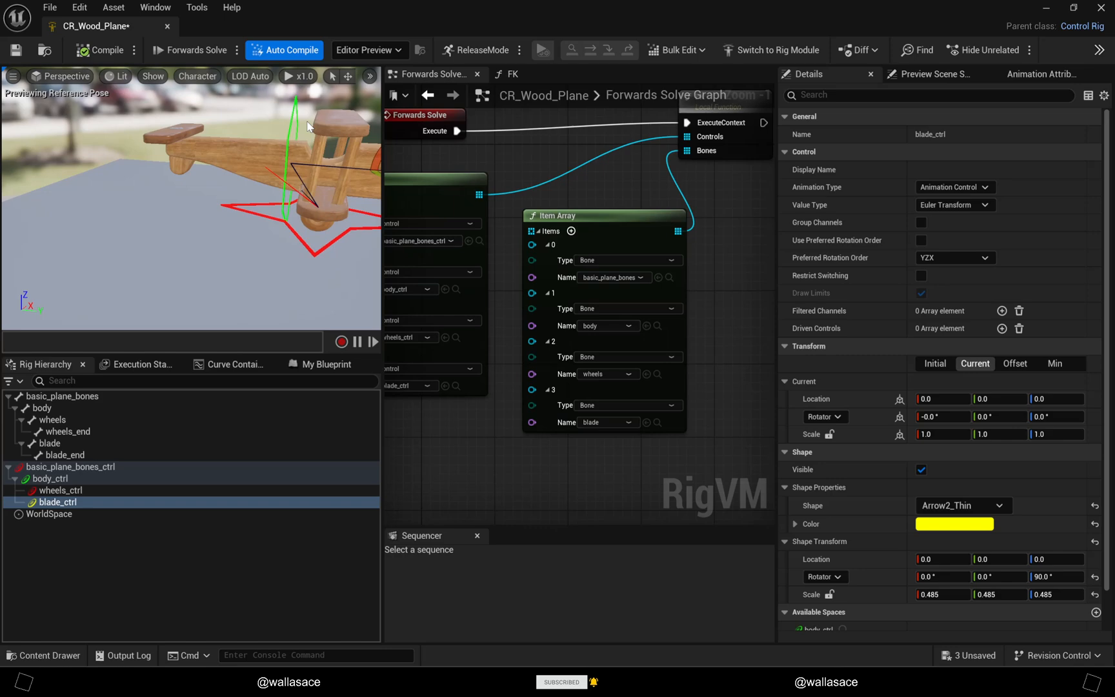
left_click(50, 479)
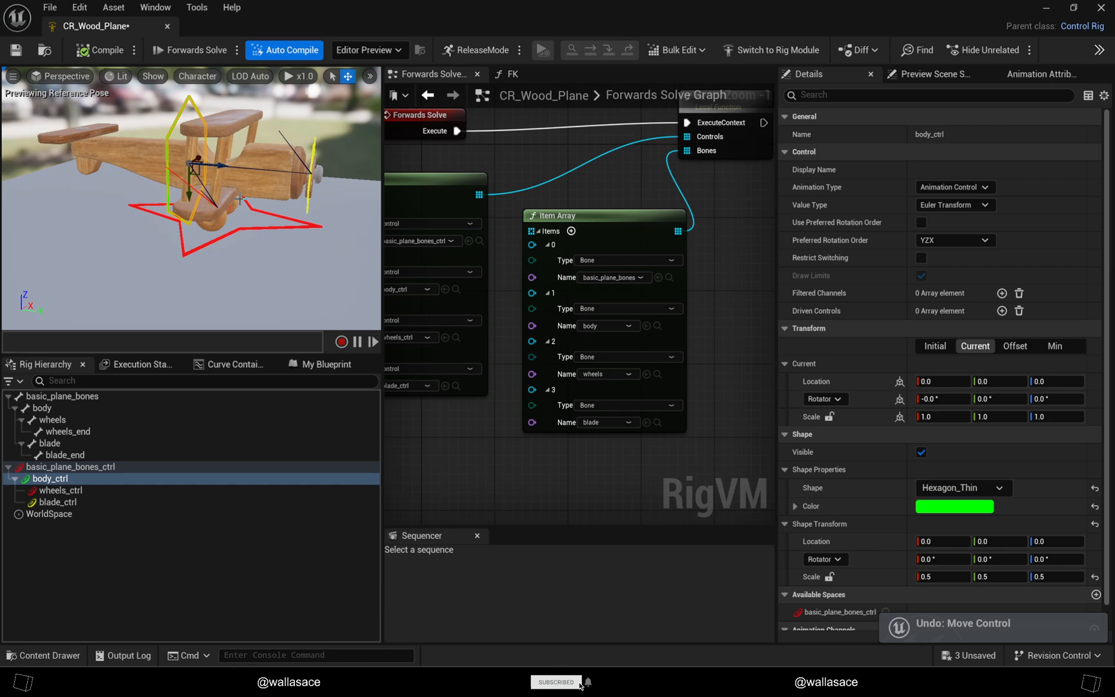
left_click(70, 467)
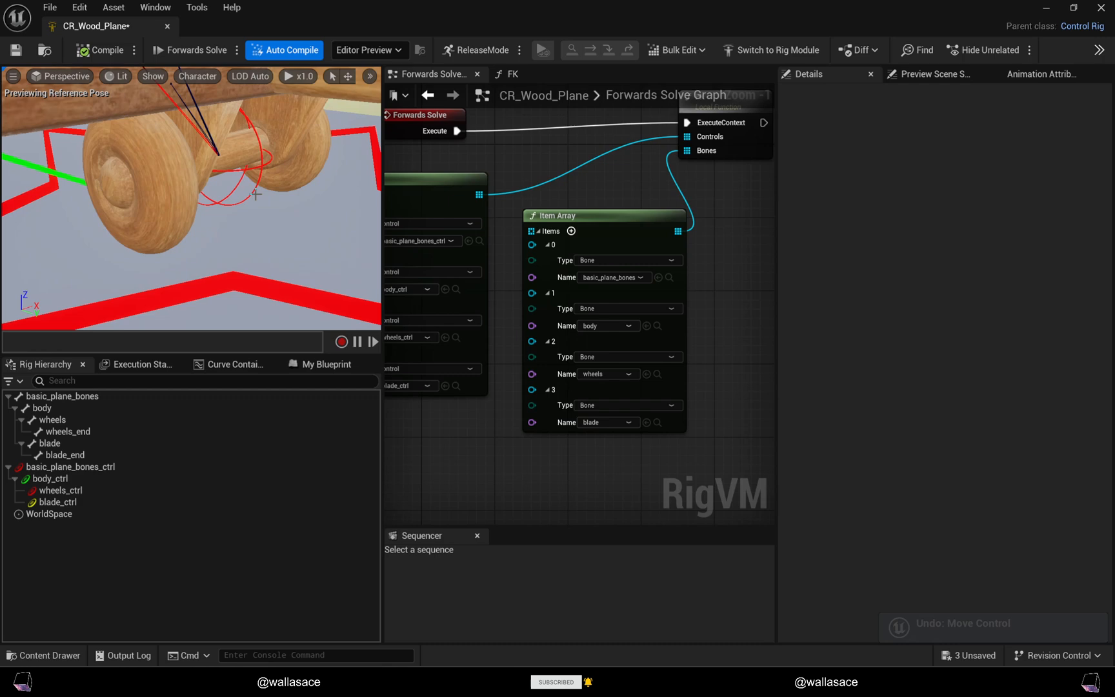
left_click(60, 490)
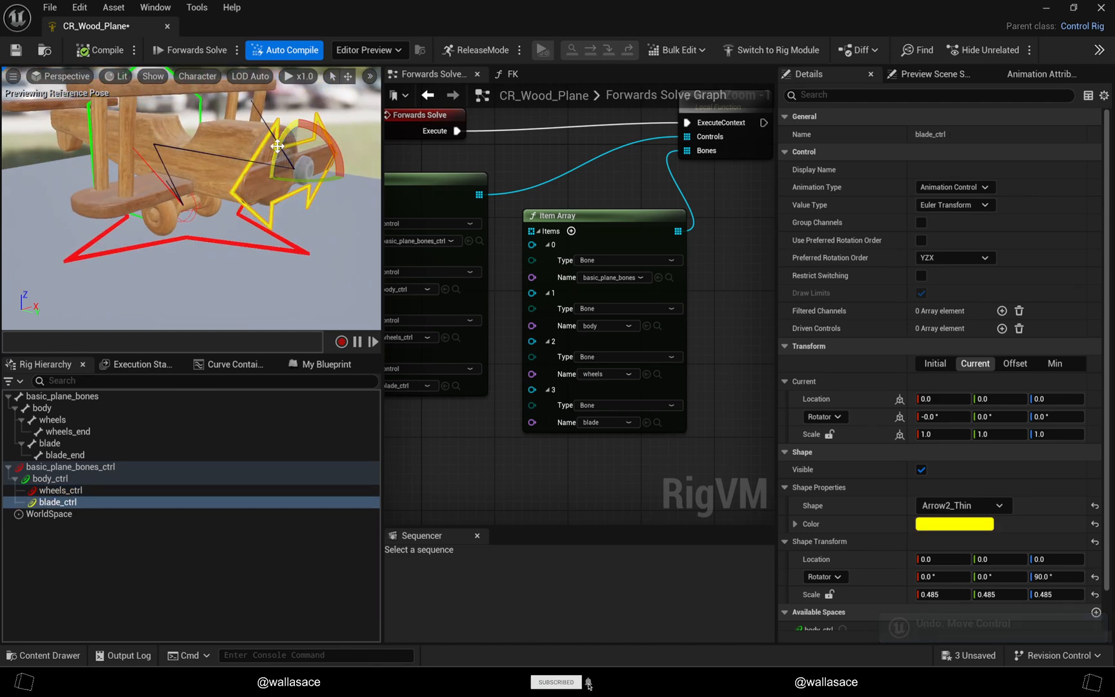
left_click_drag(277, 145, 285, 185)
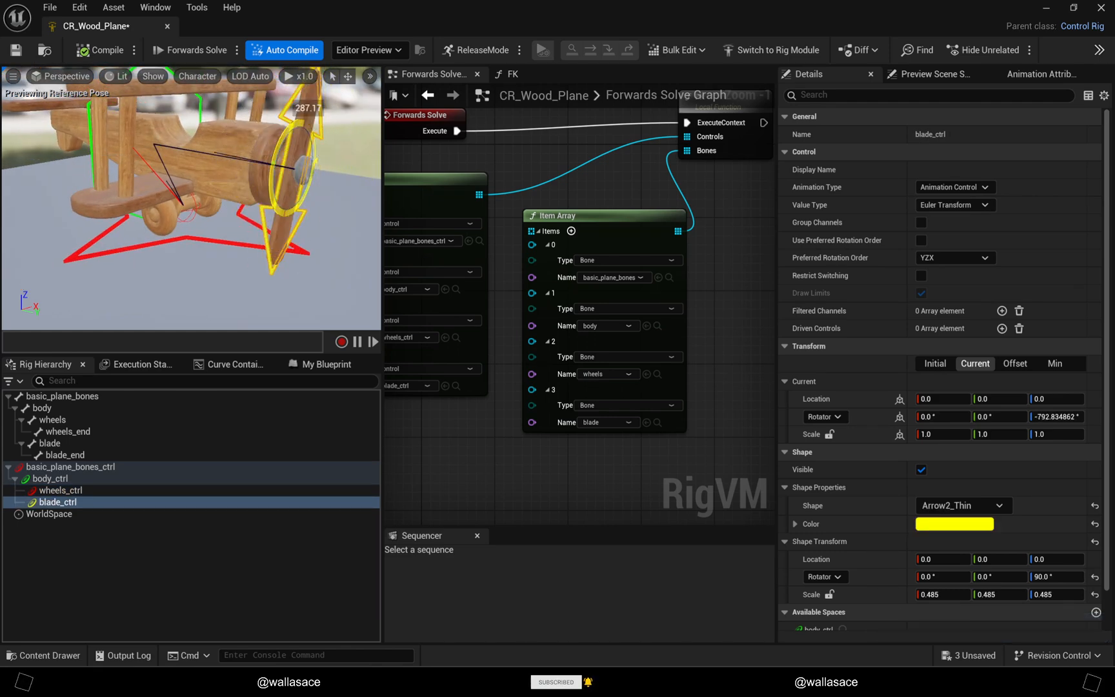
left_click_drag(278, 163, 299, 228)
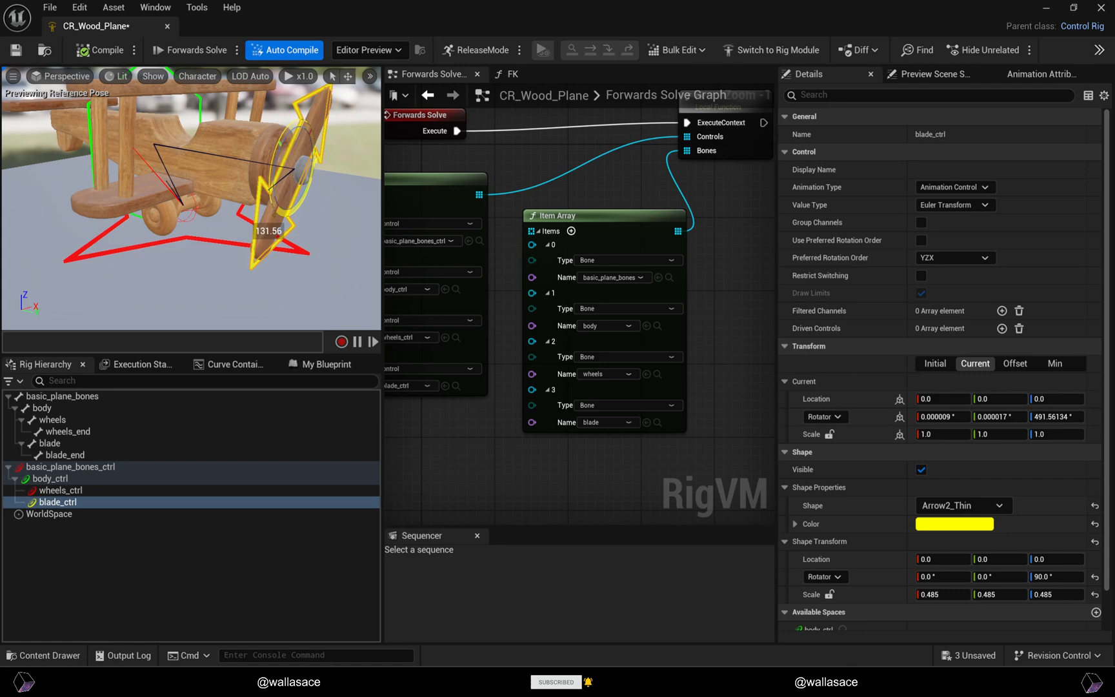
key("Ctrl+Z")
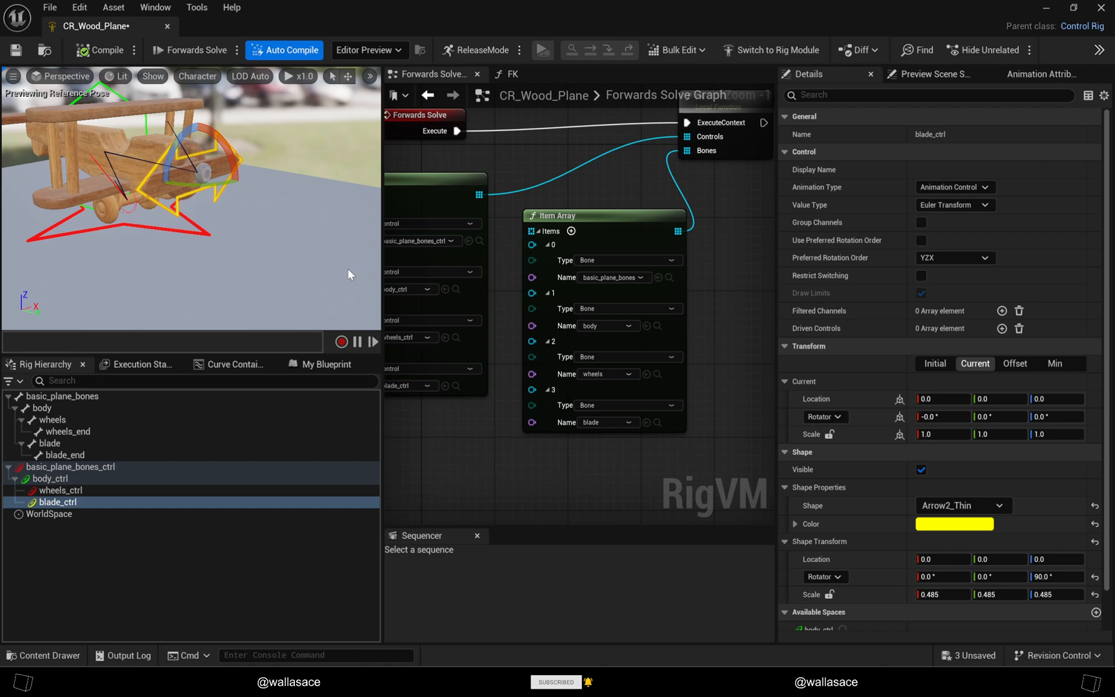
mouse_move(881, 348)
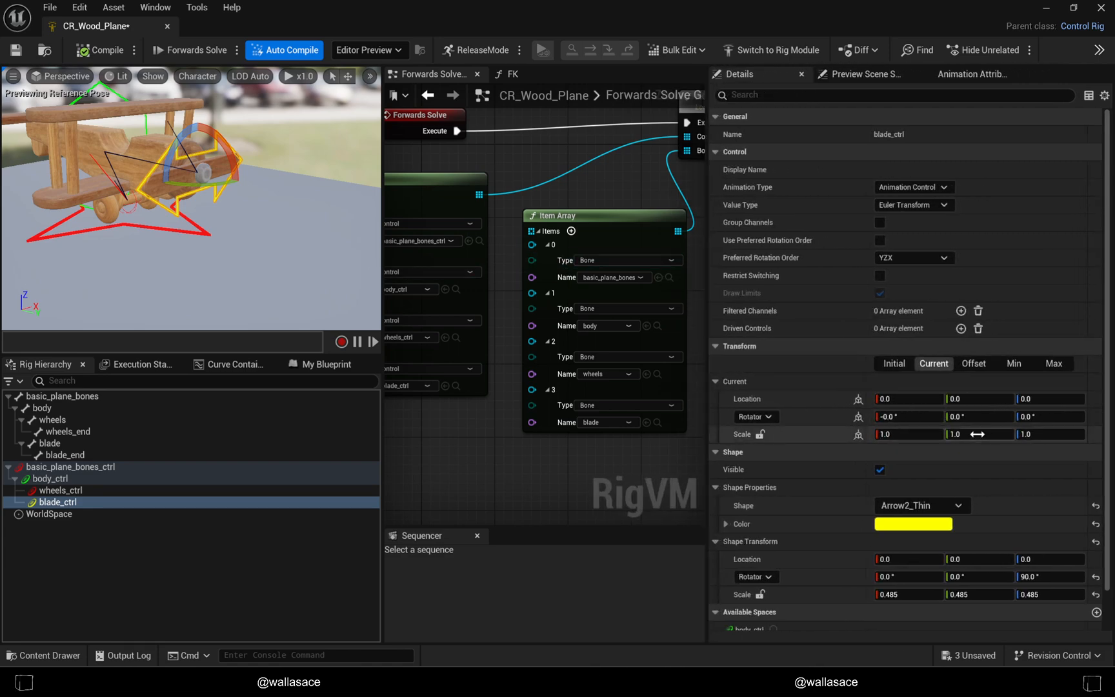
Step: Enable blade_ctrl's Min and Max limits, including Z scale
left_click(1054, 363)
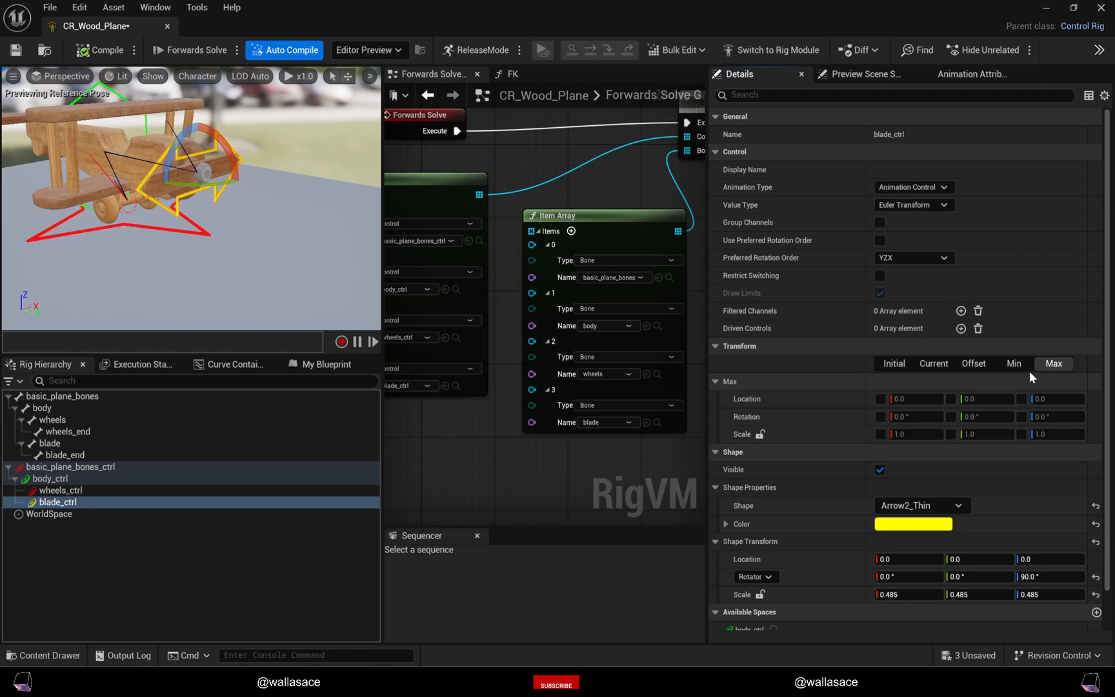
left_click(1014, 364)
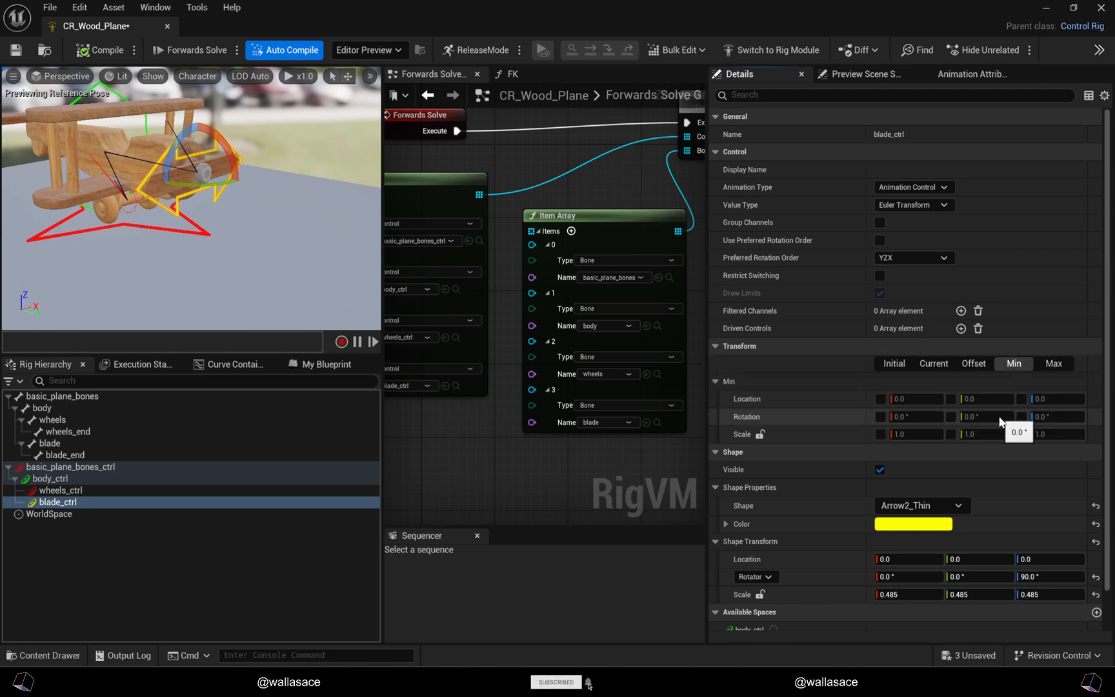
mouse_move(1020, 422)
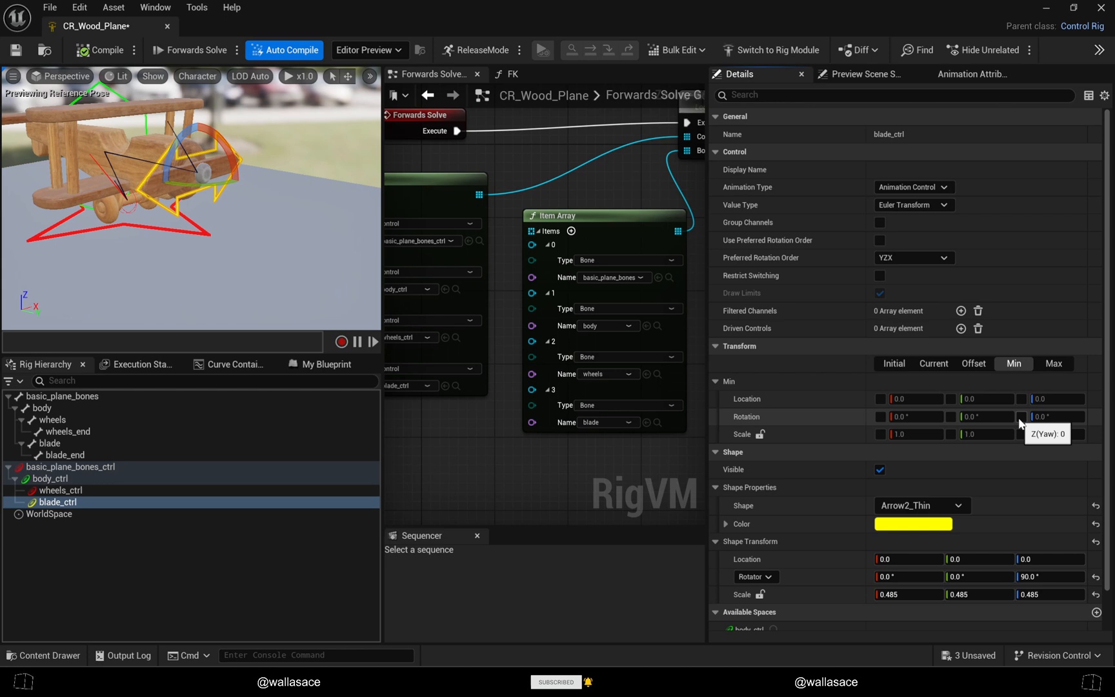
mouse_move(995, 424)
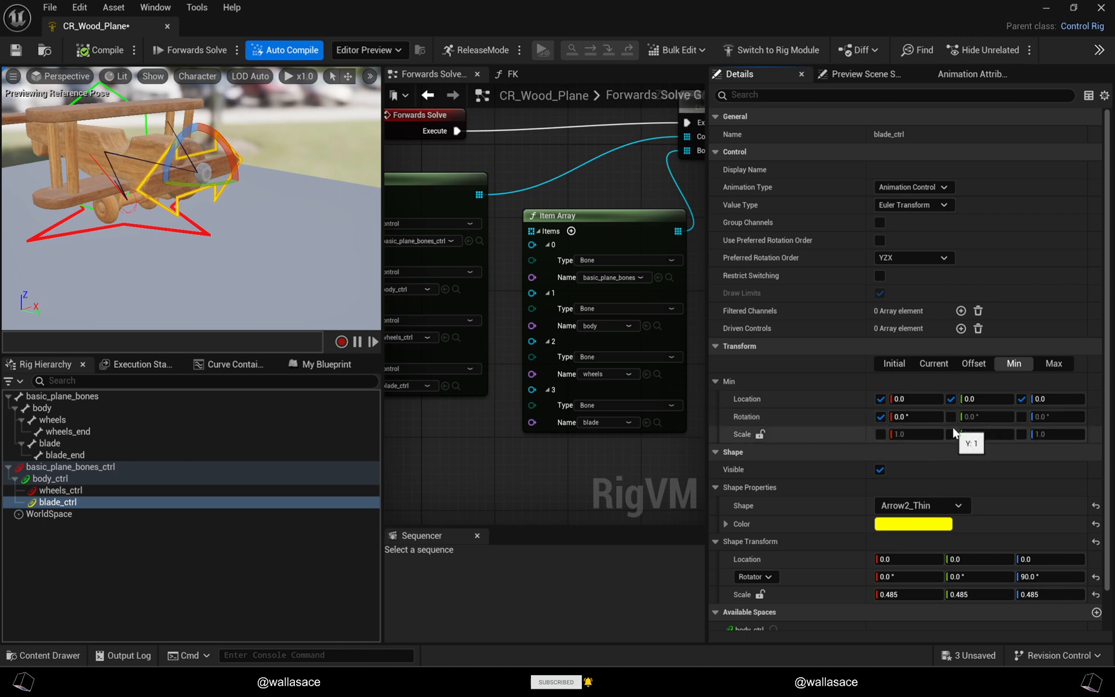
mouse_move(954, 423)
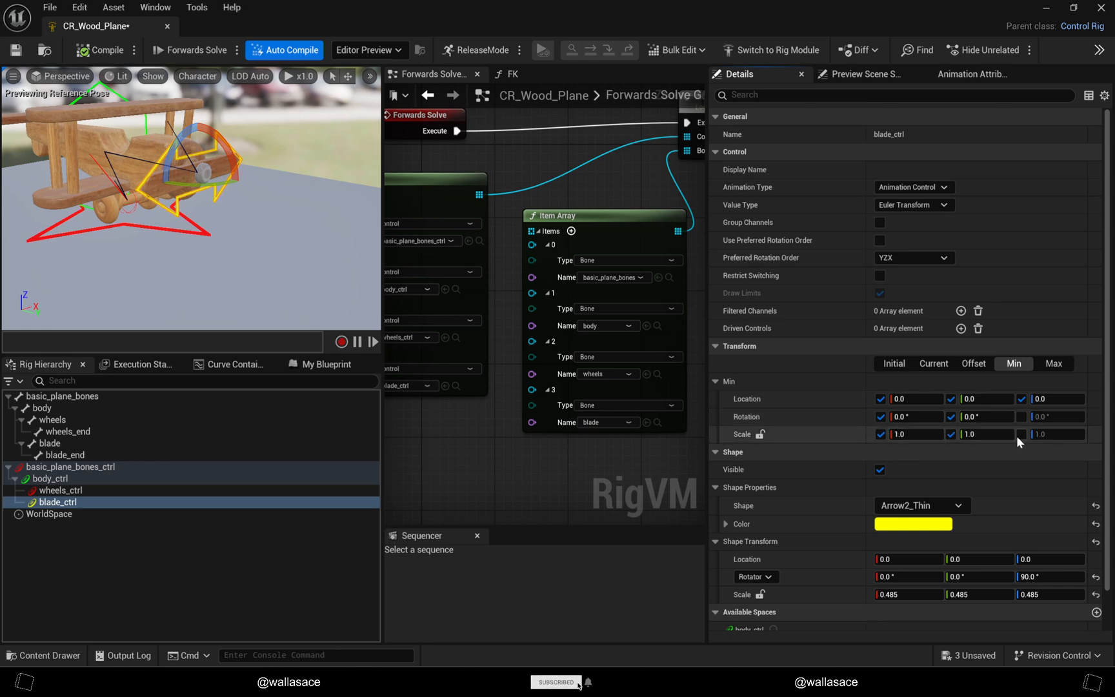
left_click(1053, 363)
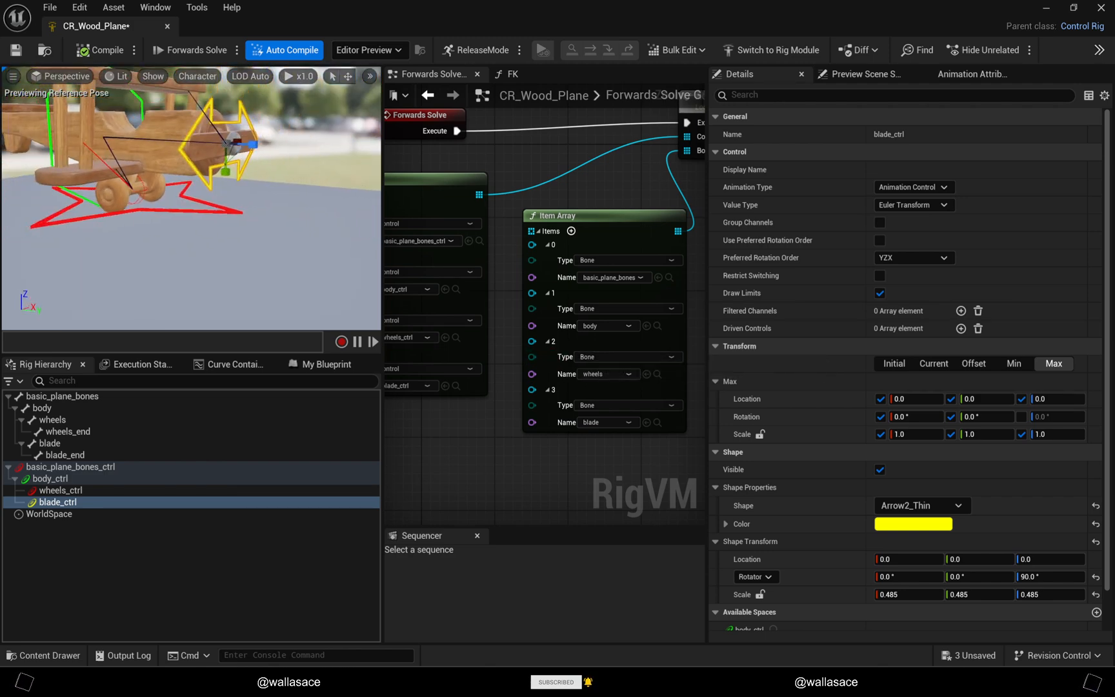
Step: Limit wheels_ctrl's transforms, including max Z scale, and rotate the wheels to test
left_click(56, 490)
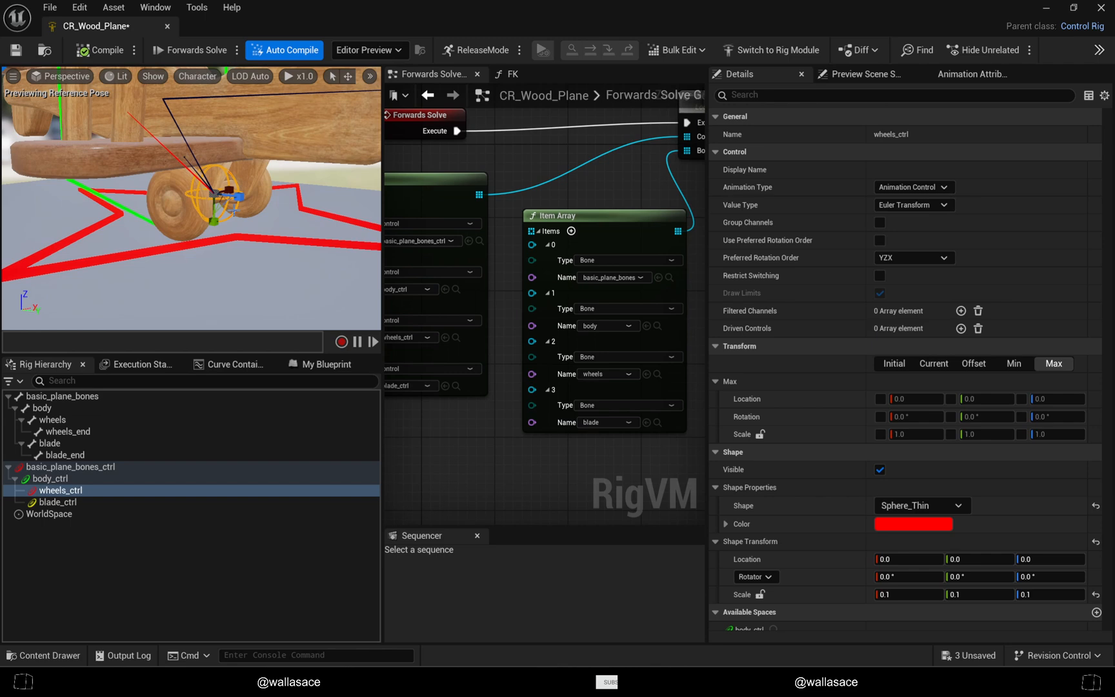
mouse_move(235, 222)
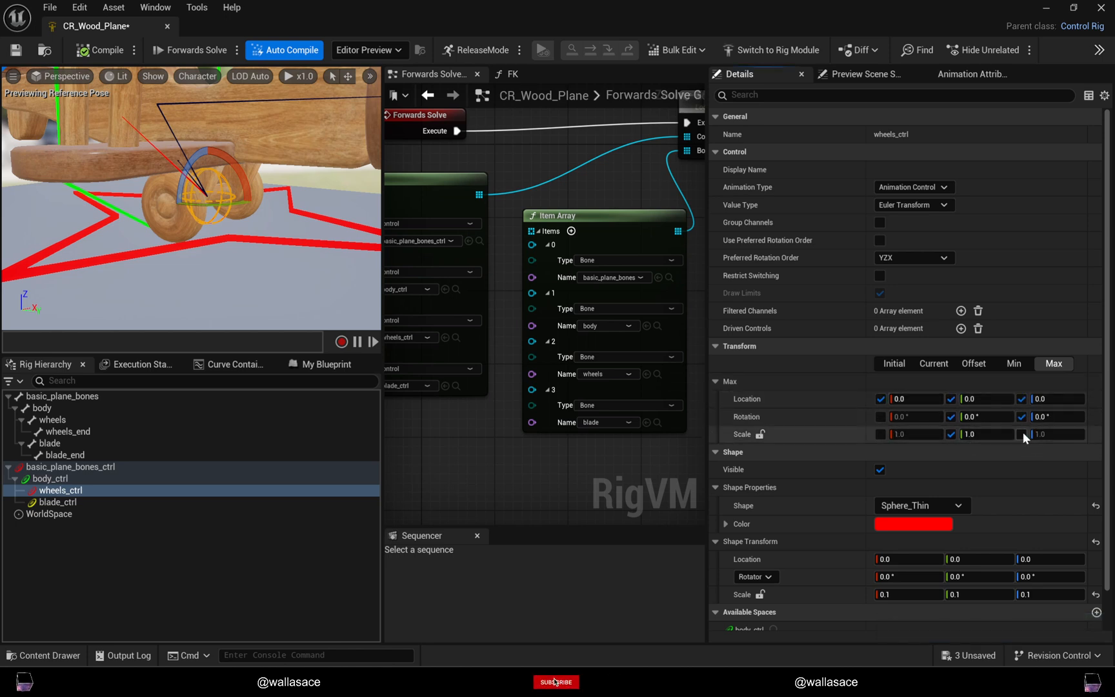
left_click(1013, 363)
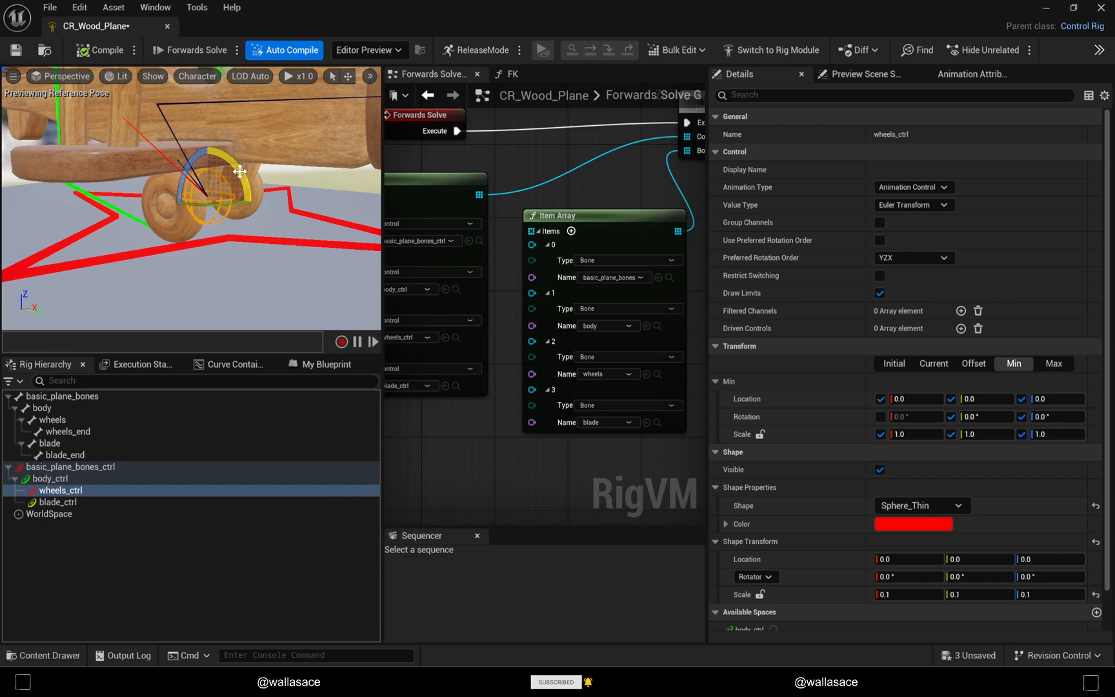
left_click_drag(210, 189, 221, 199)
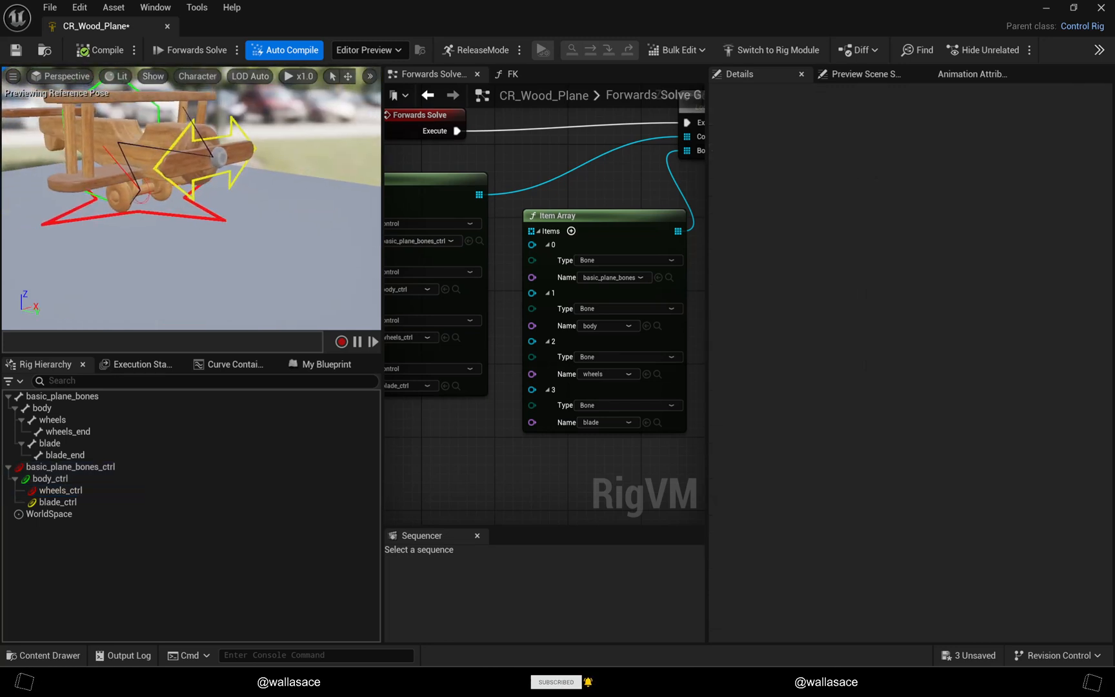
Step: Compile and save the CR_Wood_Plane Control Rig
left_click(98, 51)
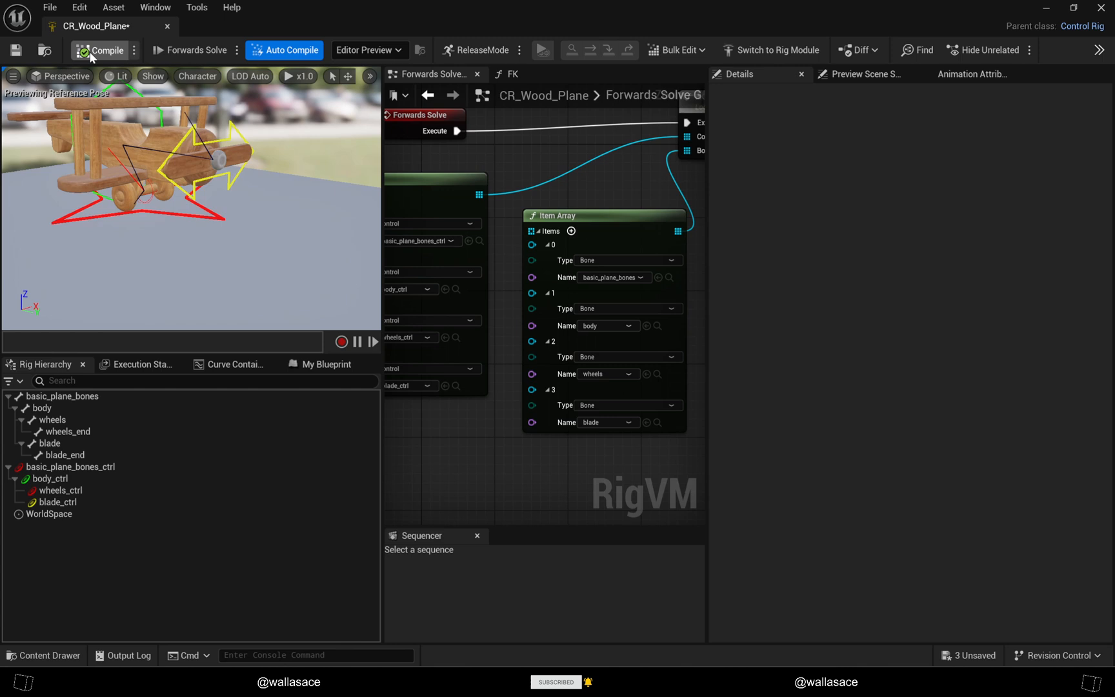
left_click(91, 50)
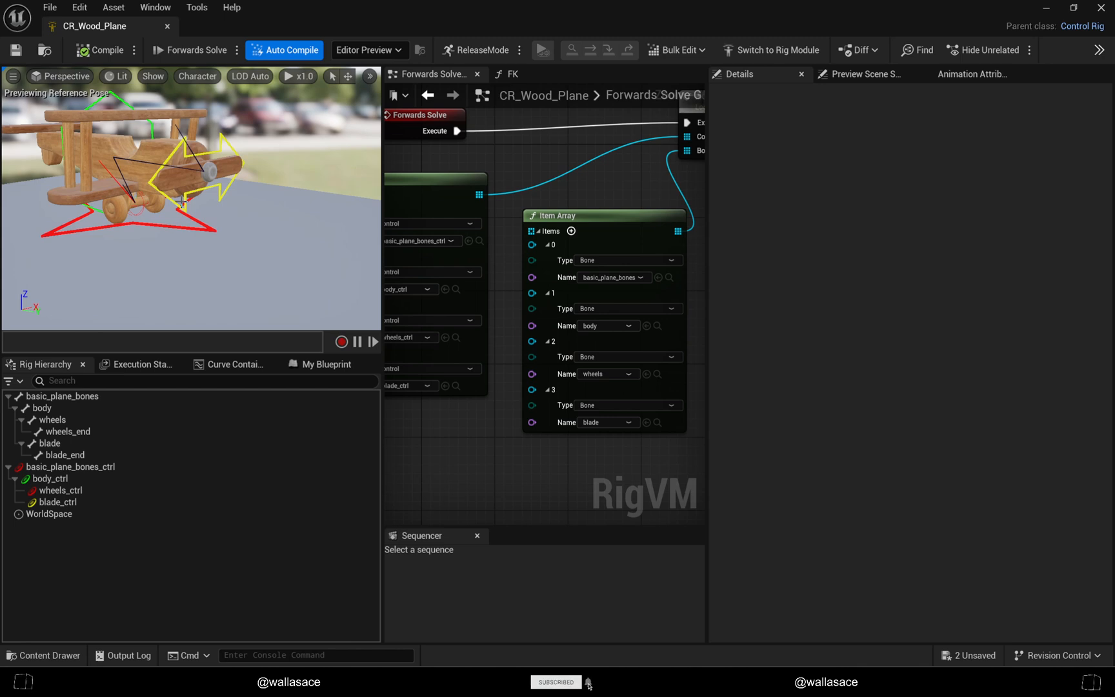
mouse_move(167, 27)
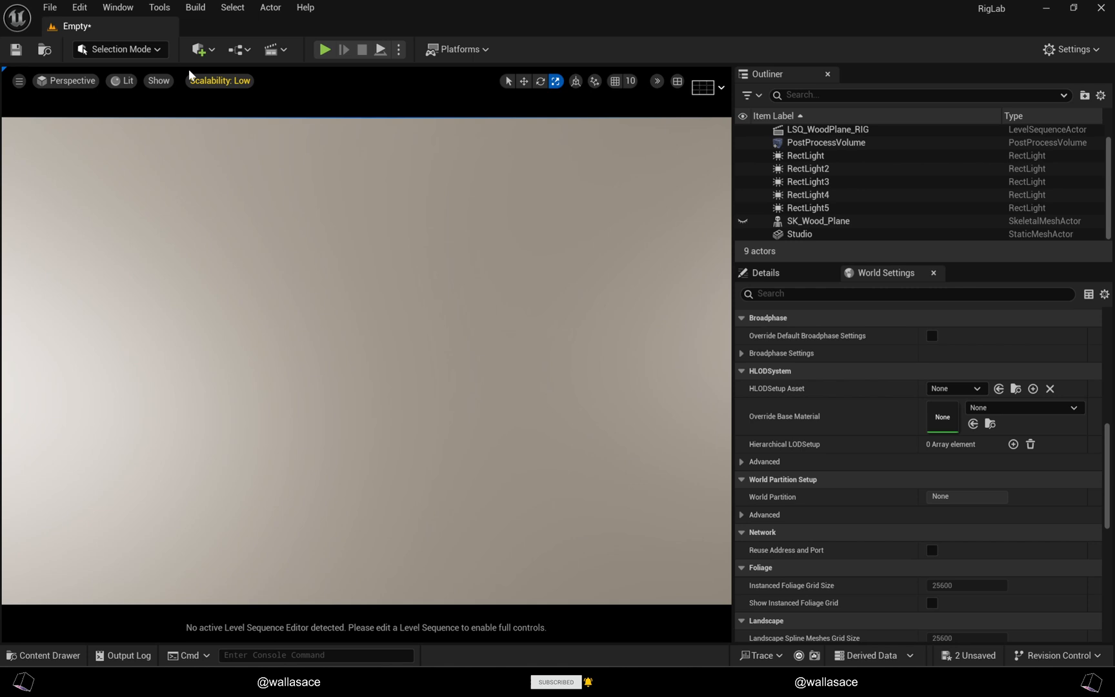
Step: Open the LSQ_WoodPlane_RIG level sequence and bring up the Content Drawer
left_click(825, 129)
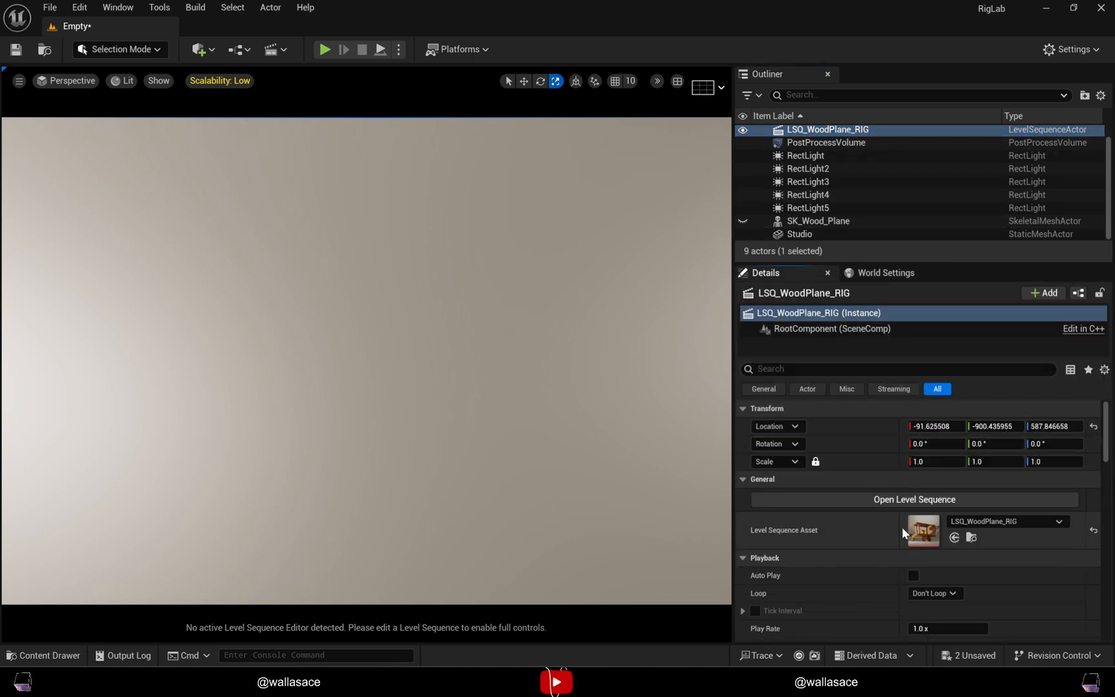
left_click(914, 500)
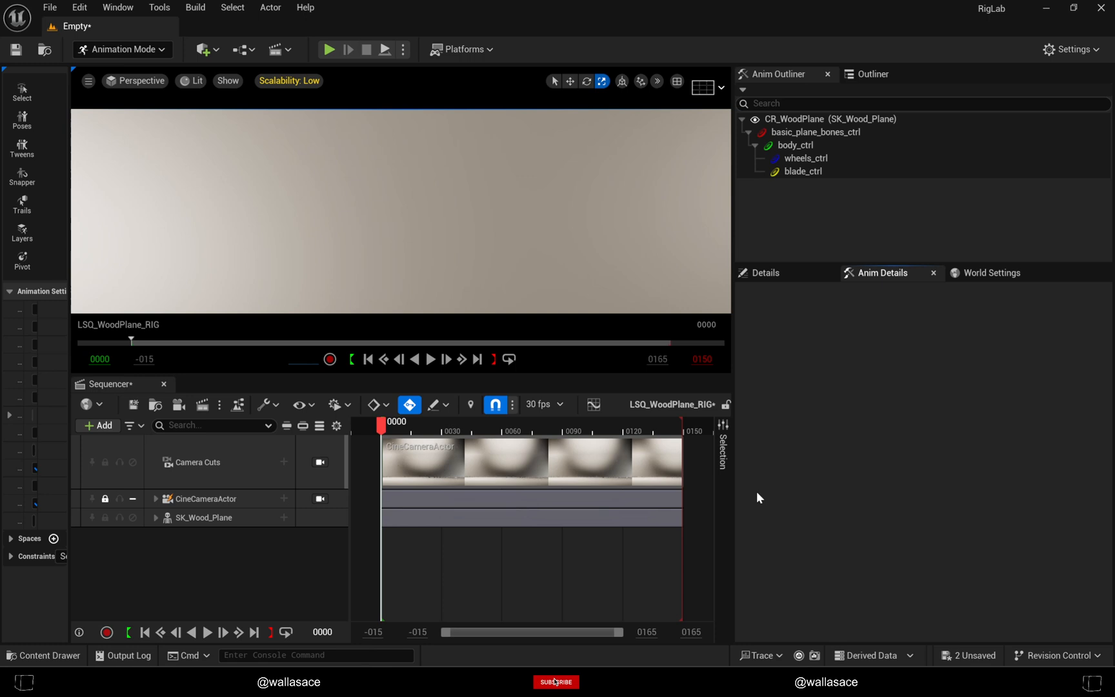
left_click(555, 682)
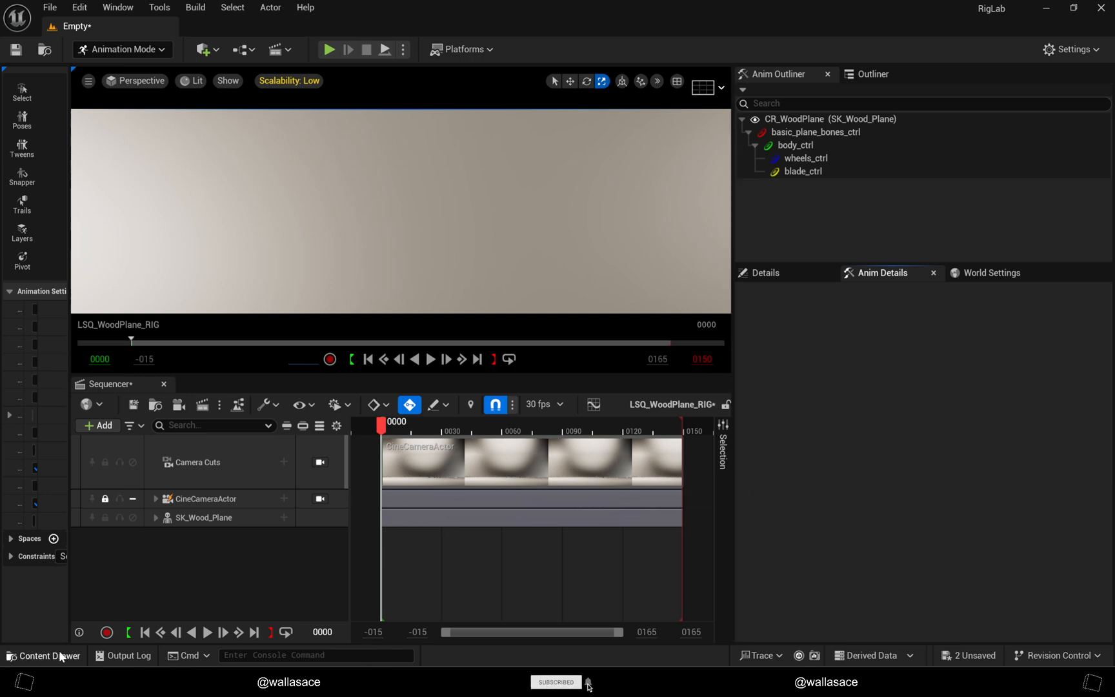
left_click(44, 655)
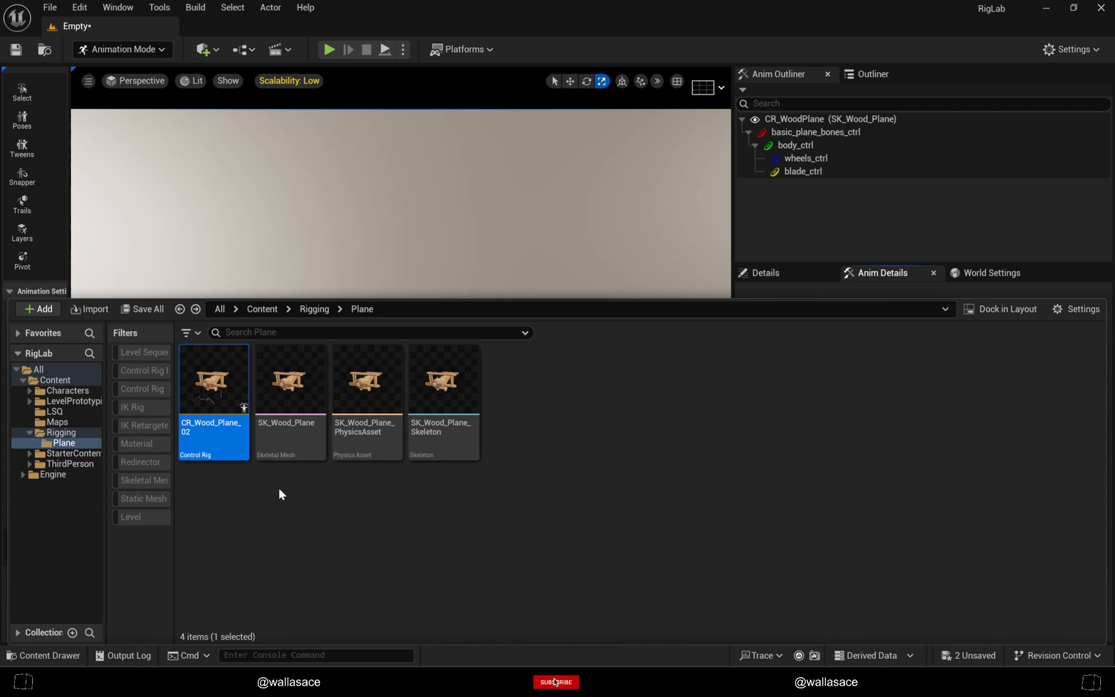
mouse_move(290, 435)
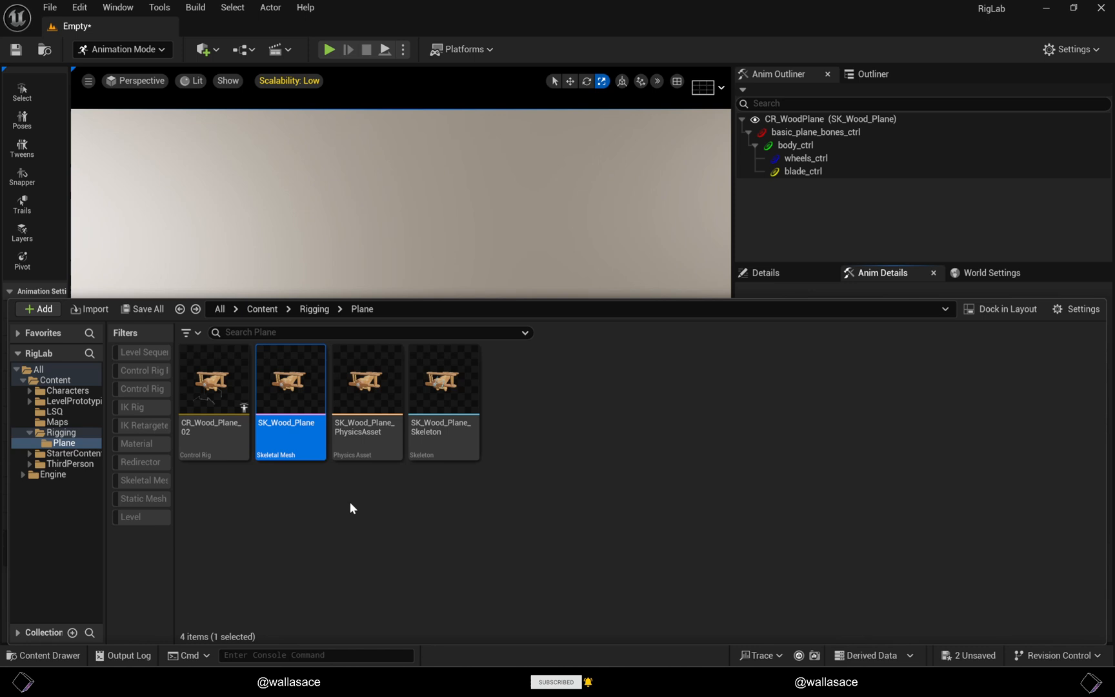
mouse_move(301, 605)
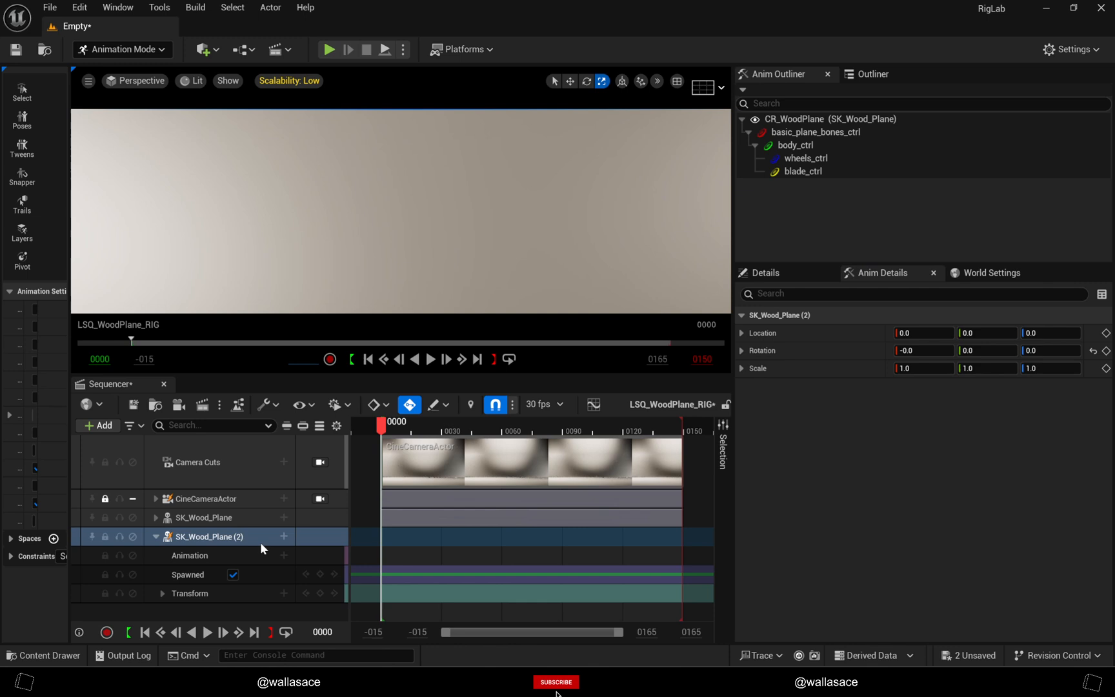
Step: Inspect the SK_Wood_Plane track and lock the viewport to the CineCameraActor
left_click(556, 682)
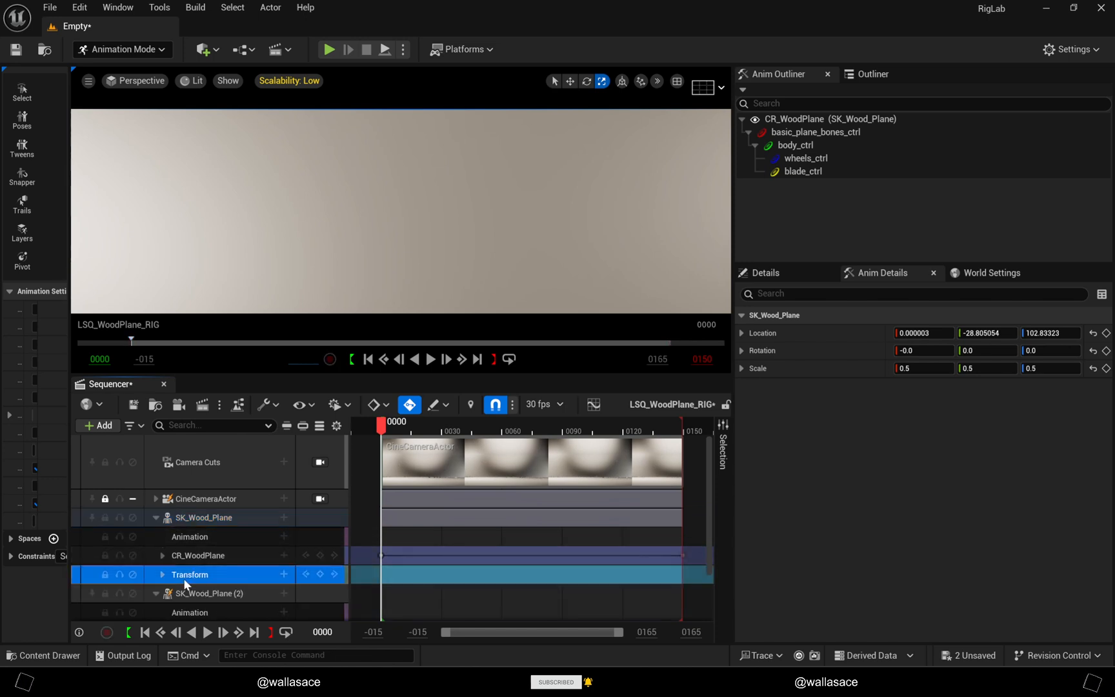
left_click(189, 611)
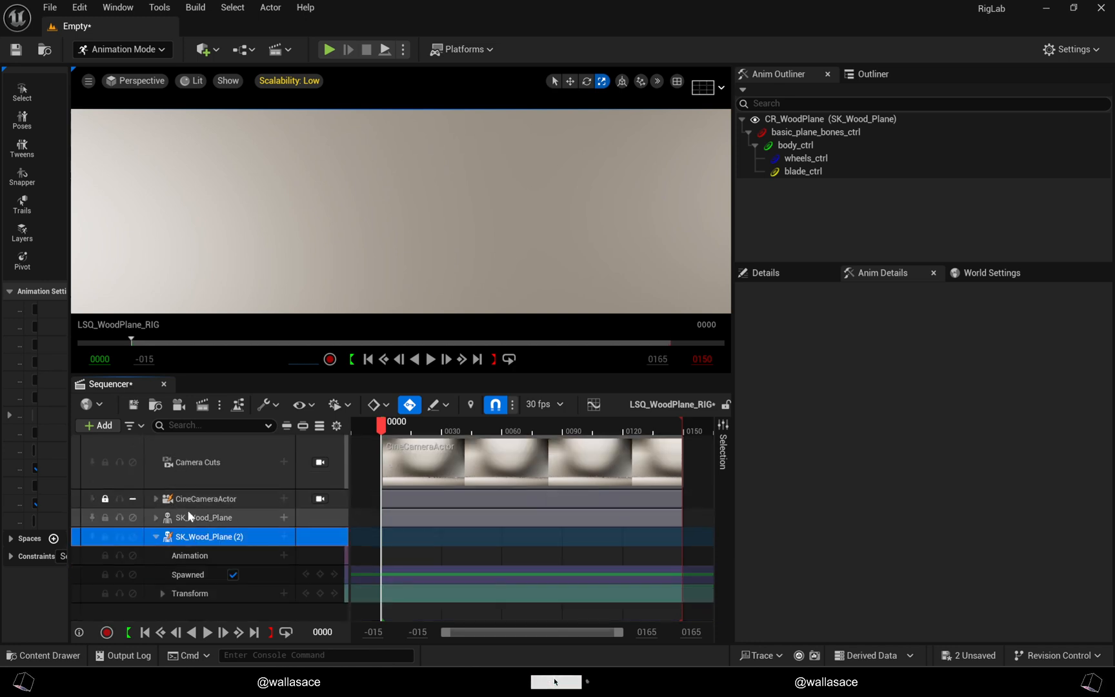
left_click(319, 499)
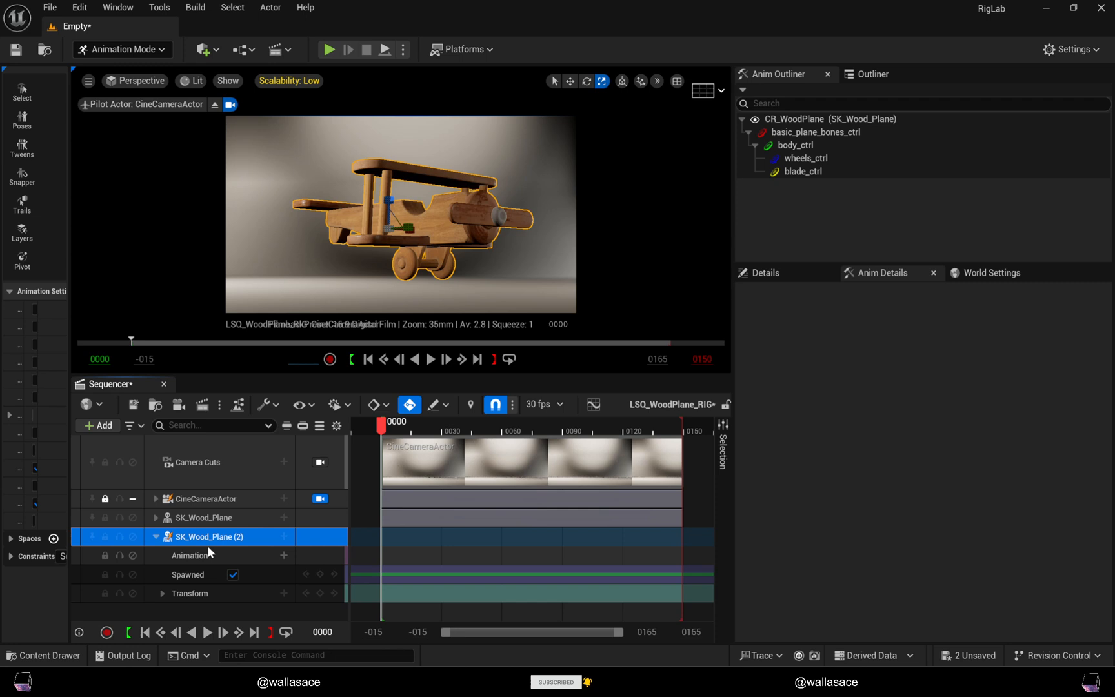
left_click(43, 655)
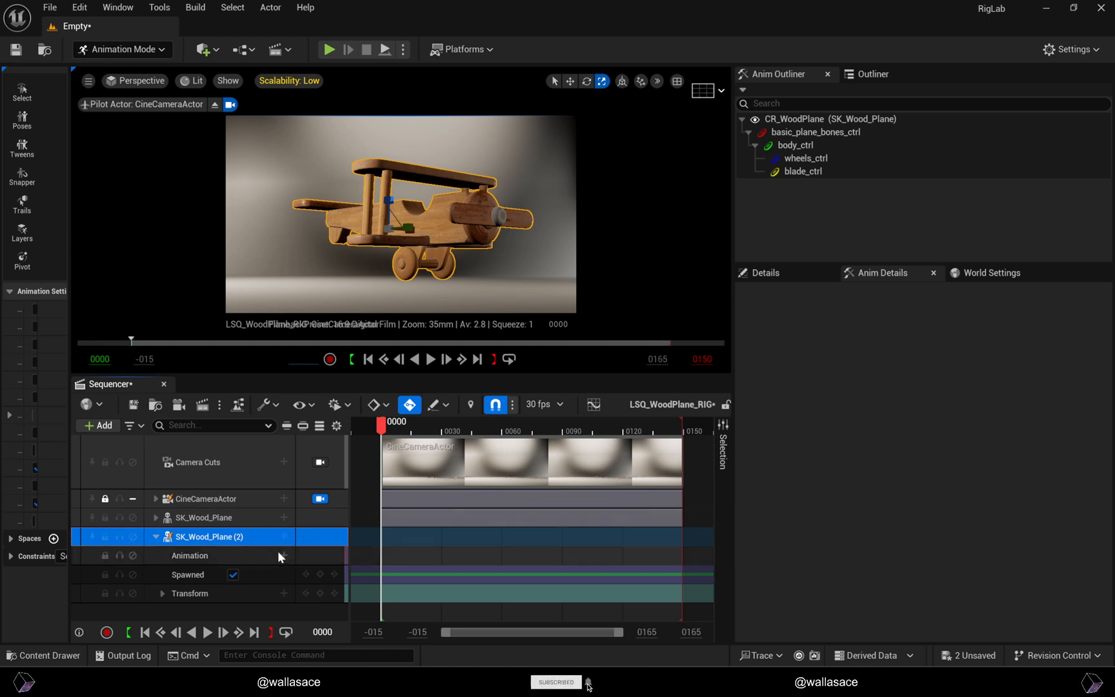
left_click(283, 556)
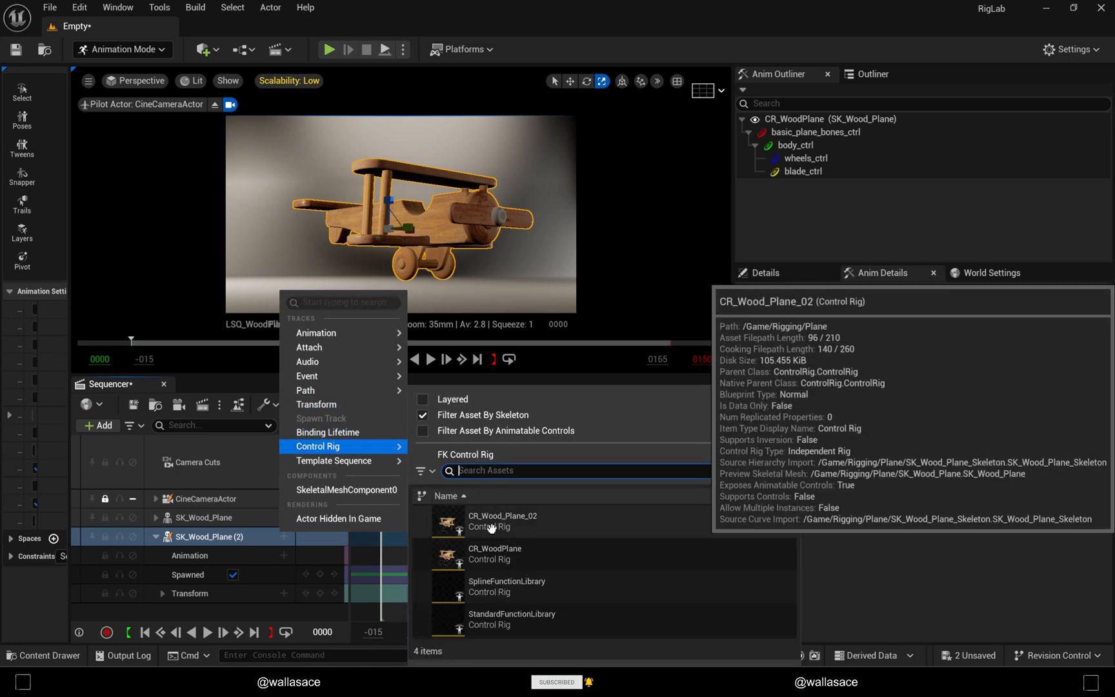
mouse_move(532, 524)
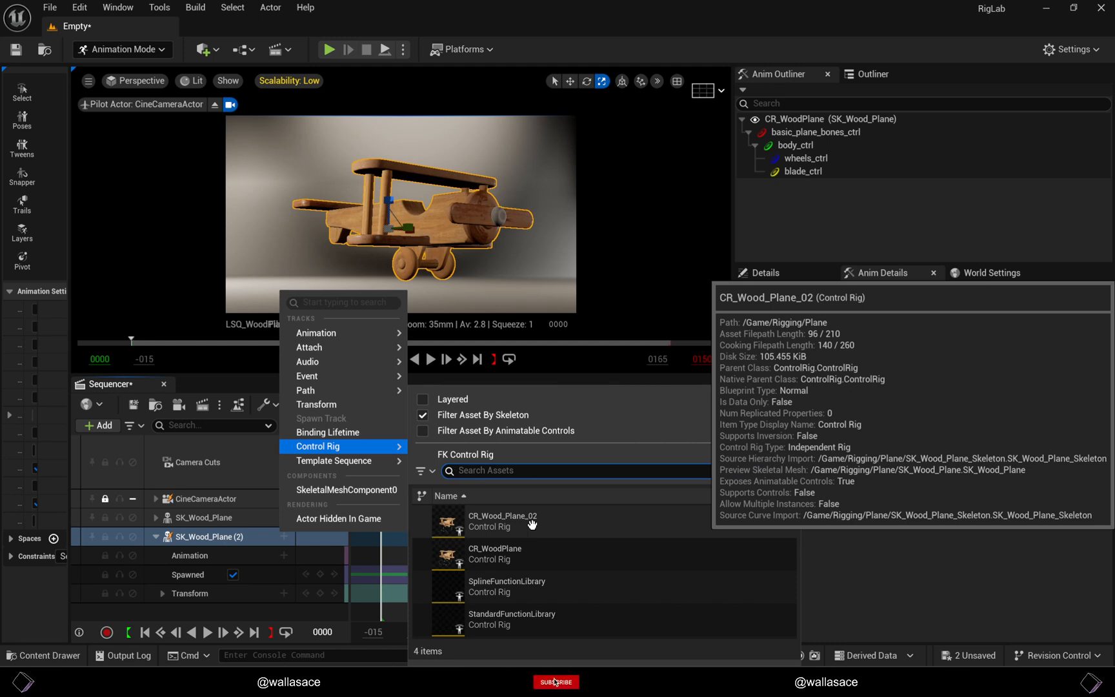
Step: Apply CR_Wood_Plane_02 to the second plane and test-move its root control
left_click(502, 521)
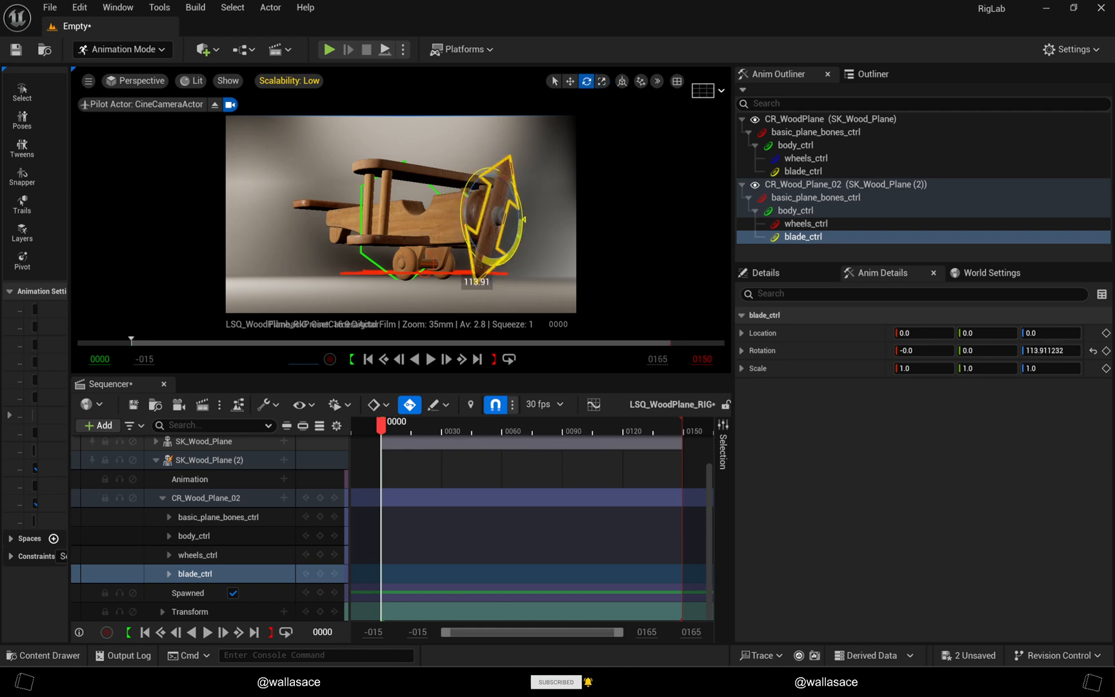
left_click_drag(487, 214, 501, 248)
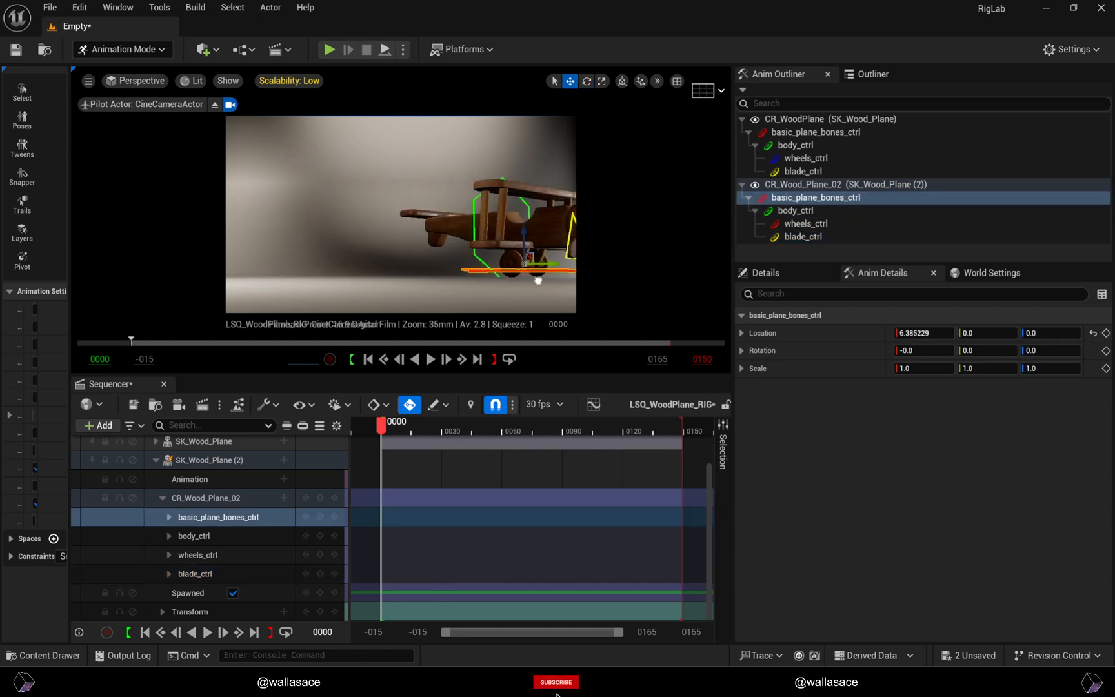
left_click(289, 80)
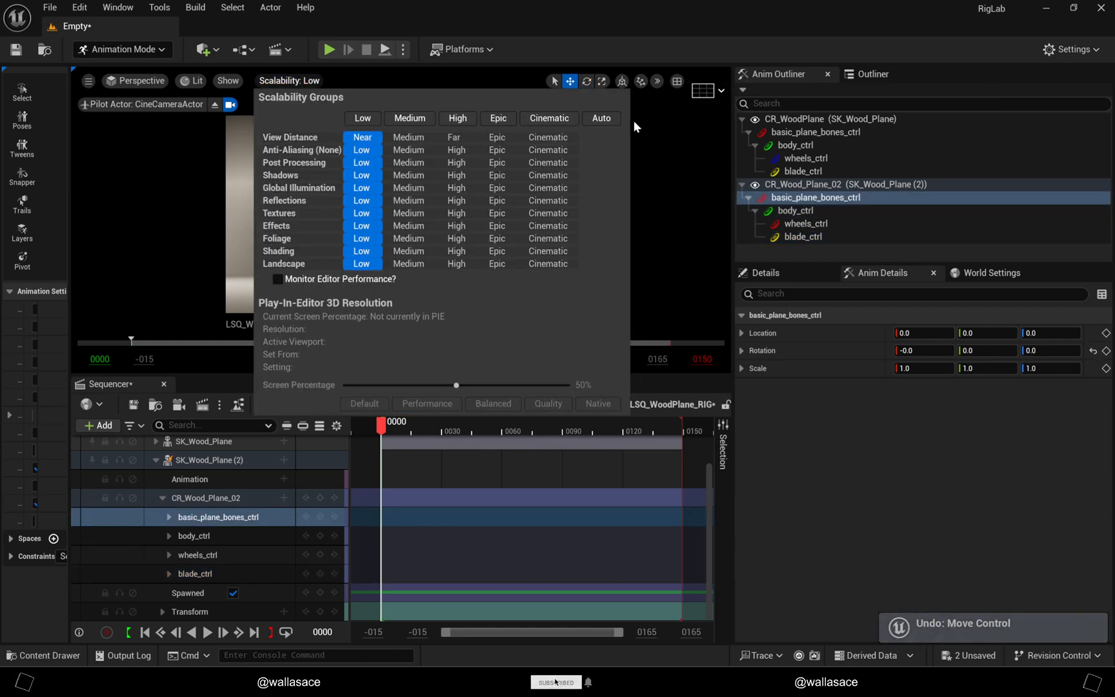
Step: Set viewport quality to Cinematic and enter 161.0 for a blade_ctrl value
left_click(549, 118)
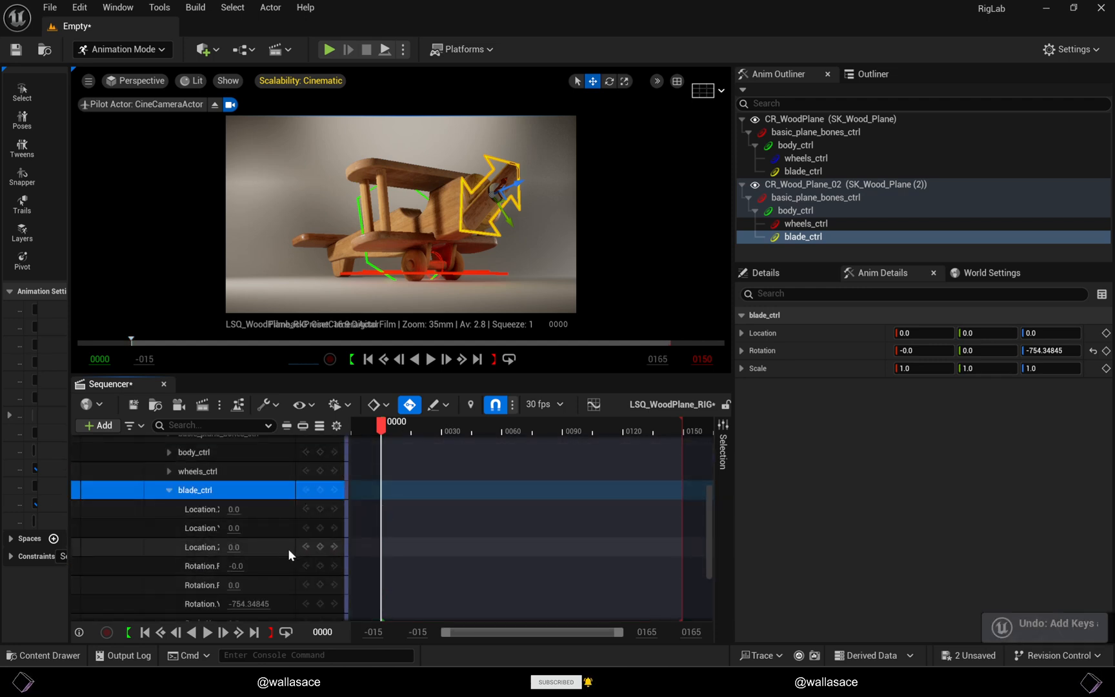
type("161.0")
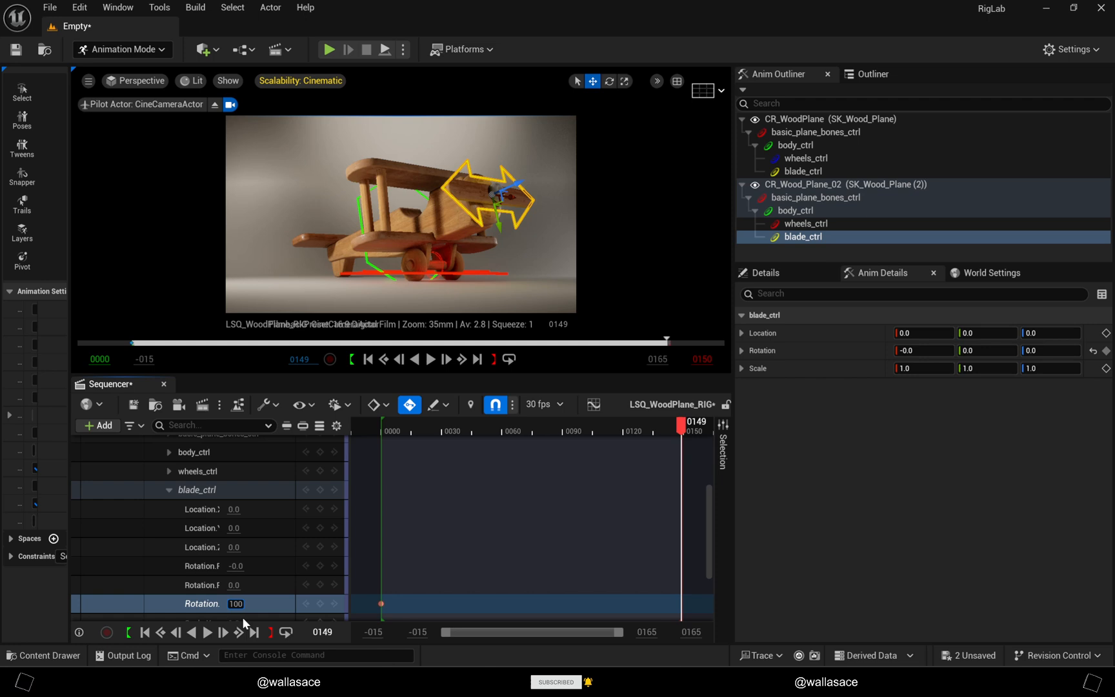
Step: Key blade_ctrl rotation to 10000 at frame 149, set both keys' interpolation, and preview playback
type("10000.0")
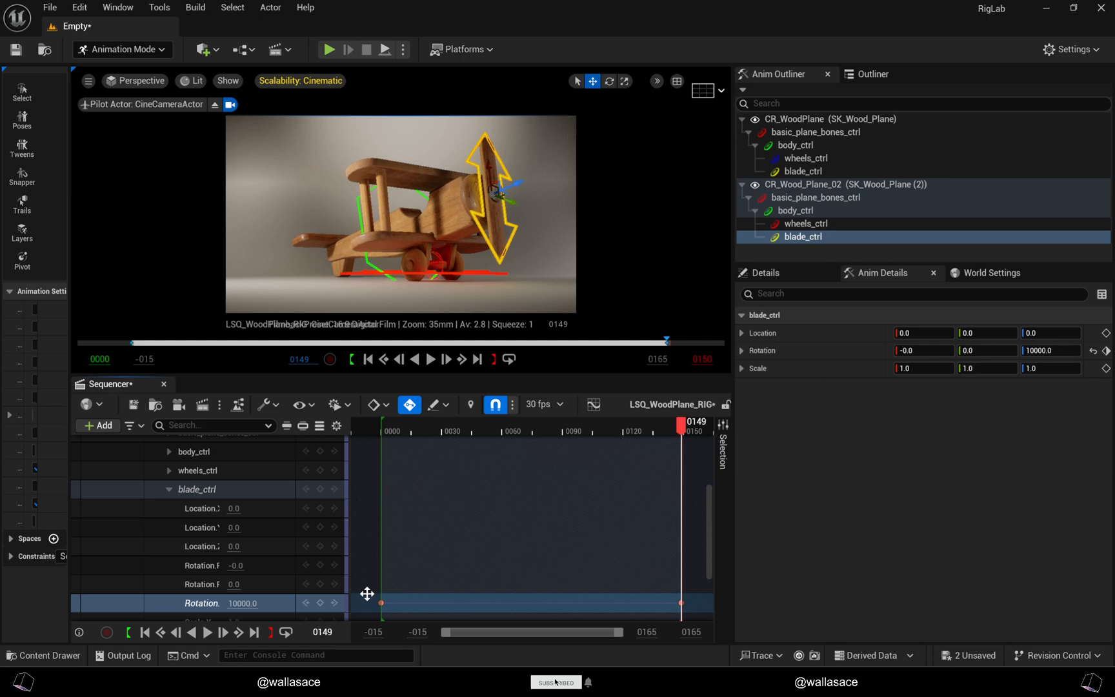
left_click_drag(381, 602, 559, 605)
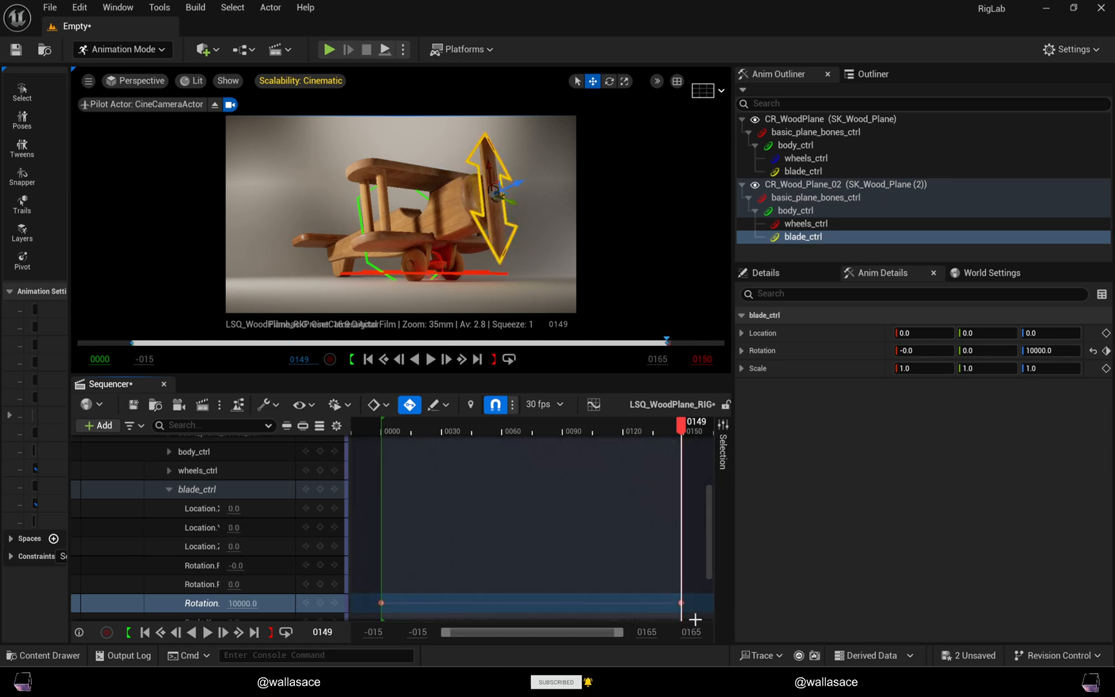
right_click(381, 602)
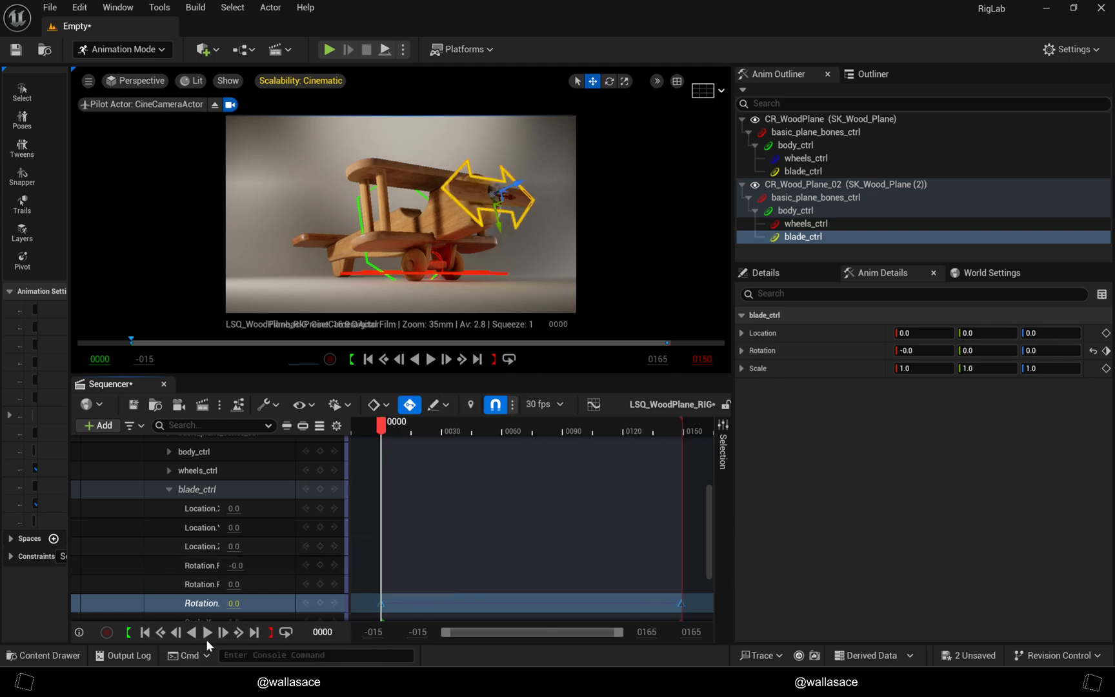
left_click(335, 405)
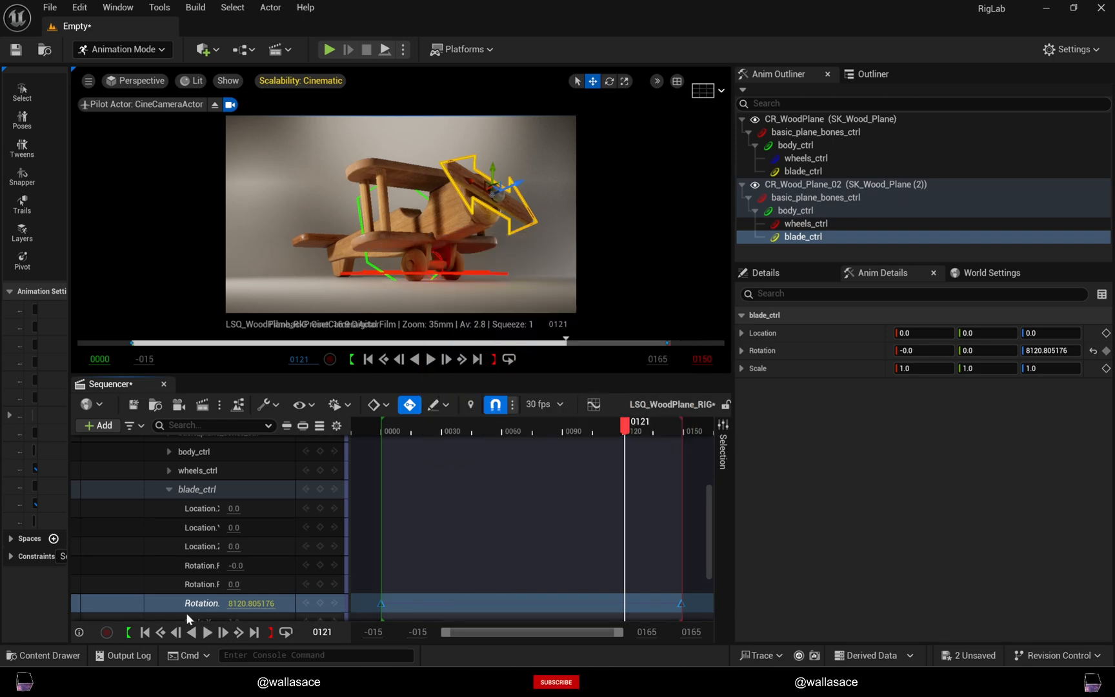
left_click(556, 681)
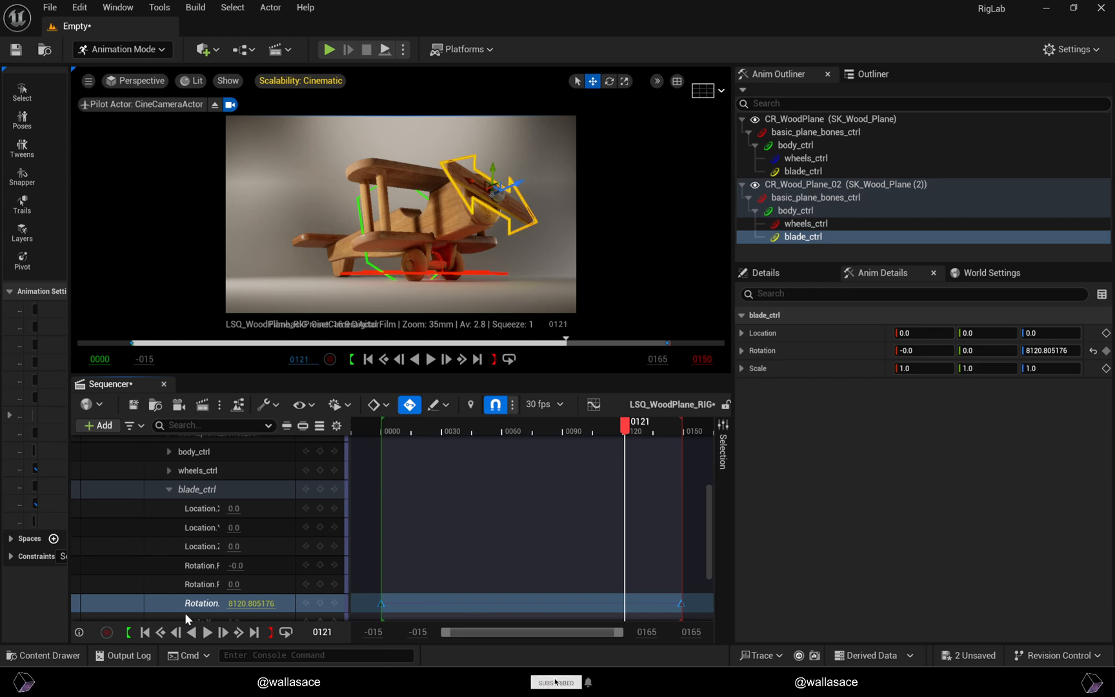